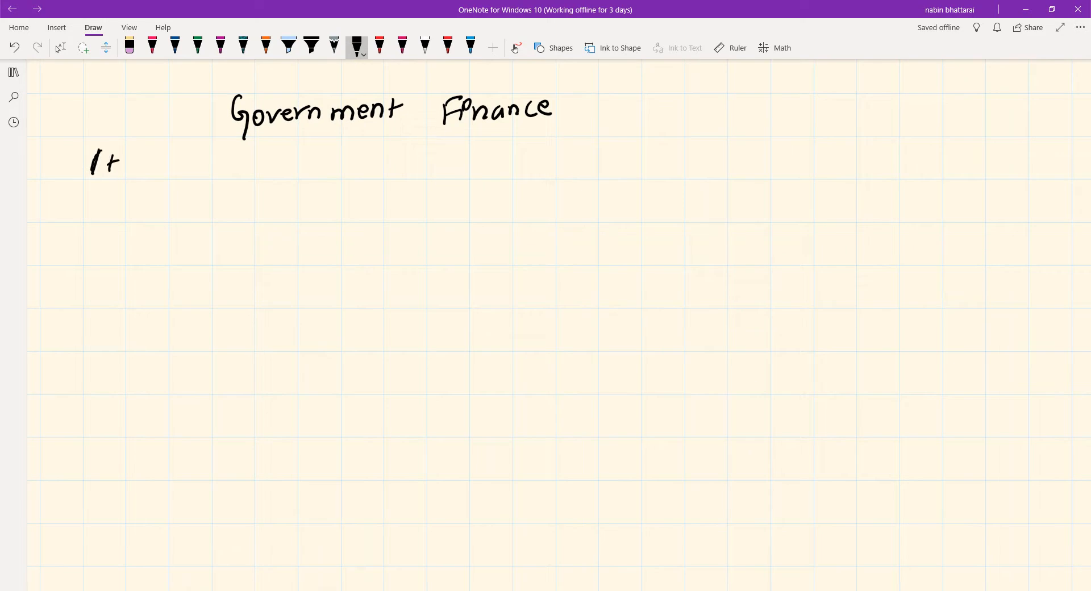
Handwrite 'a branch of economics which' and dismiss the touch keyboard covering the page
drag(125, 160, 222, 160)
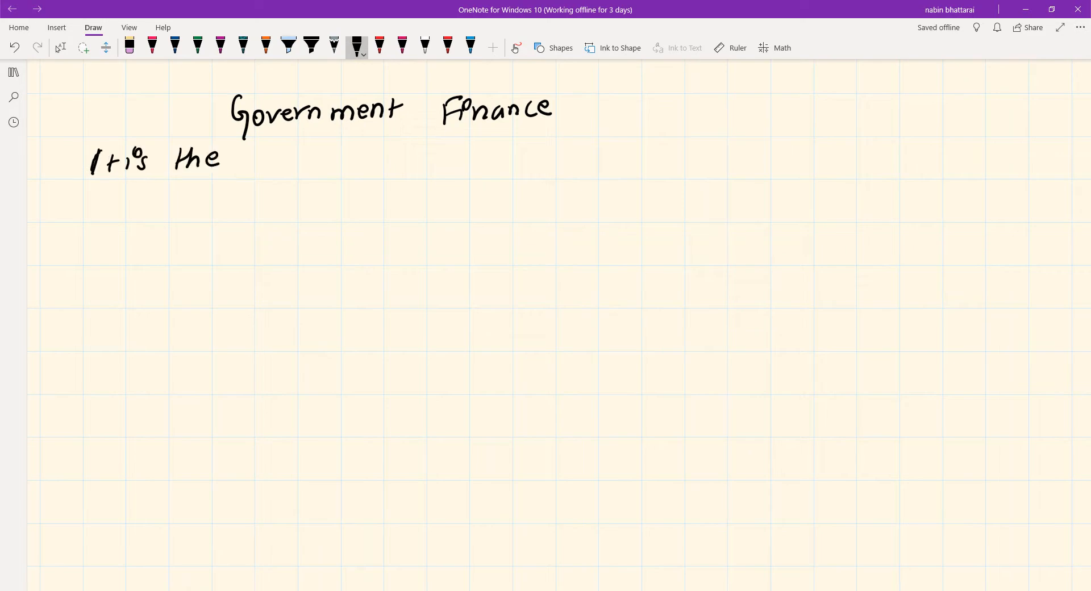
drag(251, 156, 327, 160)
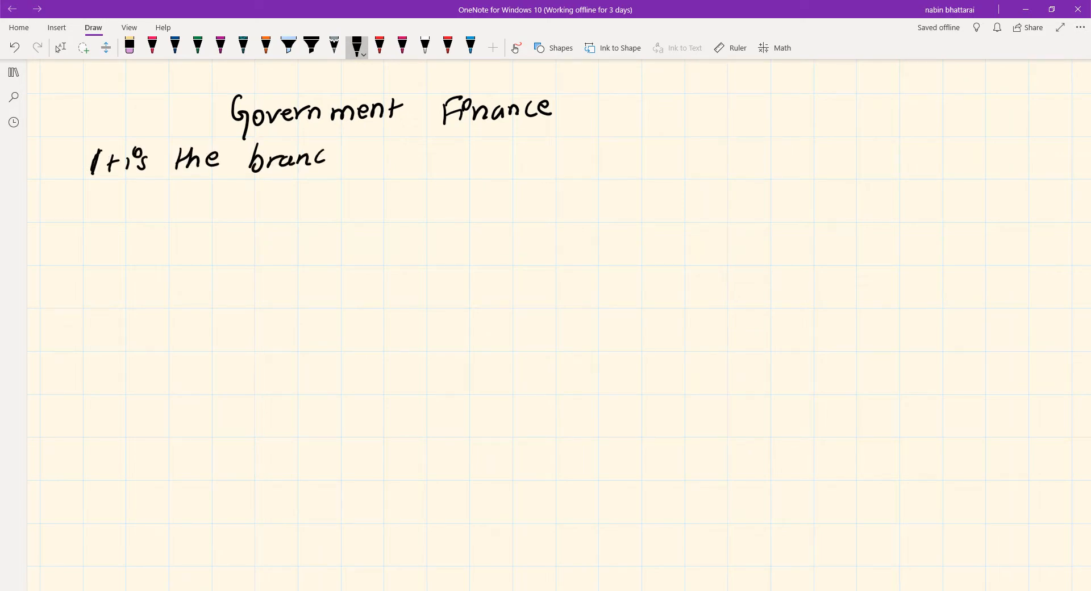
drag(327, 157, 403, 156)
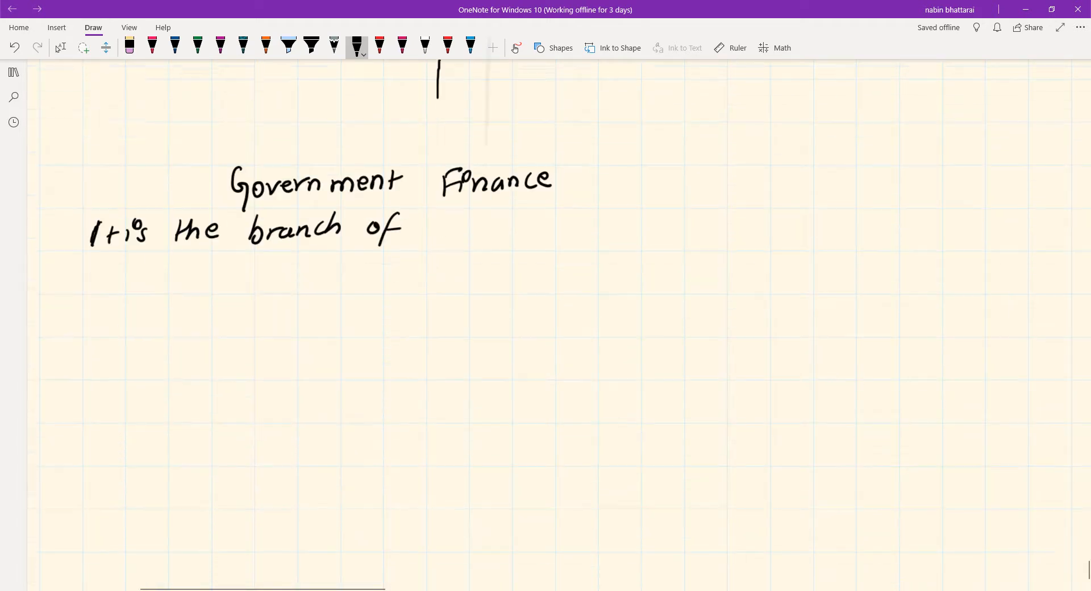
drag(431, 229, 480, 230)
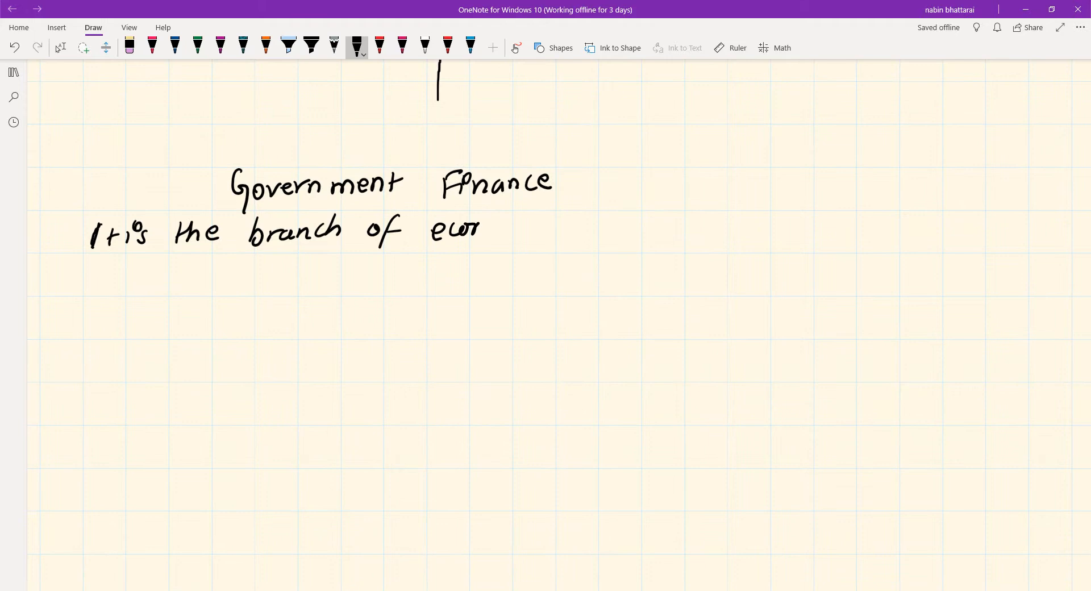
drag(481, 226, 574, 227)
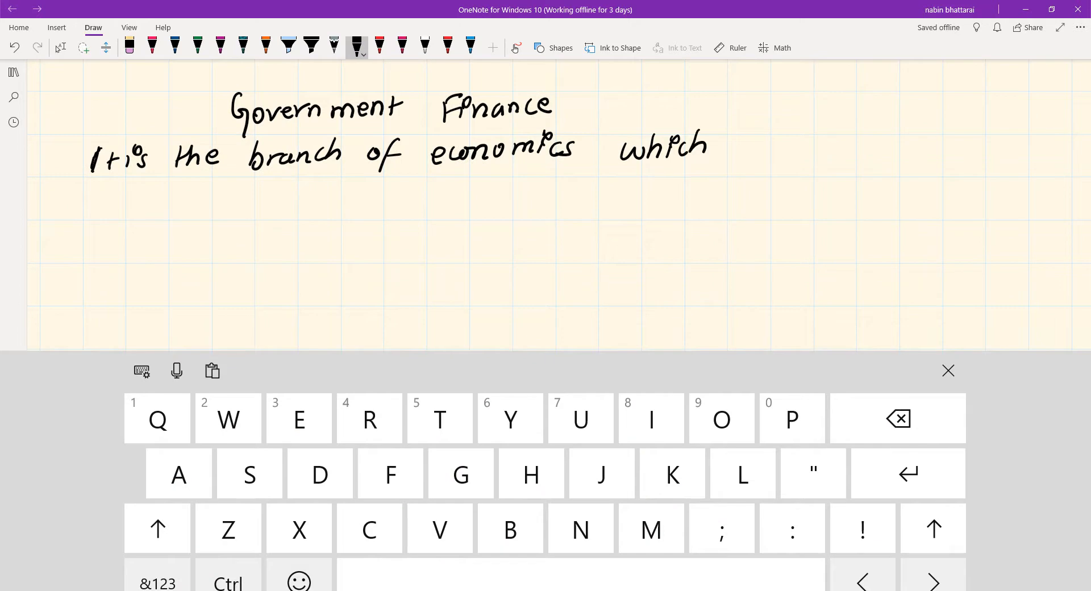
click(948, 370)
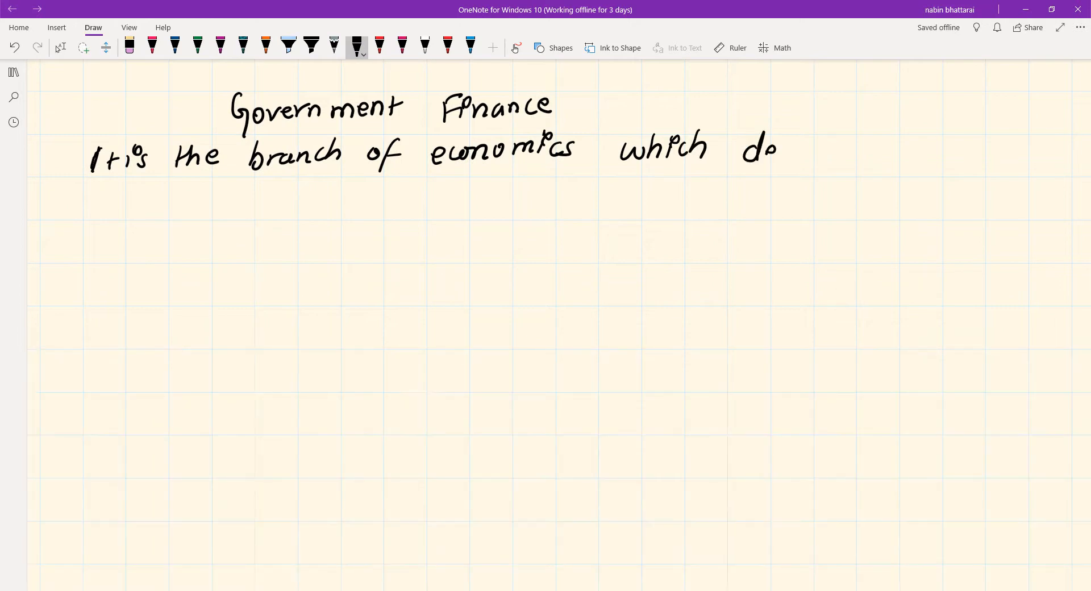
Handwrite 'deals with the income and expenditure of the government finance' to complete the definition
drag(744, 146, 870, 149)
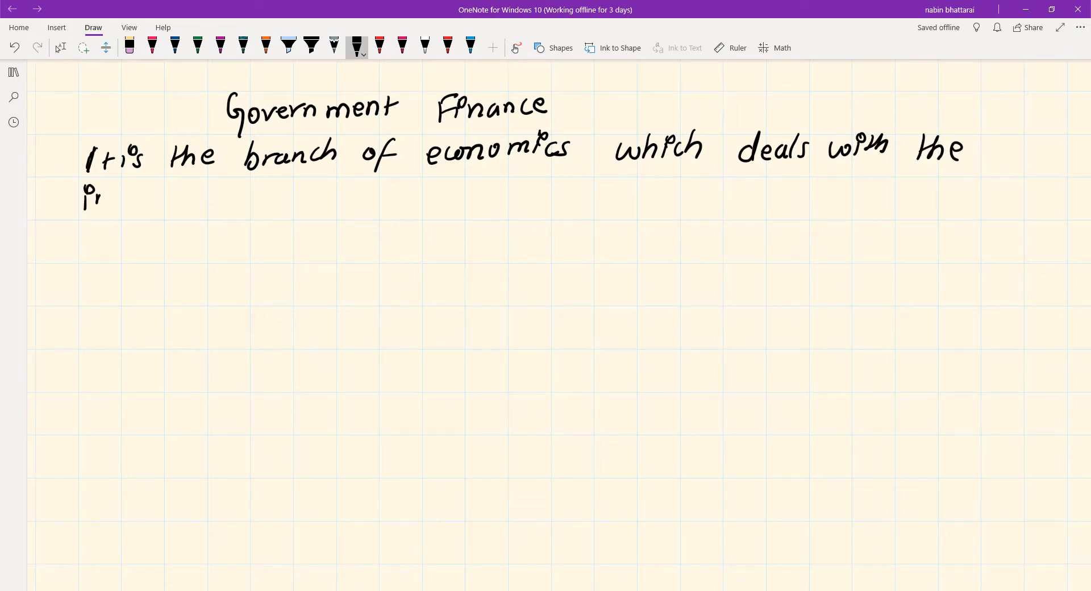
drag(91, 195, 202, 188)
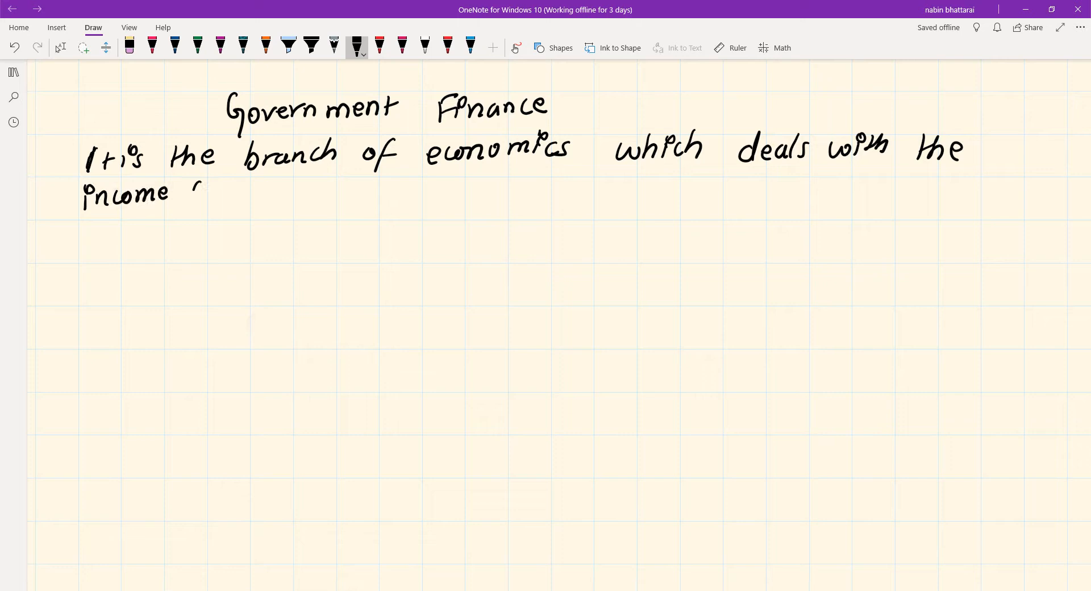
drag(202, 189, 306, 202)
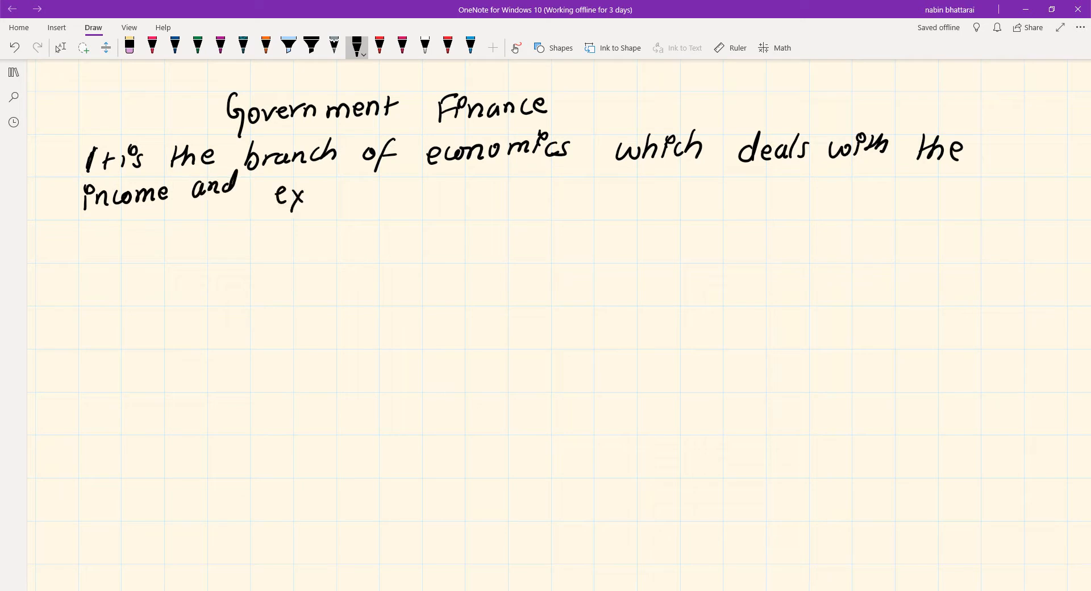
drag(307, 195, 393, 188)
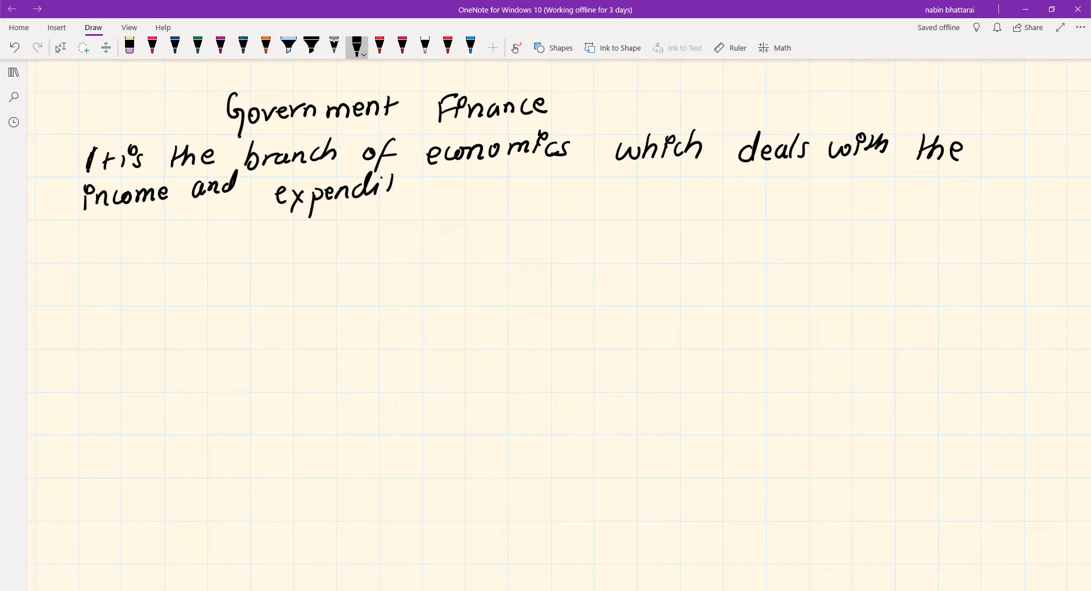
drag(390, 188, 481, 188)
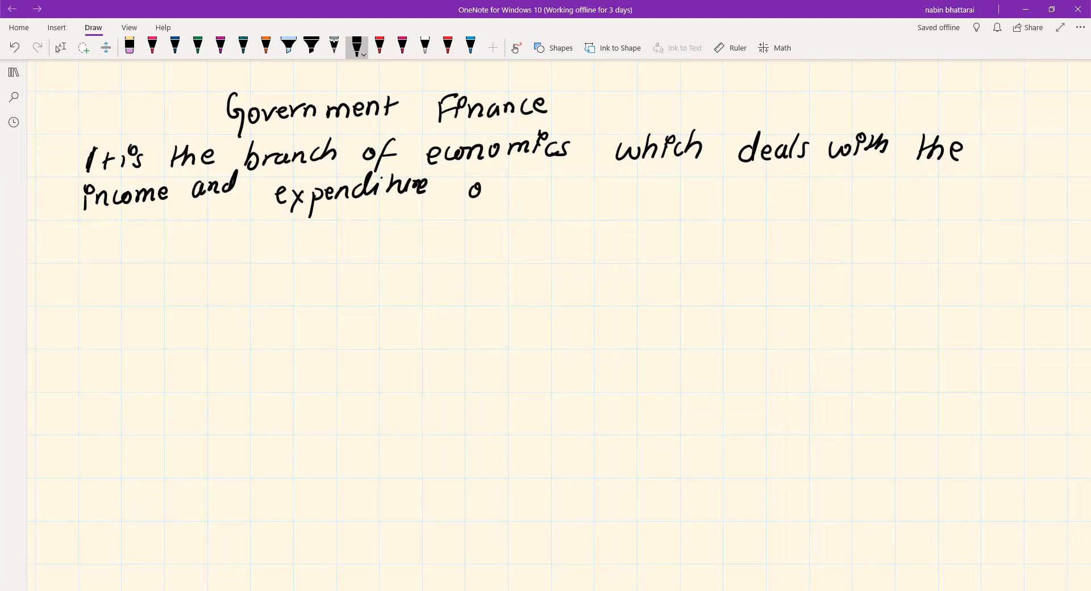
drag(481, 192, 567, 191)
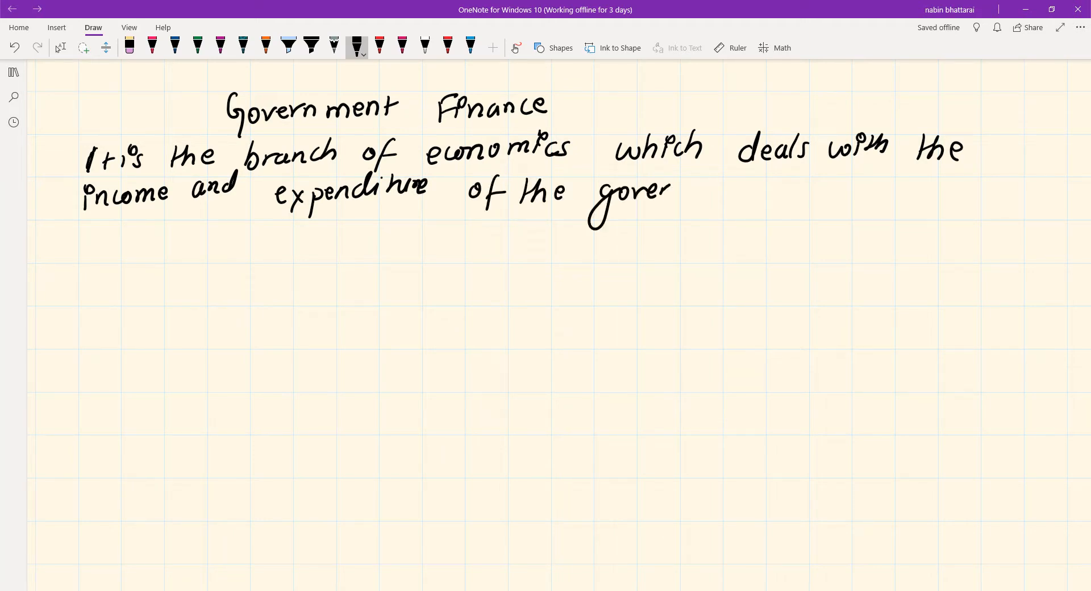
drag(668, 192, 755, 192)
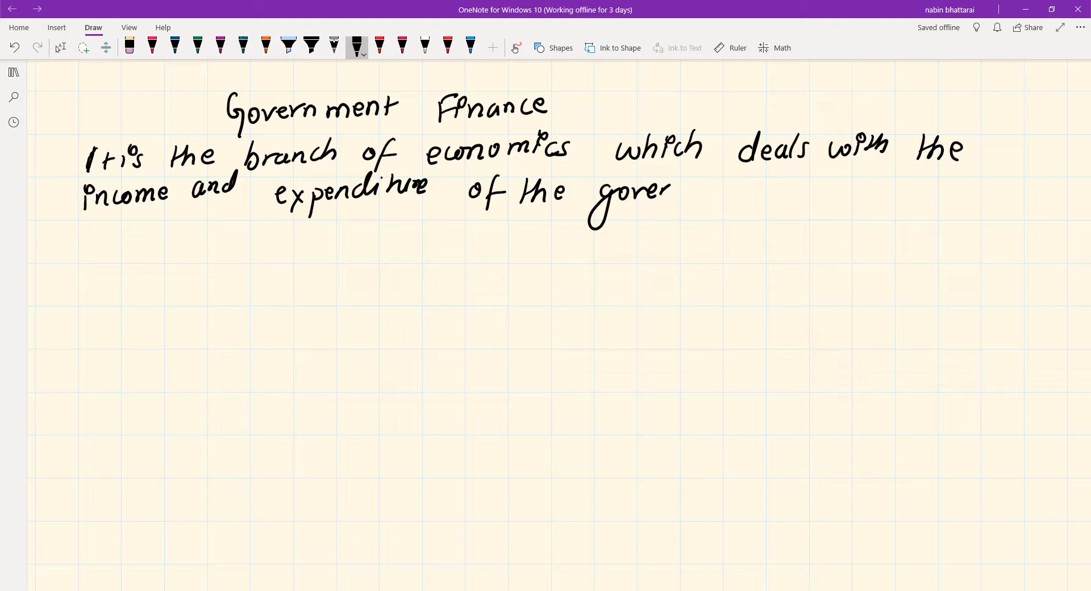
drag(672, 191, 766, 191)
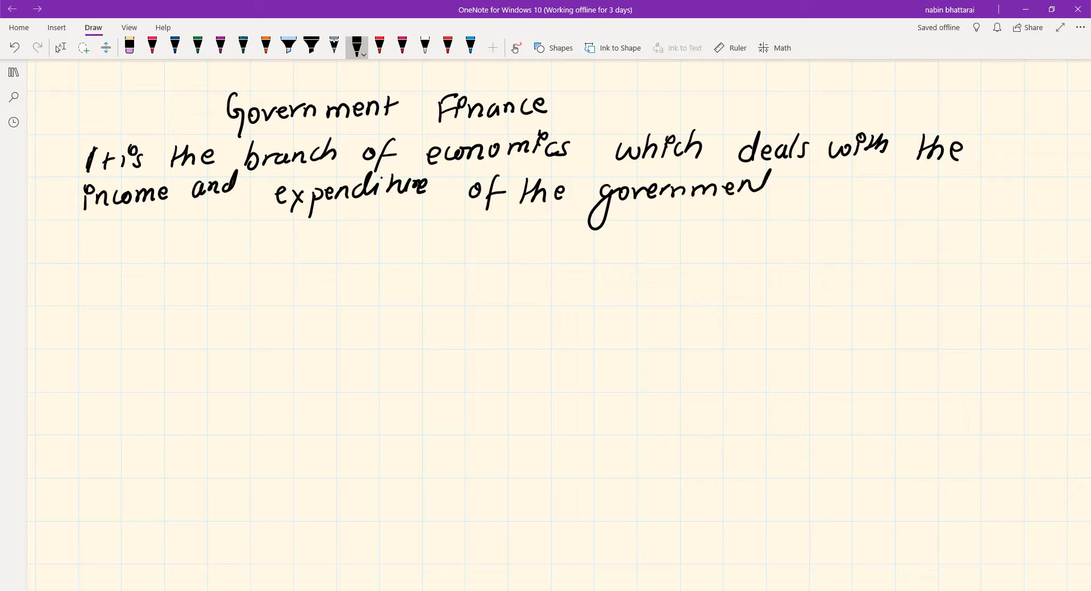
drag(793, 188, 852, 188)
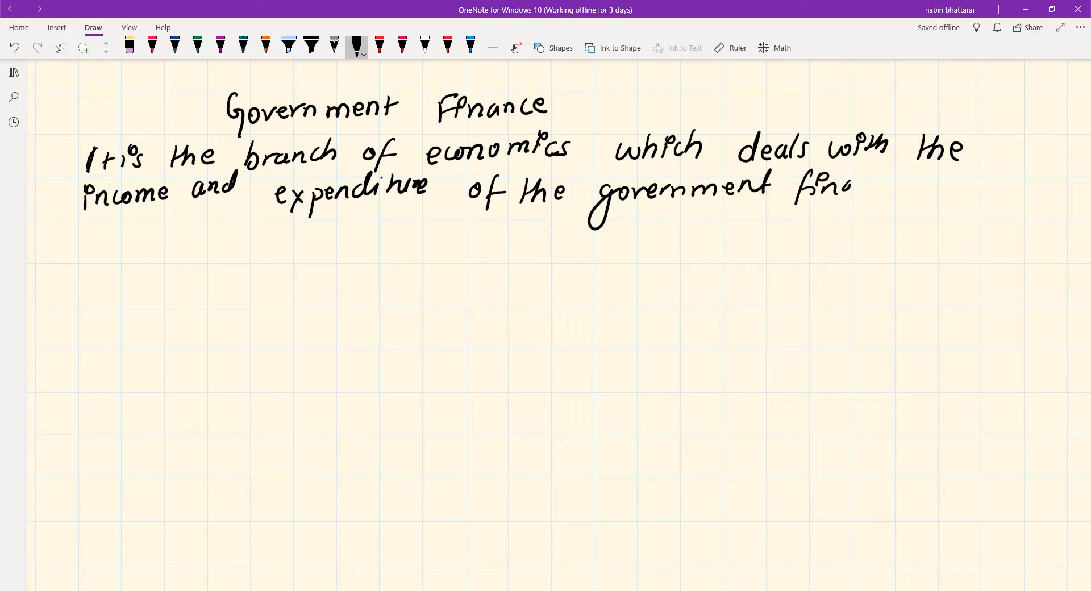
drag(845, 188, 894, 188)
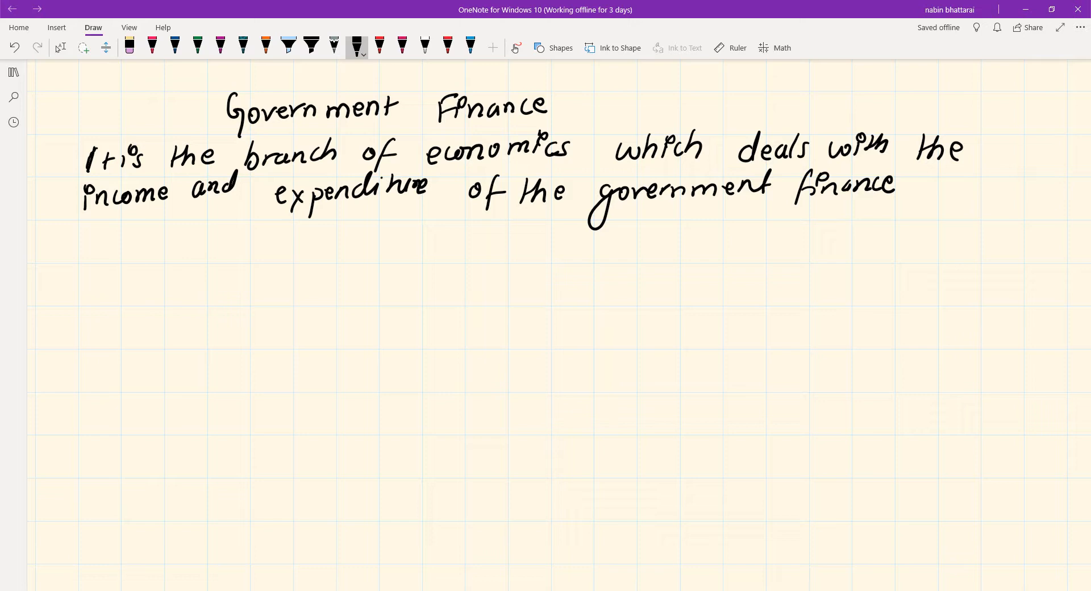
Scroll down the page to make room for a new handwritten line
scroll(down, 3)
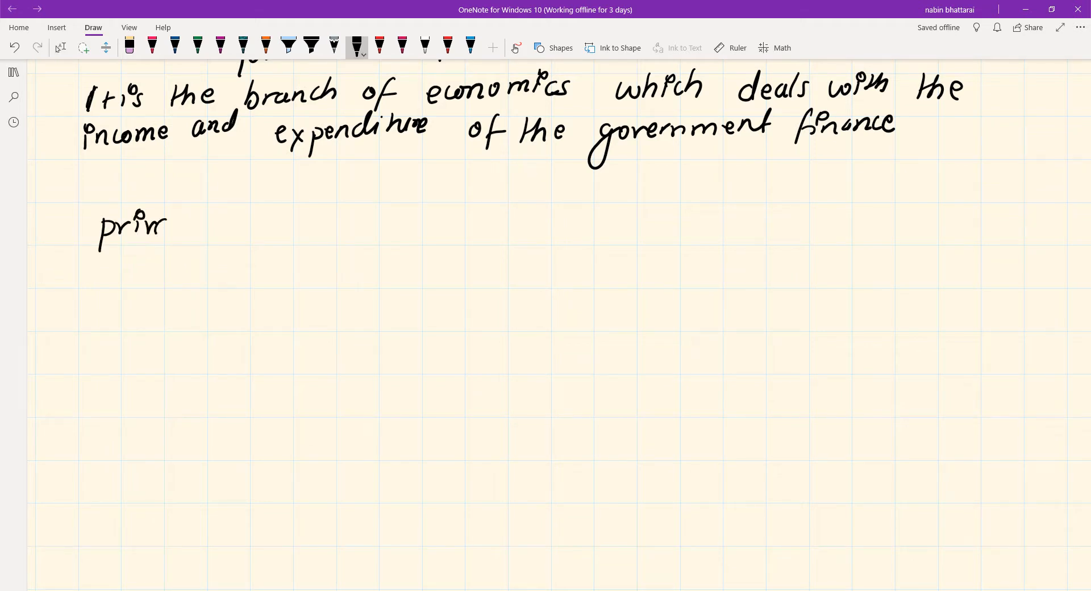
Handwrite 'private finance' and the line 'Study of income, expenditure, debt of an individual'
drag(164, 226, 264, 216)
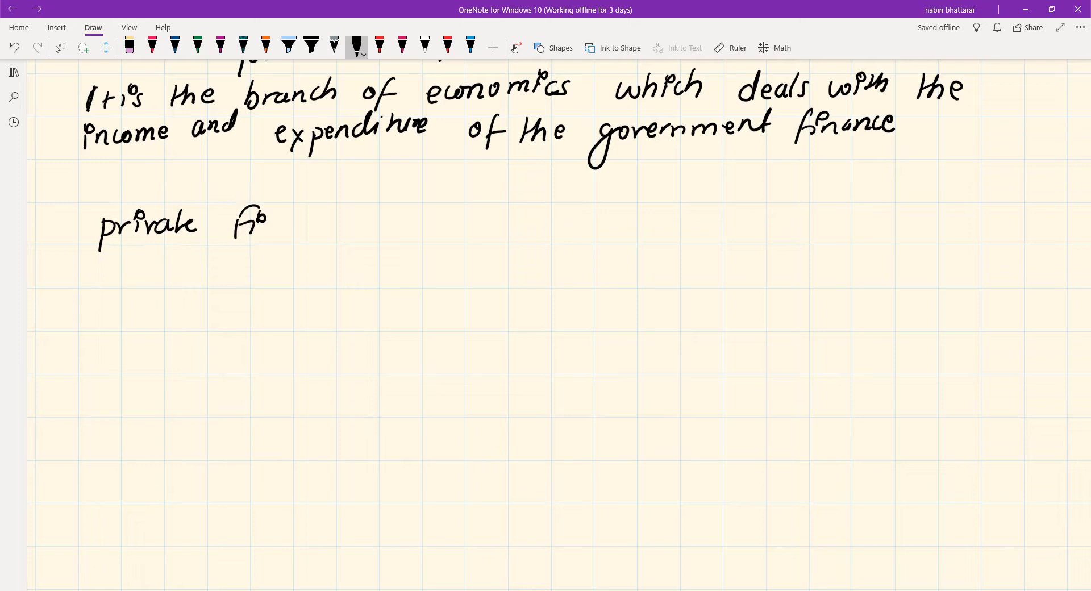
drag(264, 222, 341, 223)
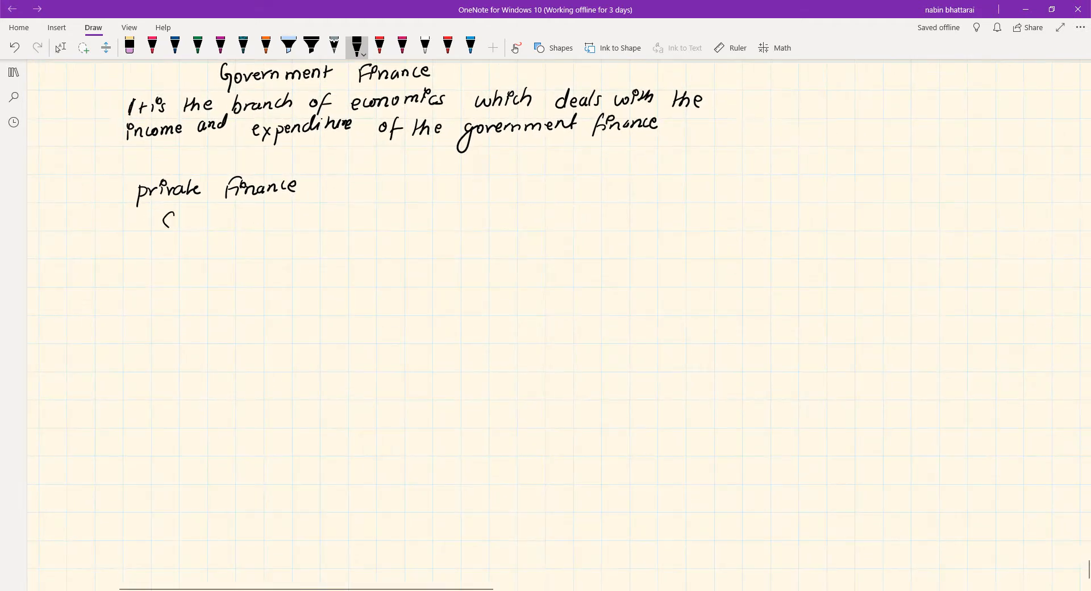
drag(164, 223, 233, 223)
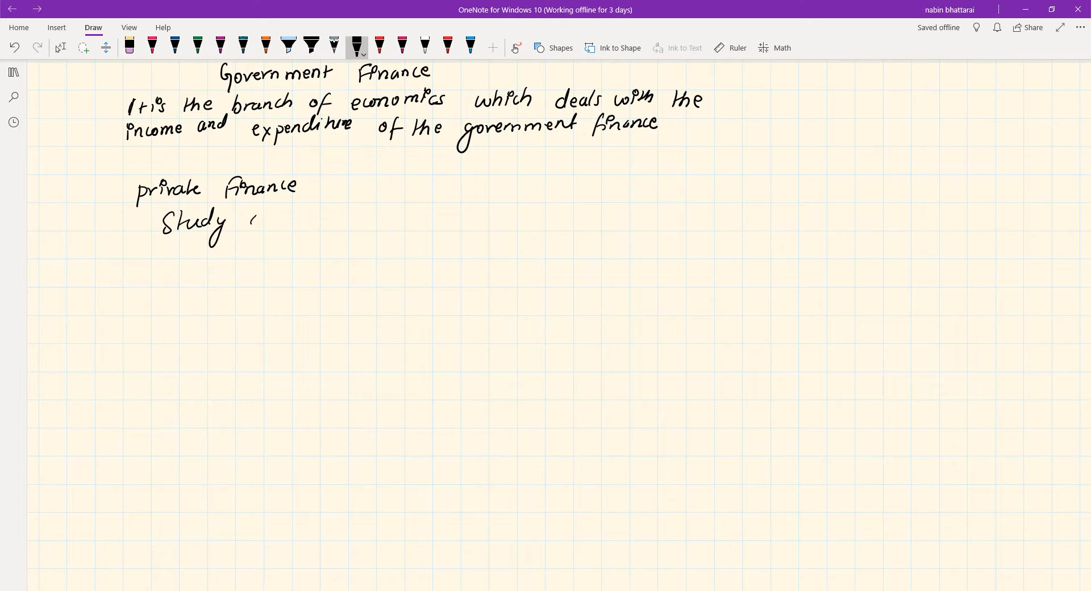
drag(251, 216, 275, 230)
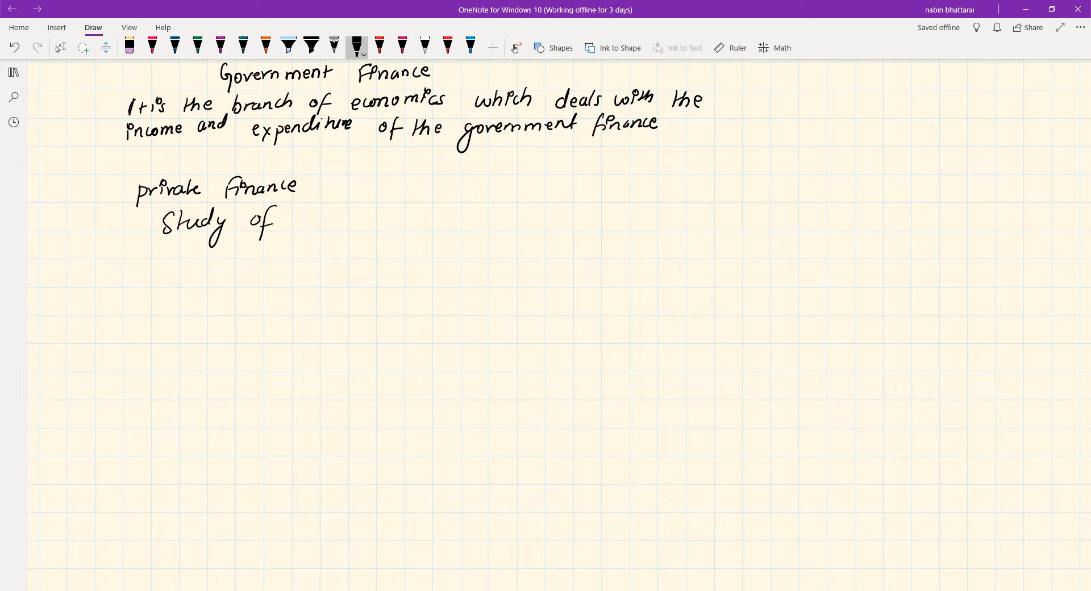
drag(310, 220, 359, 219)
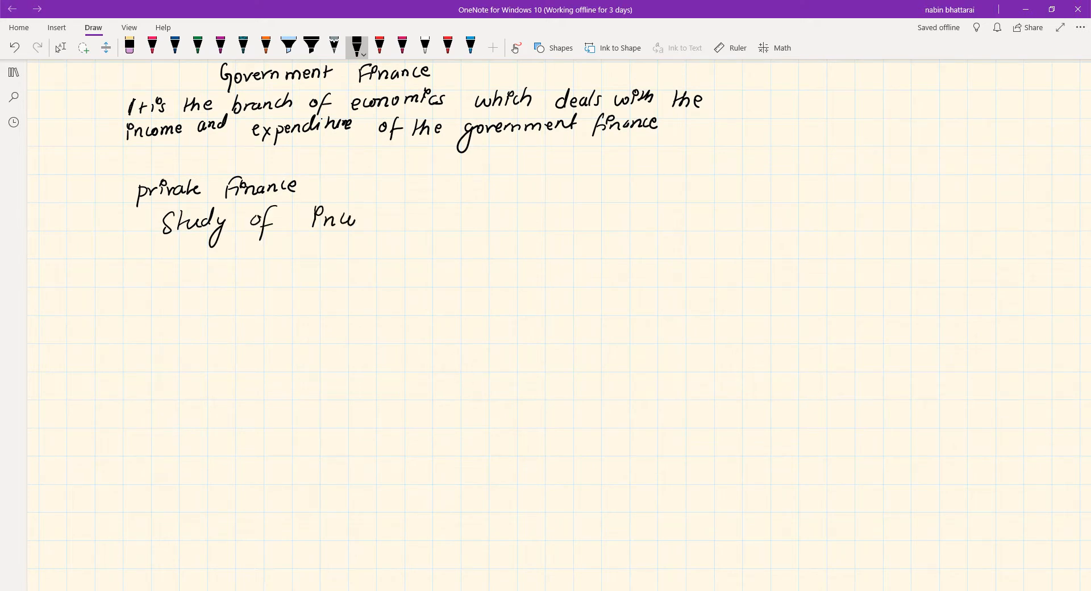
drag(334, 219, 453, 220)
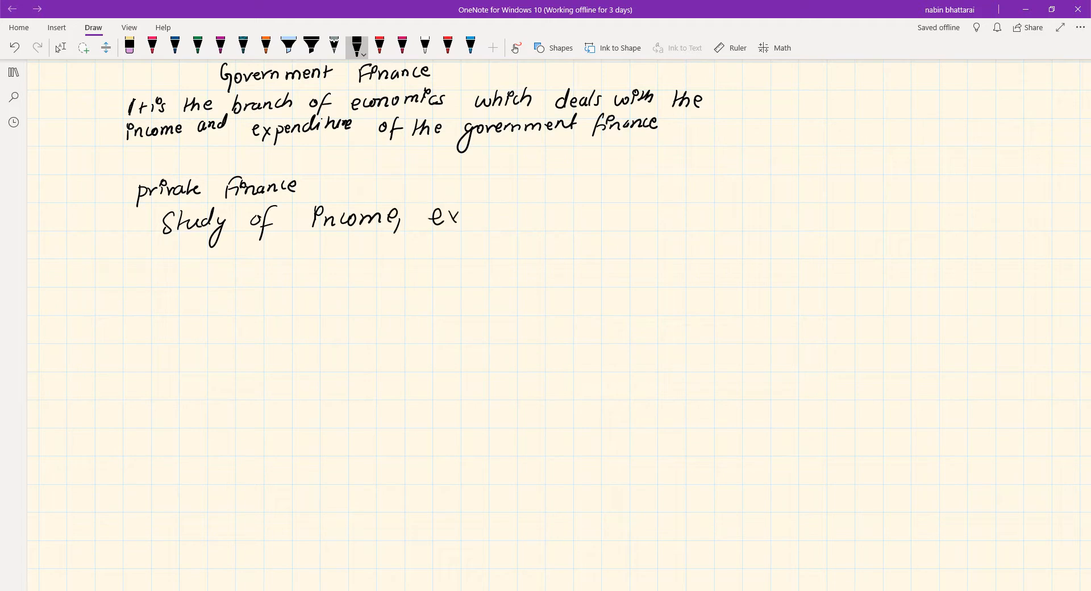
drag(459, 216, 525, 219)
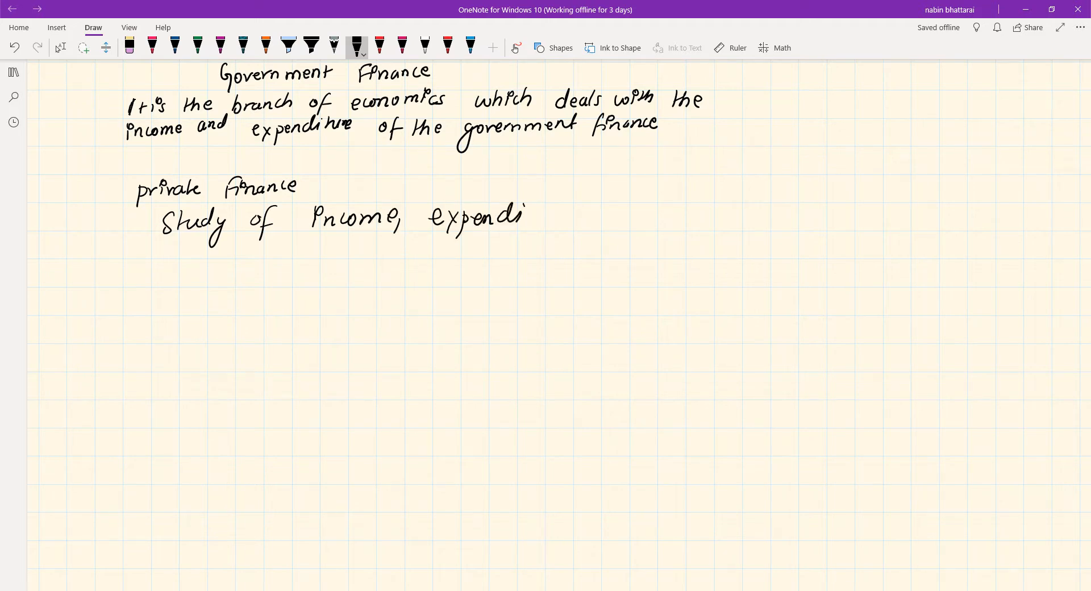
drag(529, 213, 612, 220)
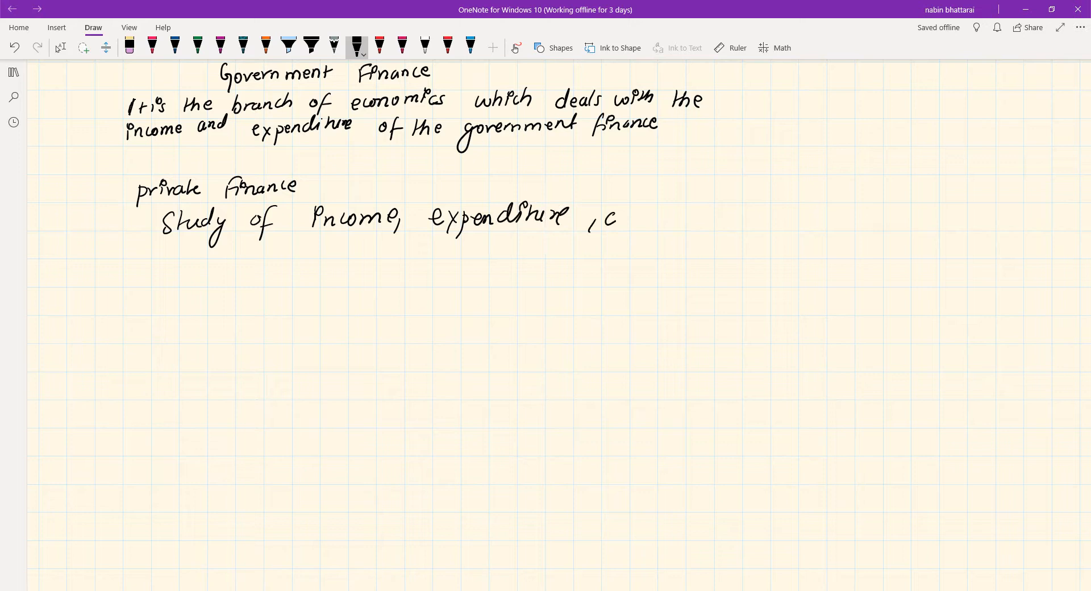
drag(605, 216, 696, 216)
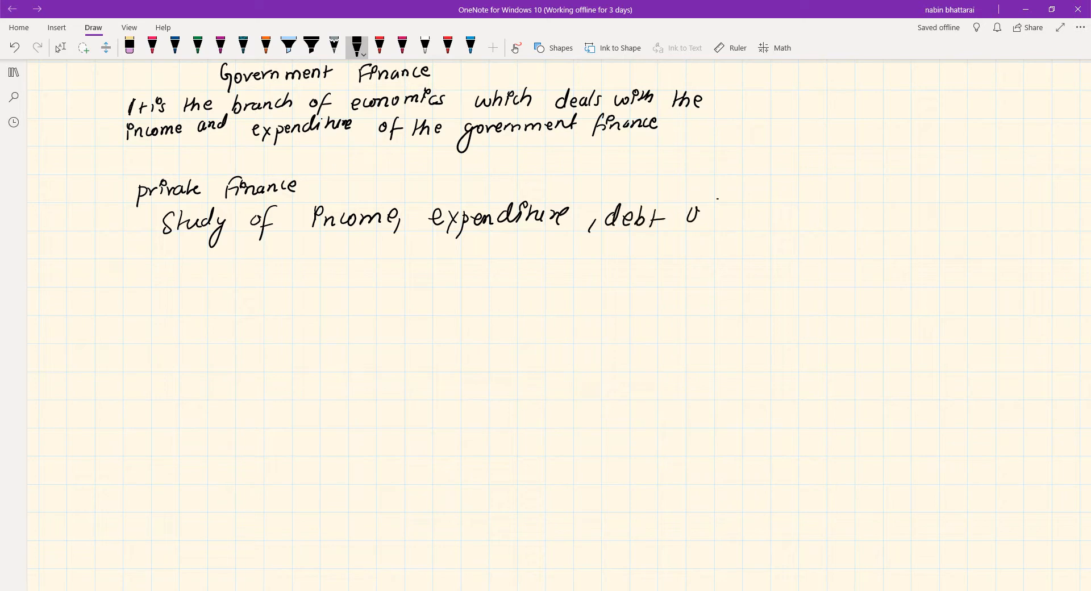
drag(688, 216, 828, 219)
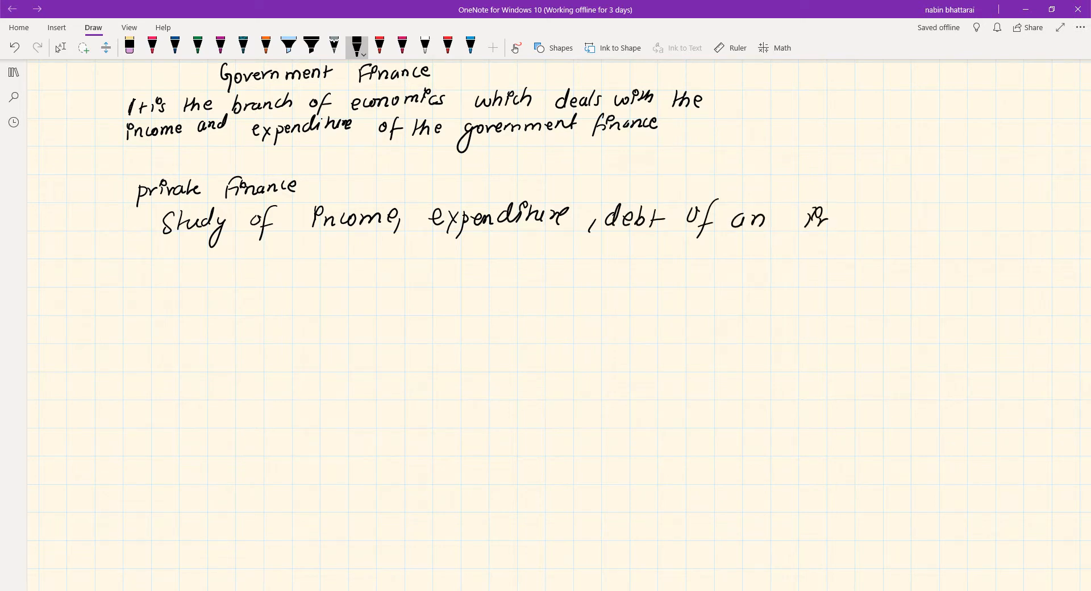
drag(807, 219, 905, 220)
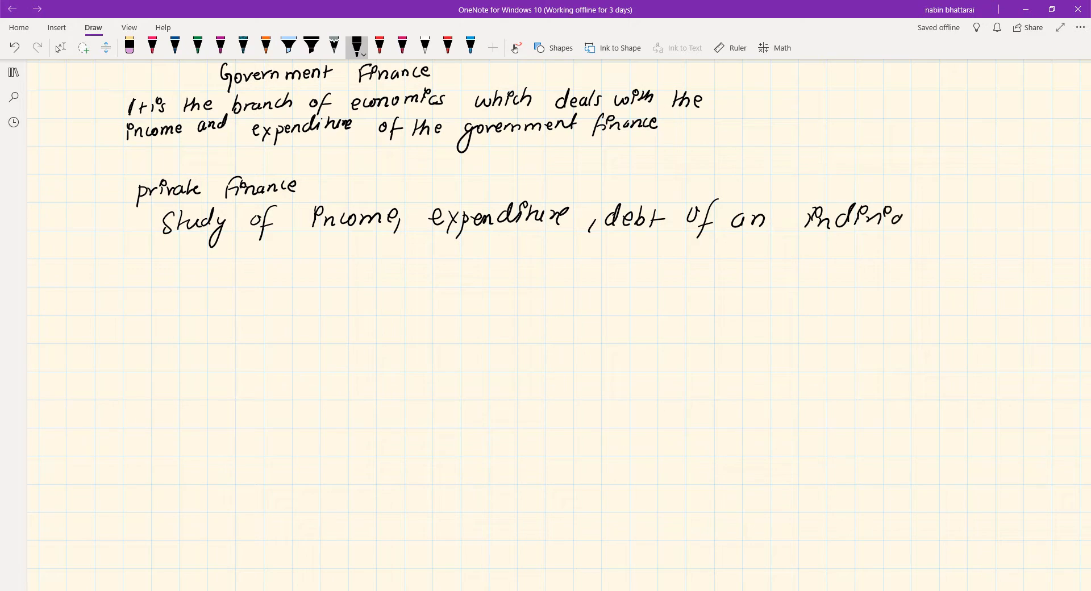
drag(905, 217, 974, 218)
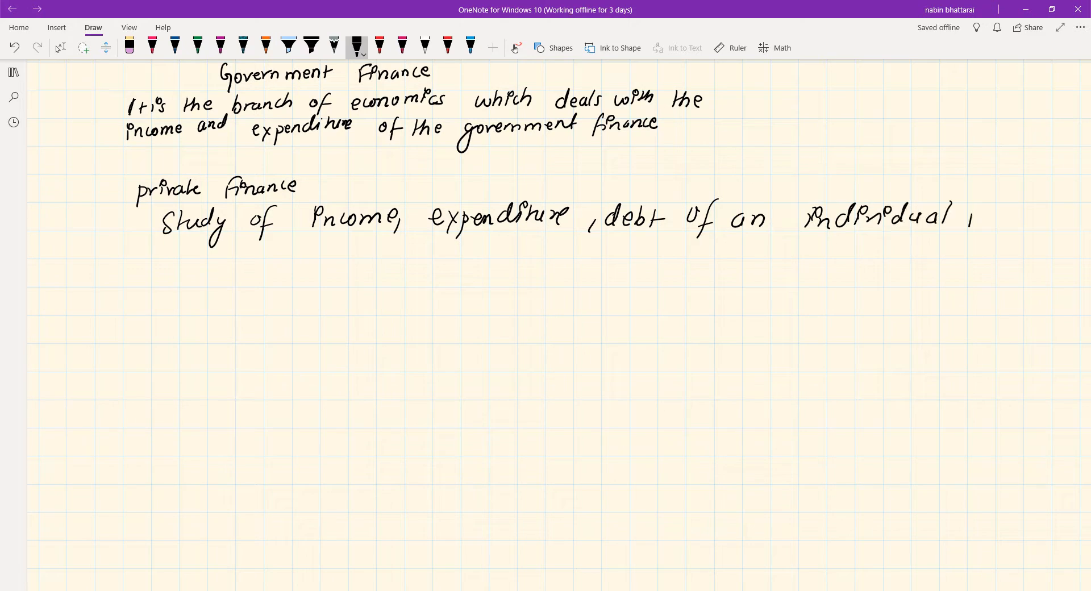
Handwrite 'private finance' on a new line below
drag(132, 268, 150, 279)
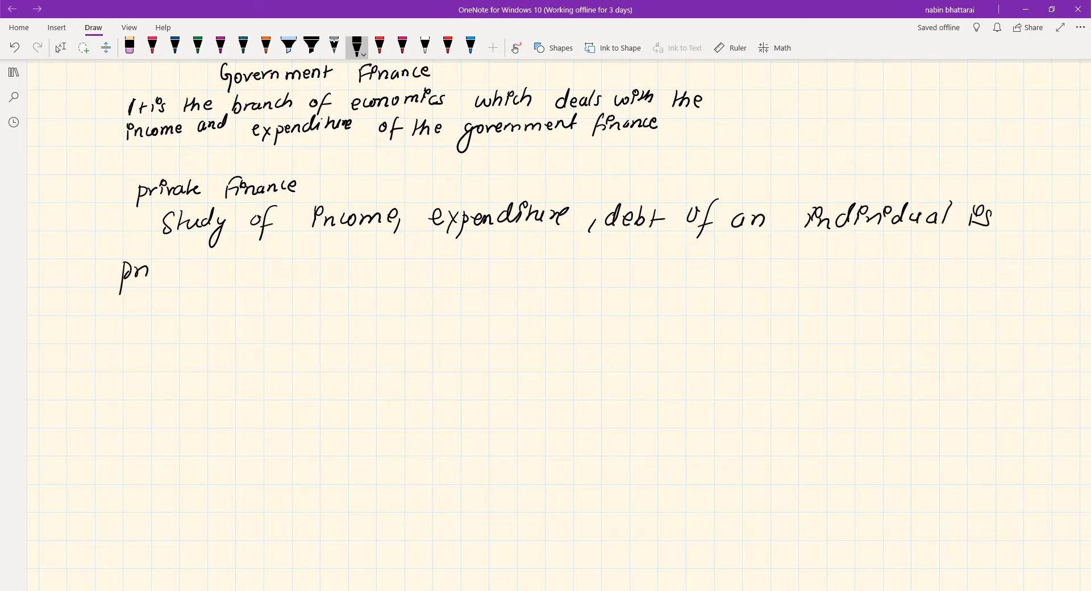
drag(133, 272, 244, 261)
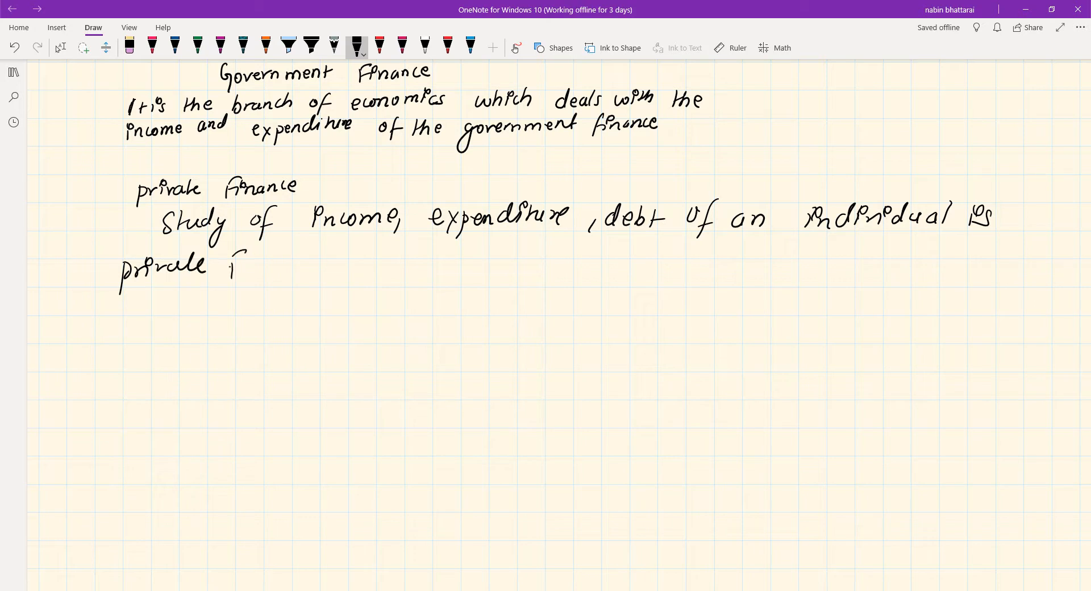
drag(230, 268, 310, 269)
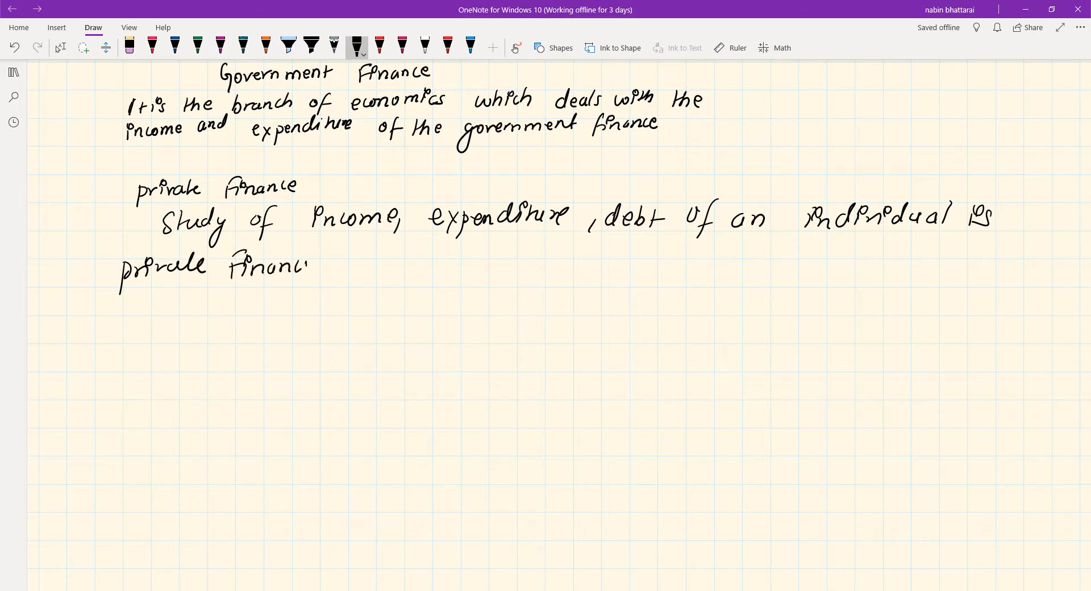
drag(303, 268, 314, 271)
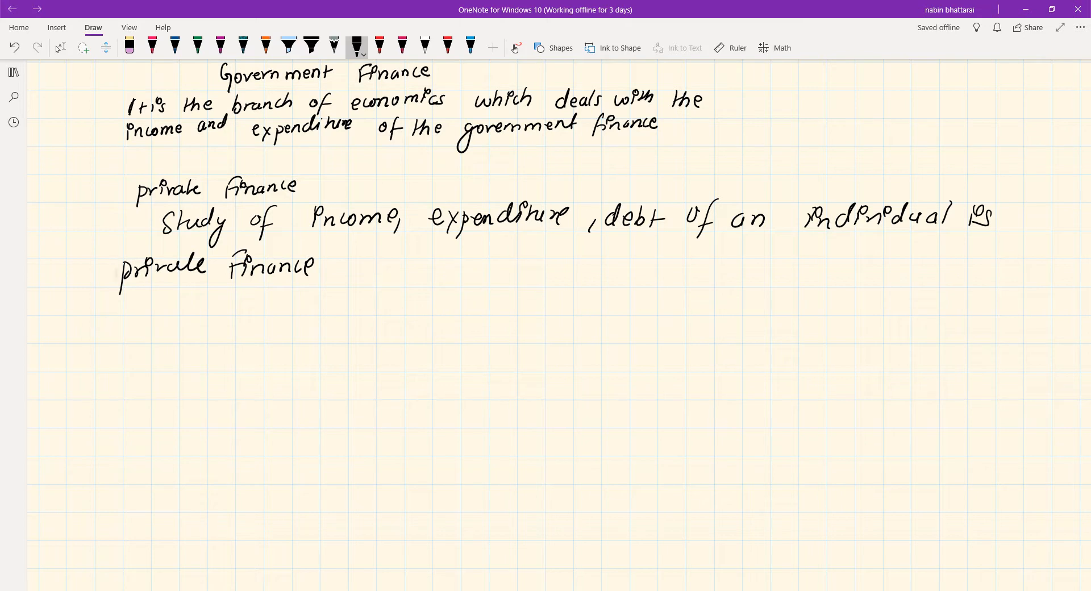
Scroll to blank space and handwrite 'Government Finance' and 'Private Finance' headings side by side
scroll(down, 3)
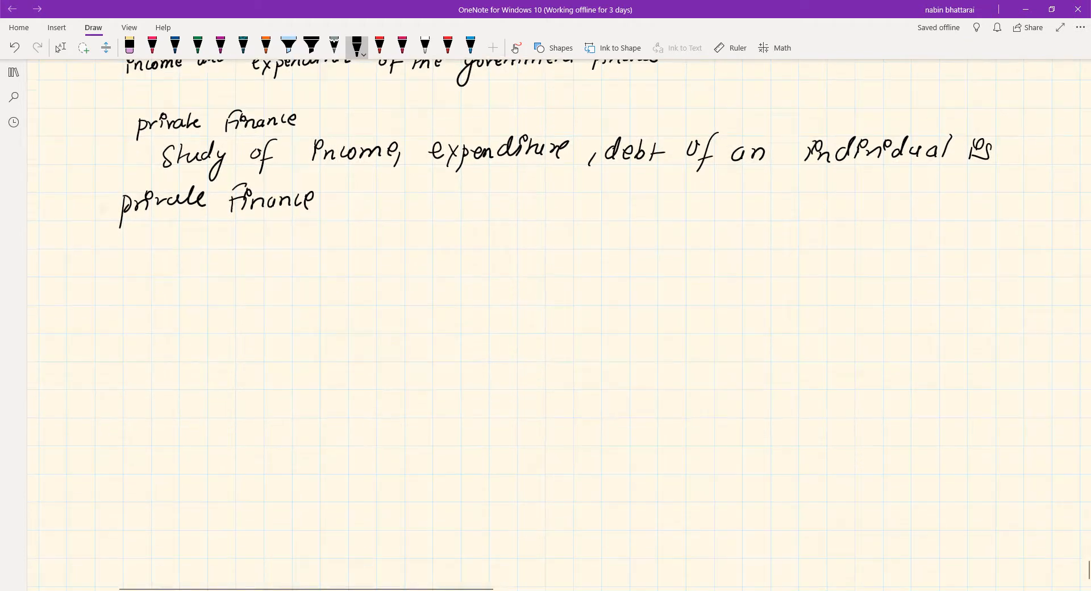
scroll(down, 3)
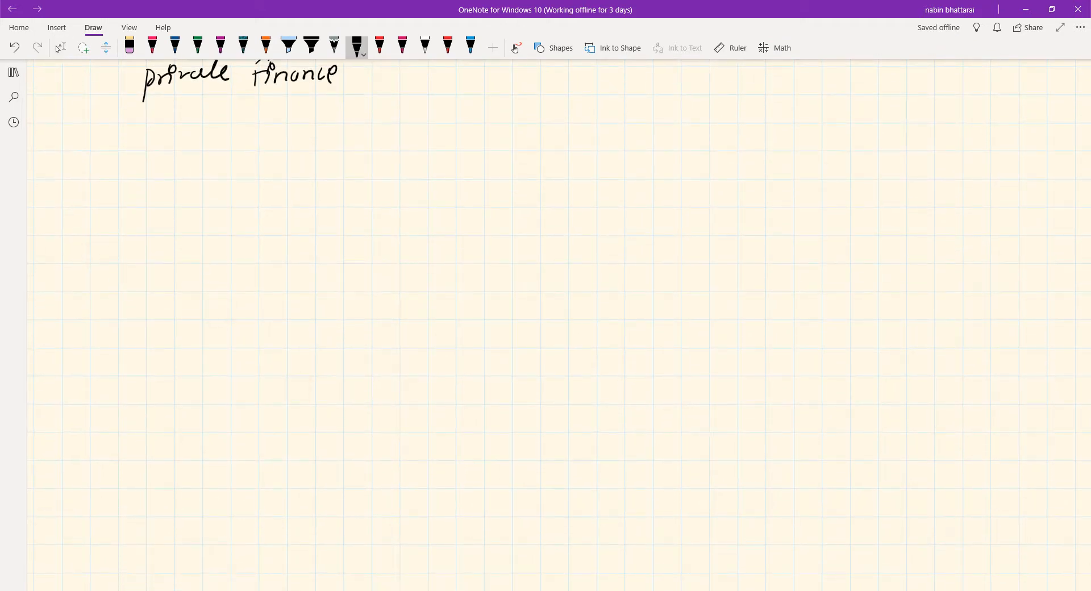
click(105, 190)
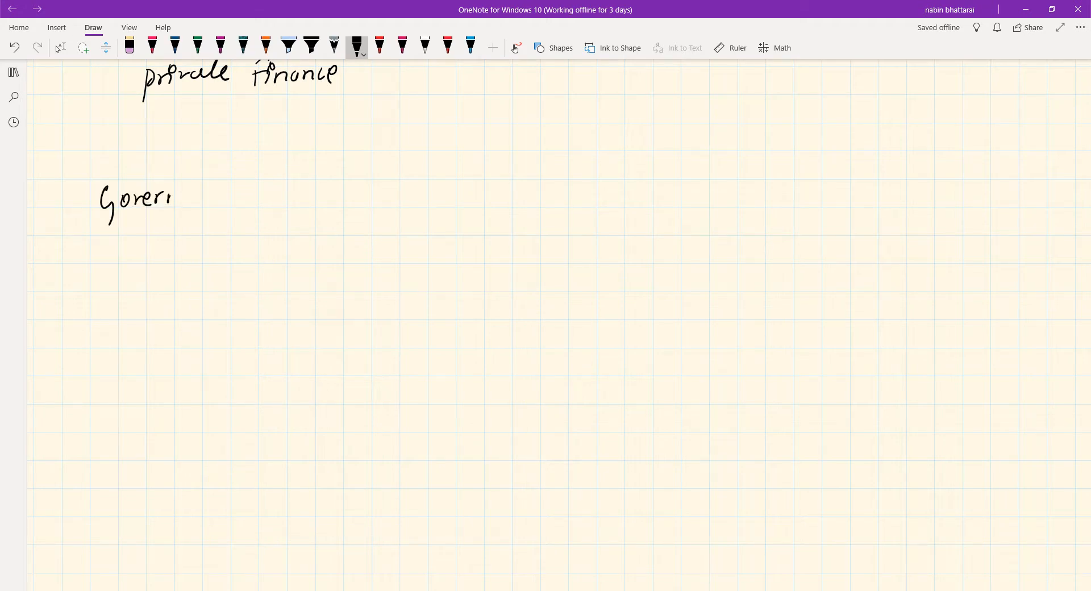
drag(178, 199, 354, 195)
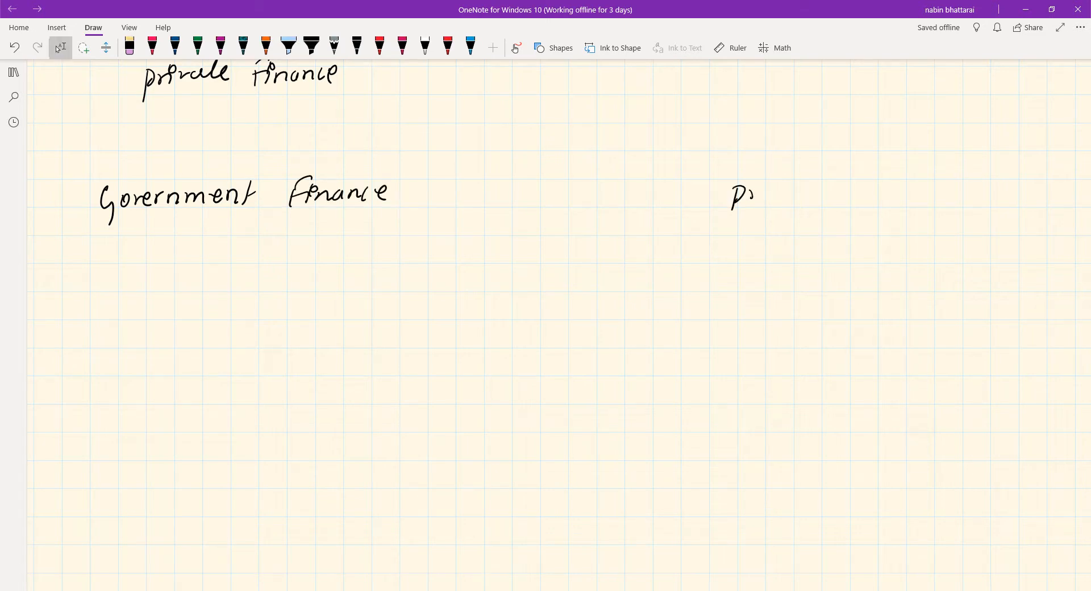
drag(731, 195, 822, 195)
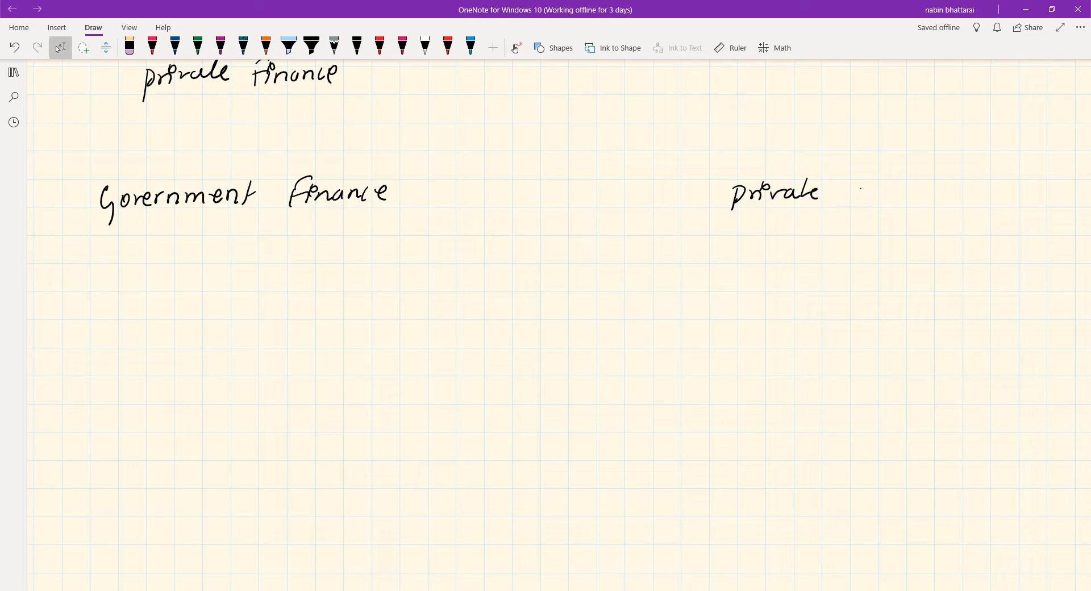
drag(842, 202, 925, 188)
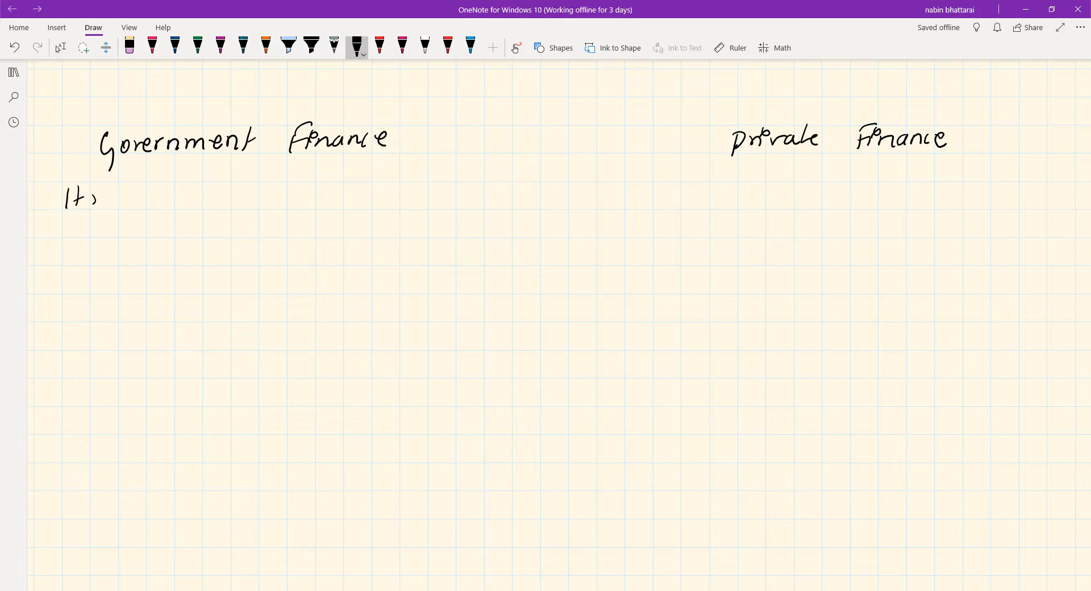
Handwrite 'revenue and expenditure of the nation' under the Government Finance heading
drag(102, 198, 199, 199)
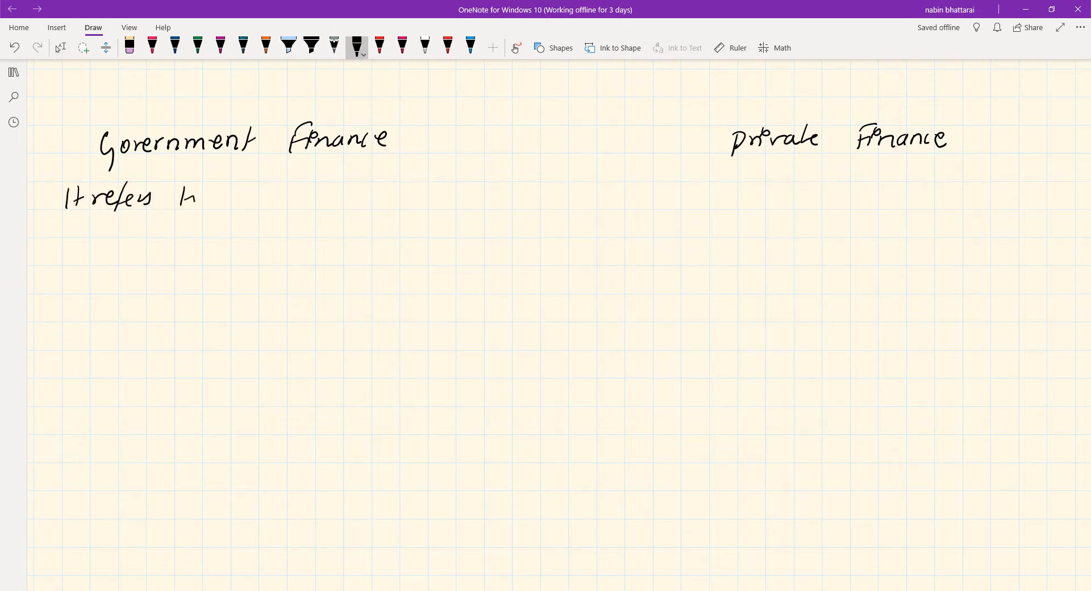
drag(188, 197, 303, 197)
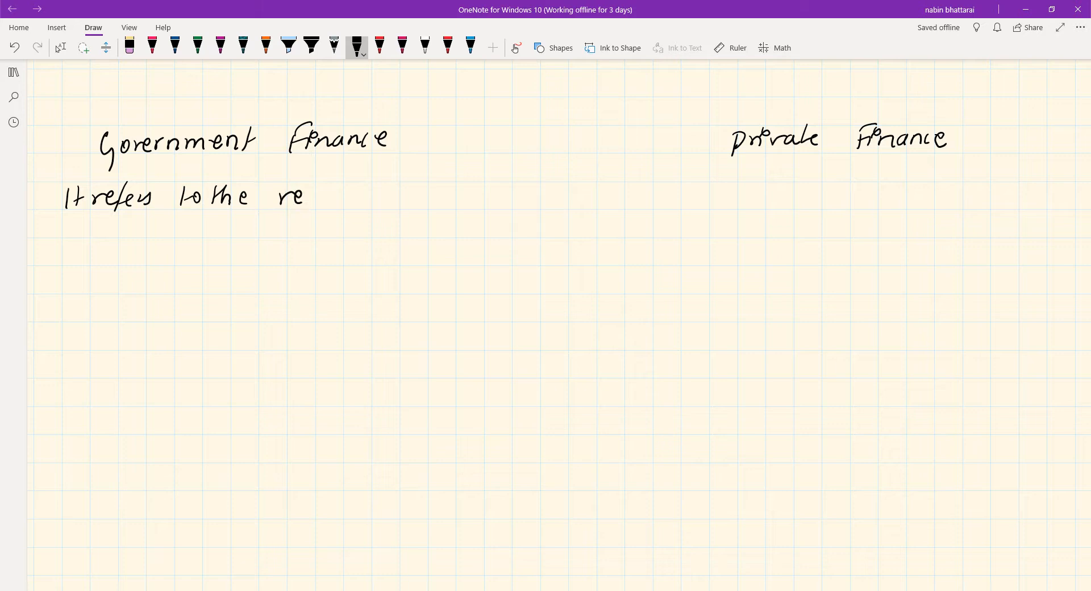
drag(299, 195, 379, 195)
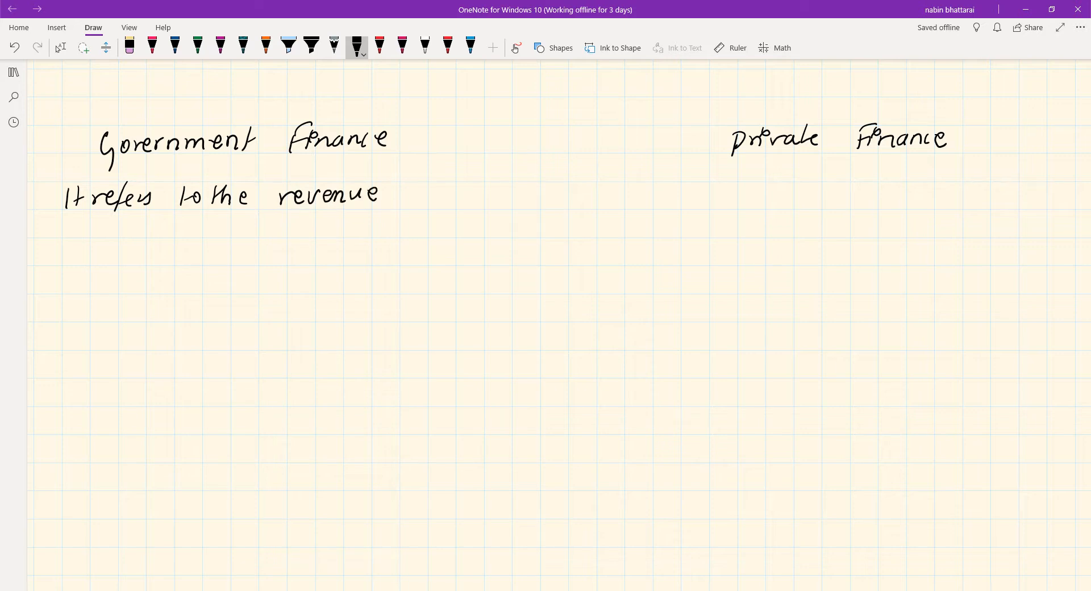
drag(396, 191, 462, 202)
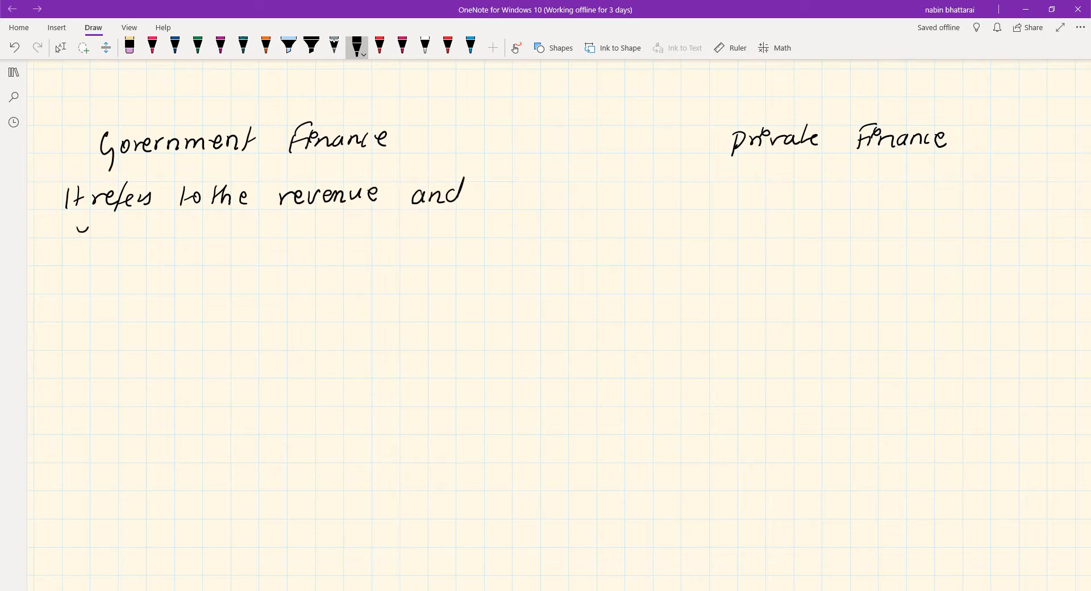
drag(75, 229, 161, 228)
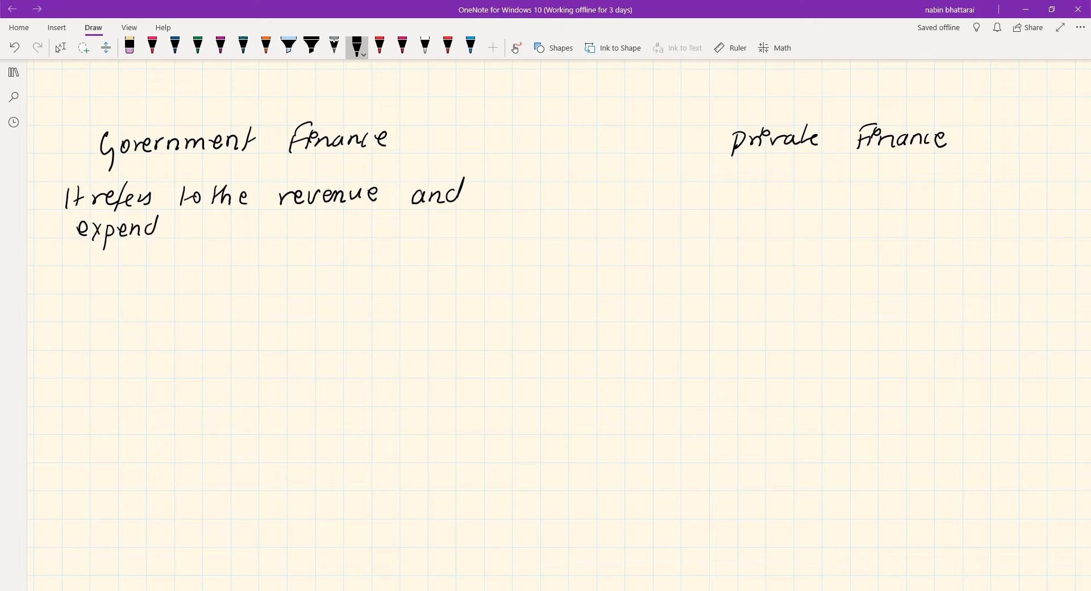
drag(160, 227, 216, 227)
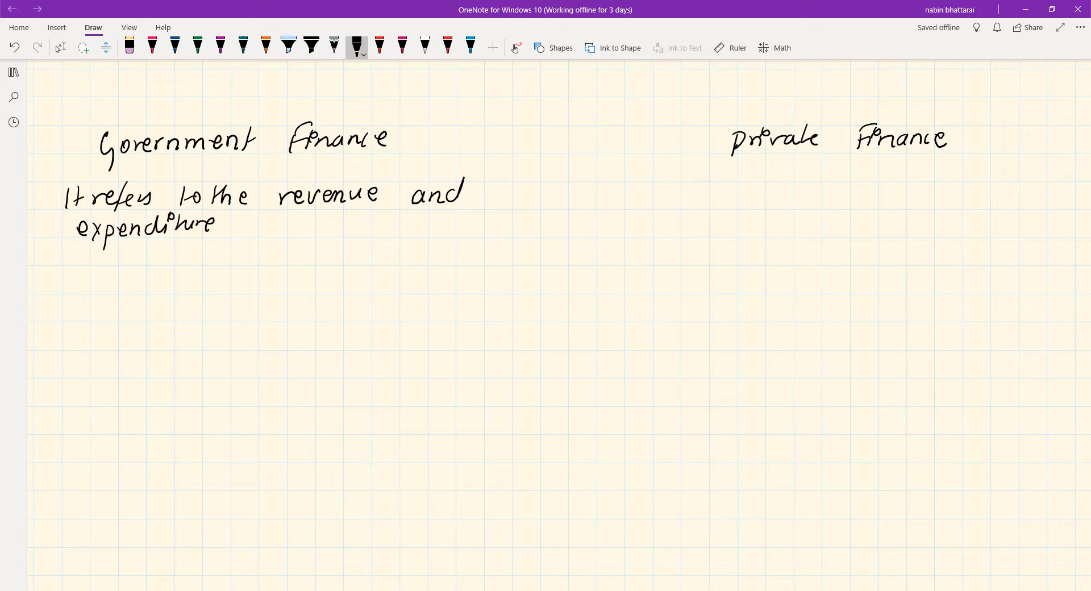
drag(240, 226, 313, 226)
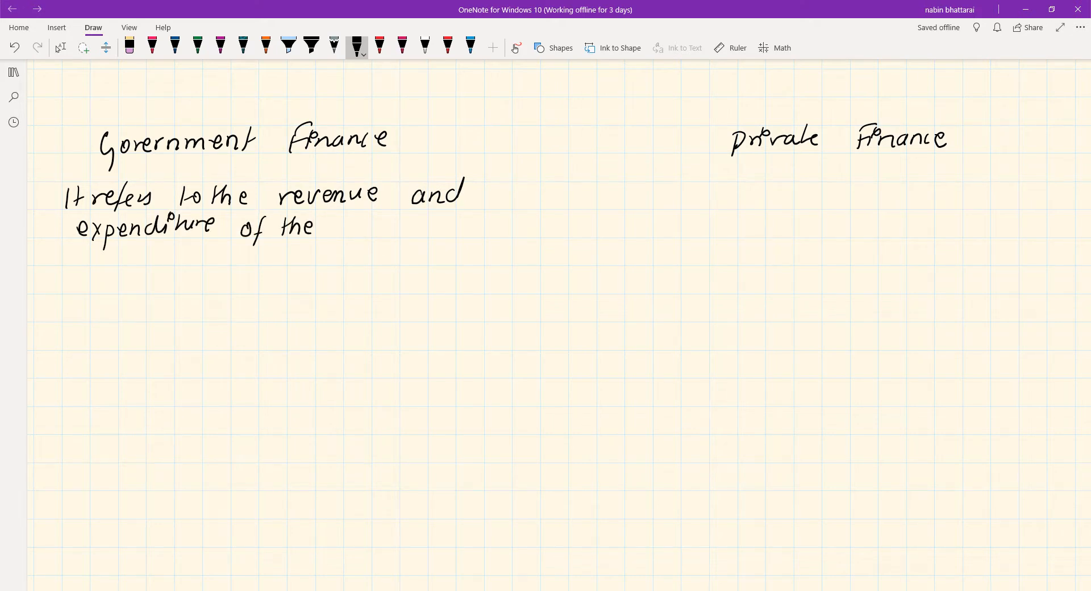
drag(341, 223, 421, 223)
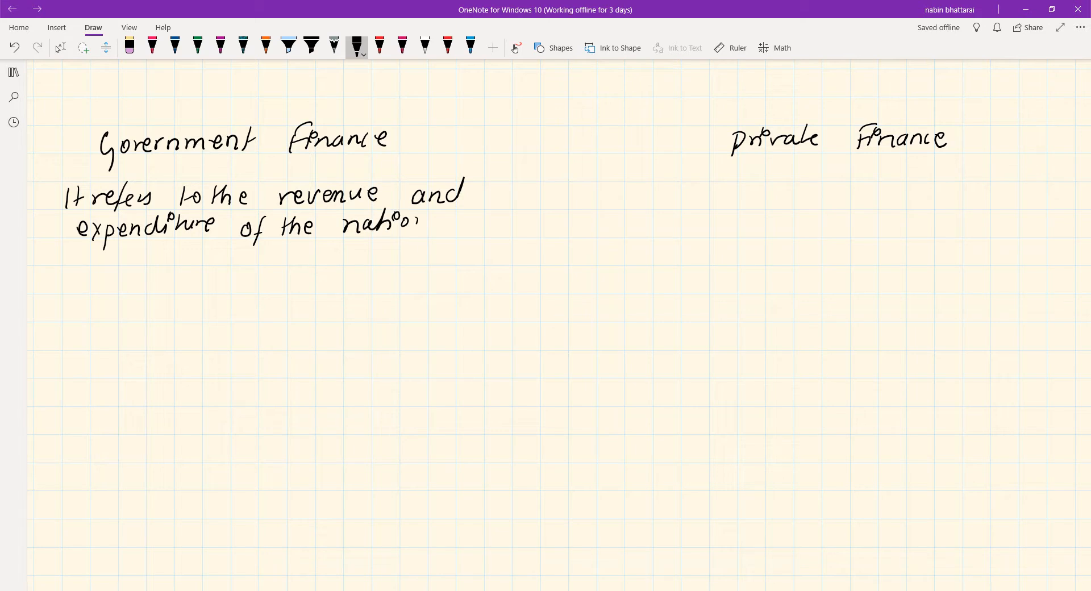
drag(397, 222, 428, 223)
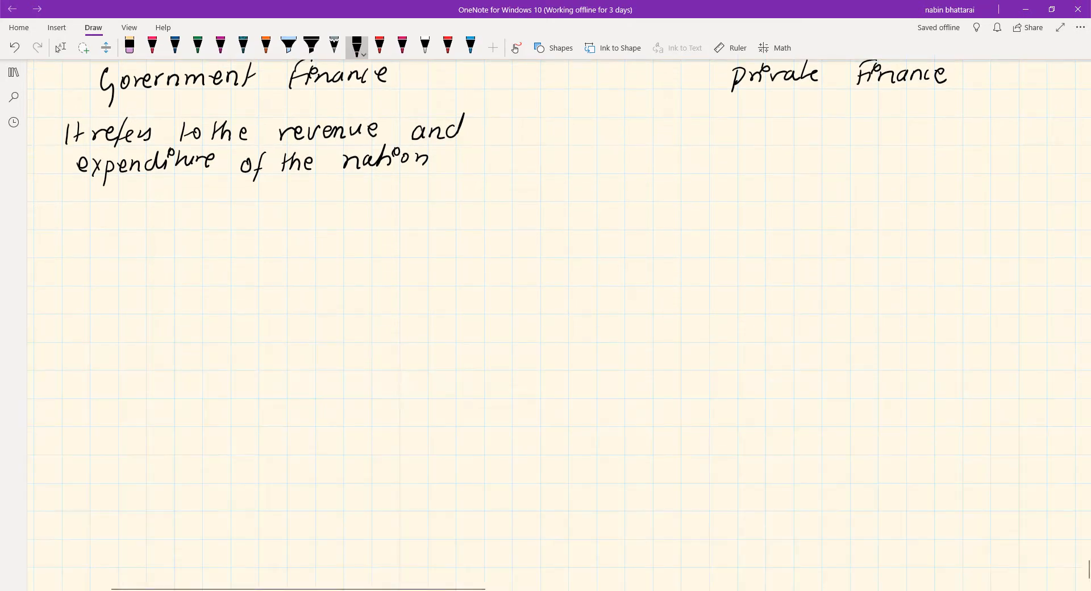
Handwrite 'It refers to the revenue and expenditure of an individual' under Private Finance
drag(623, 133, 688, 132)
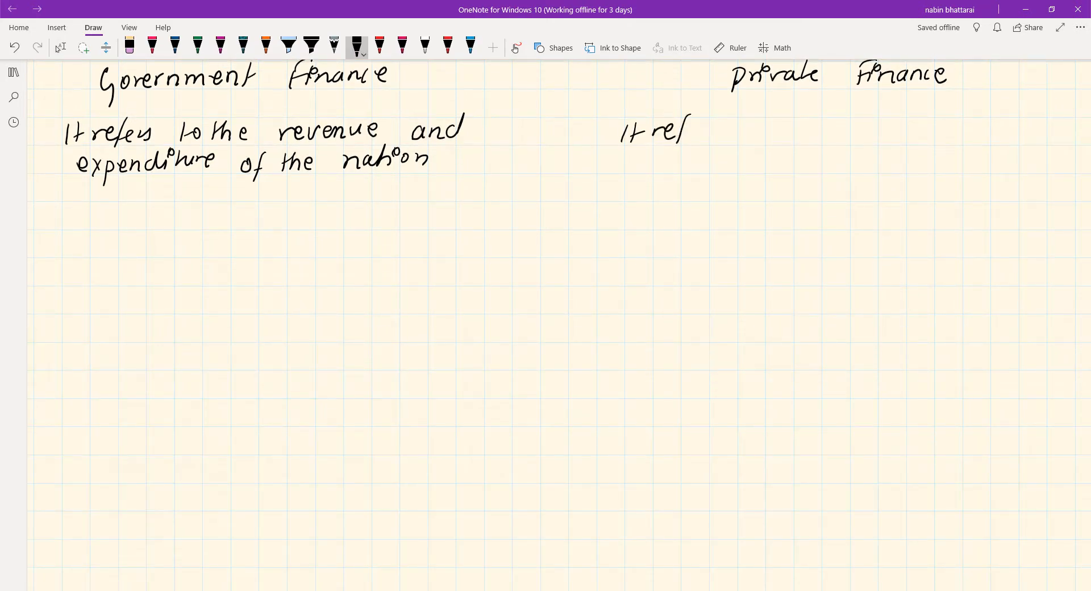
drag(686, 130, 786, 130)
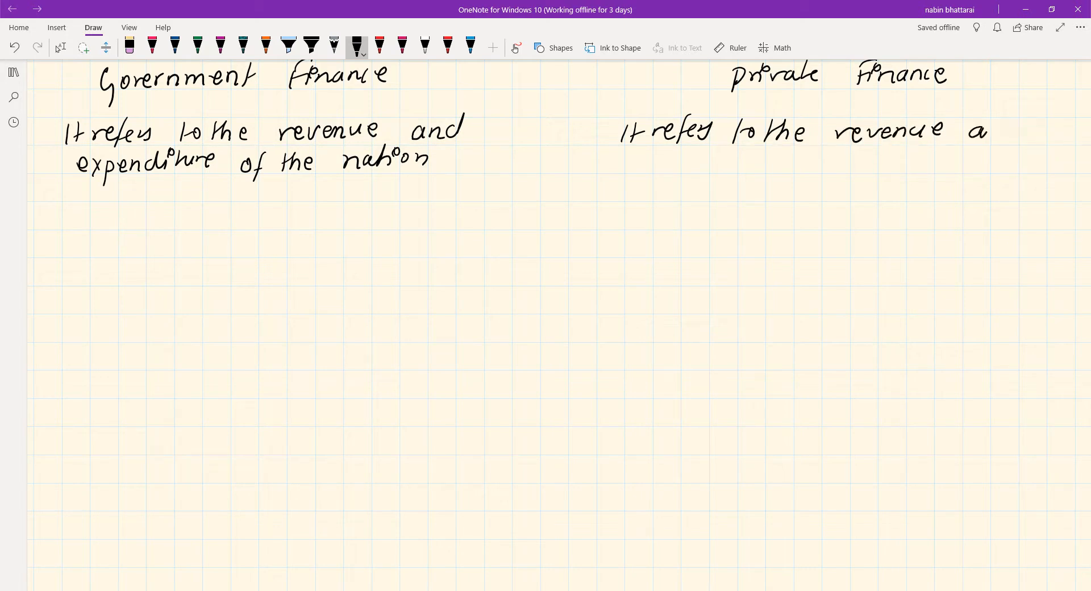
drag(975, 129, 640, 174)
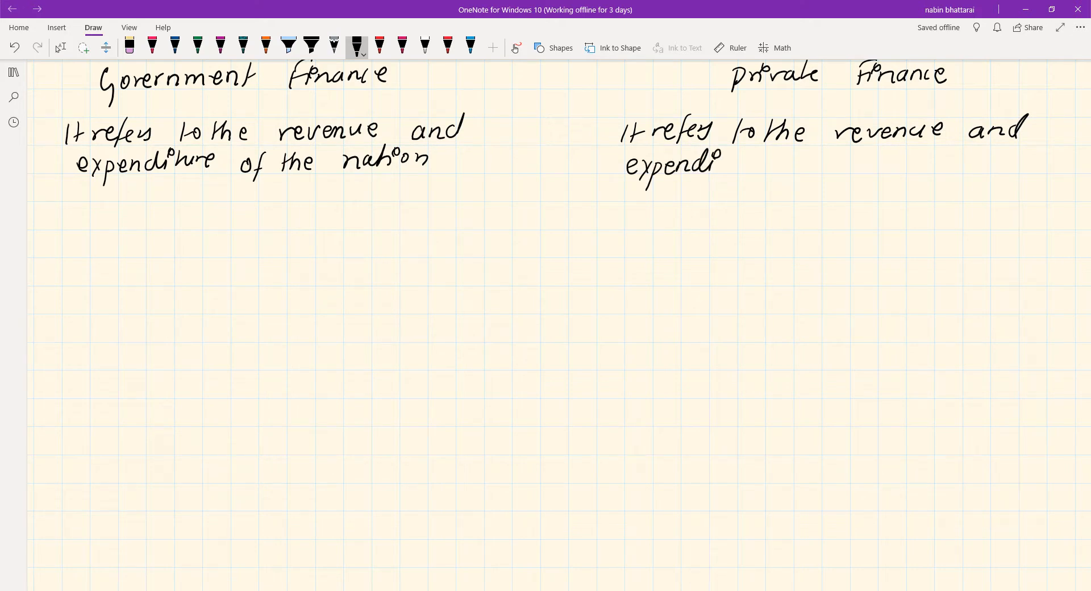
drag(720, 164, 807, 164)
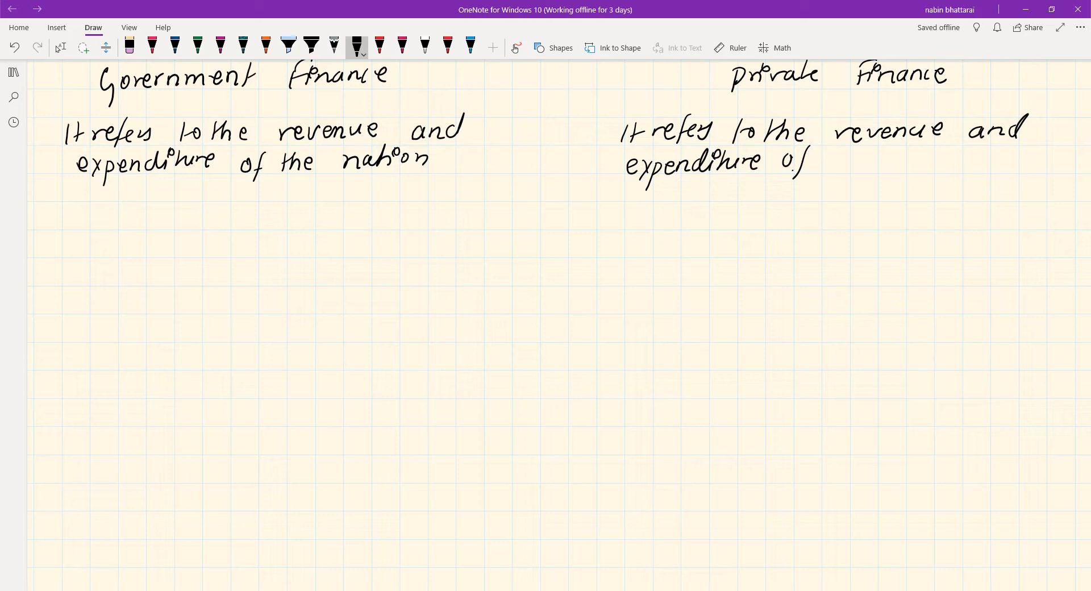
drag(807, 161, 919, 161)
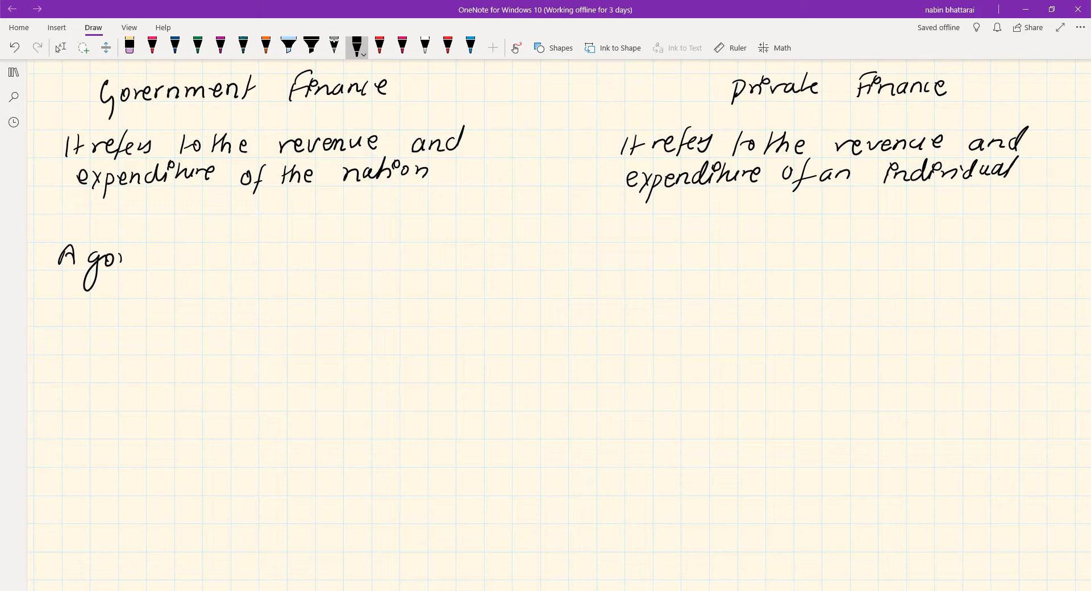
Handwrite 'A government adjusts its income to its expenditure' below the government definition
drag(125, 258, 205, 254)
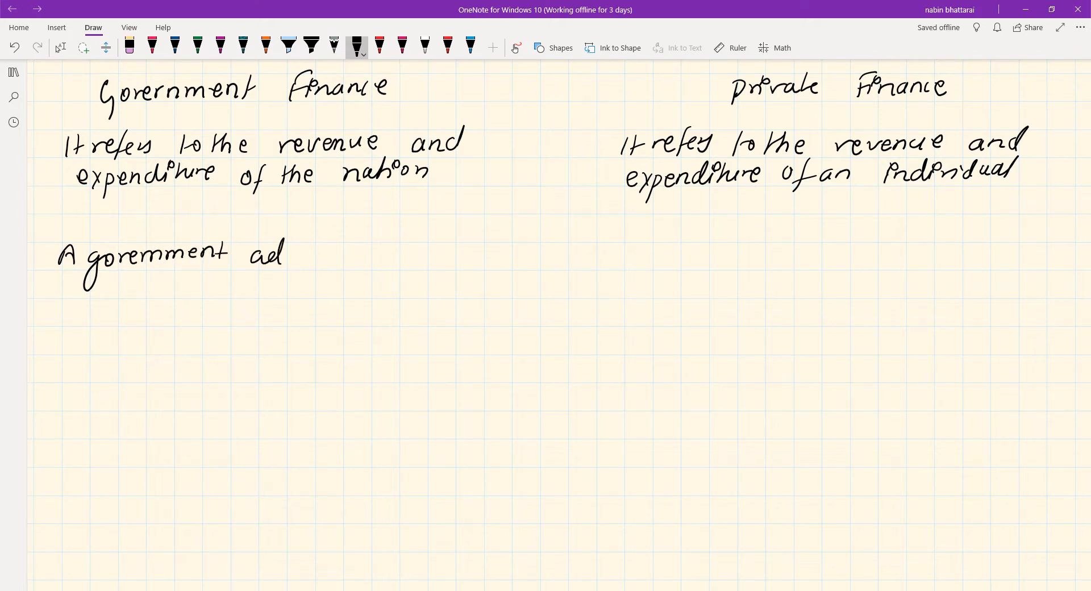
drag(278, 254, 331, 254)
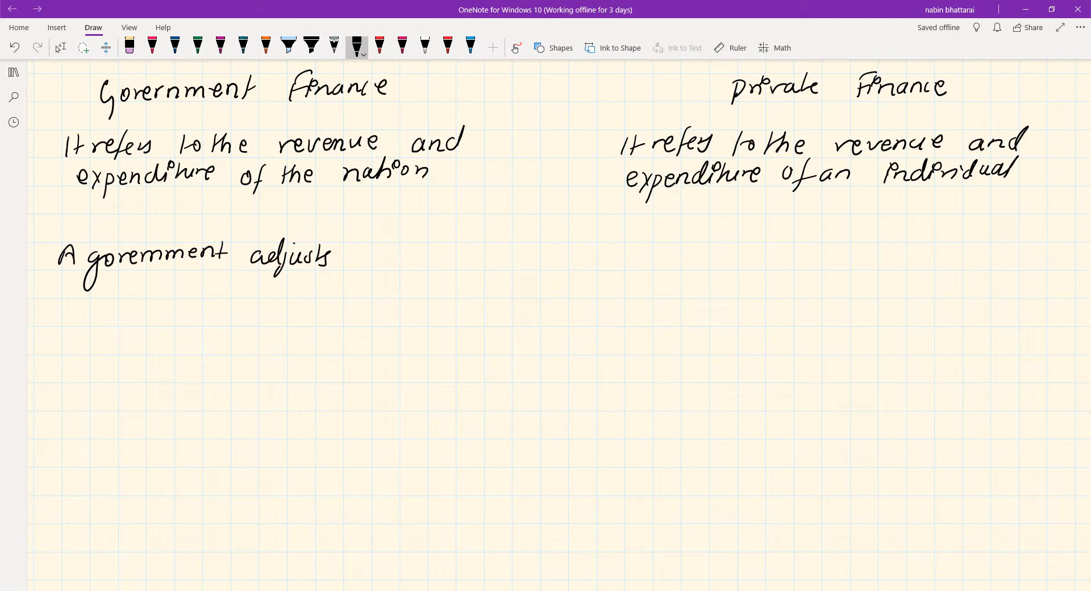
drag(359, 254, 418, 261)
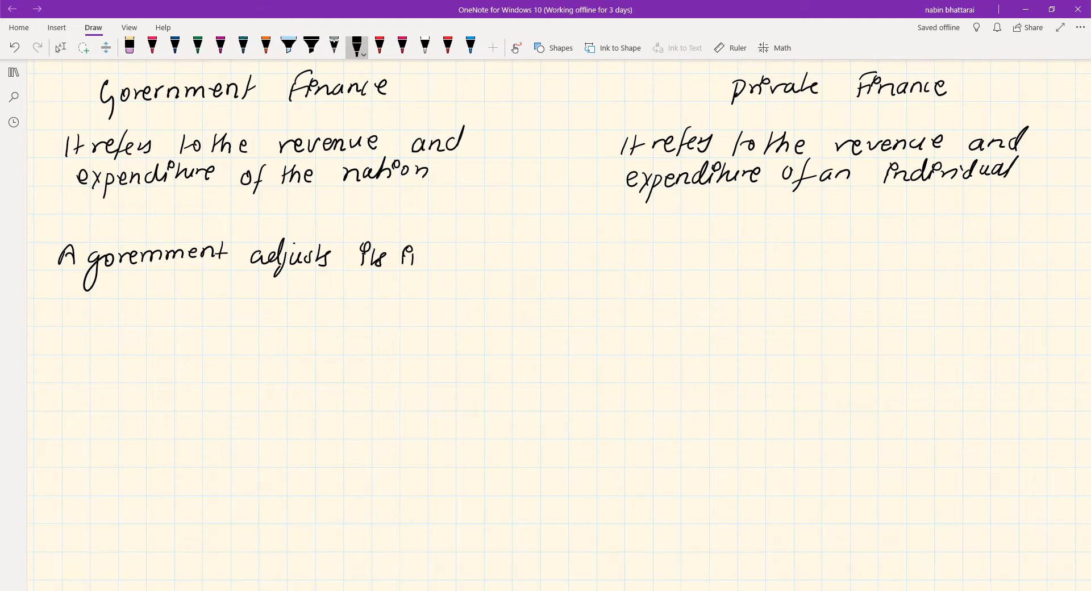
drag(410, 254, 487, 254)
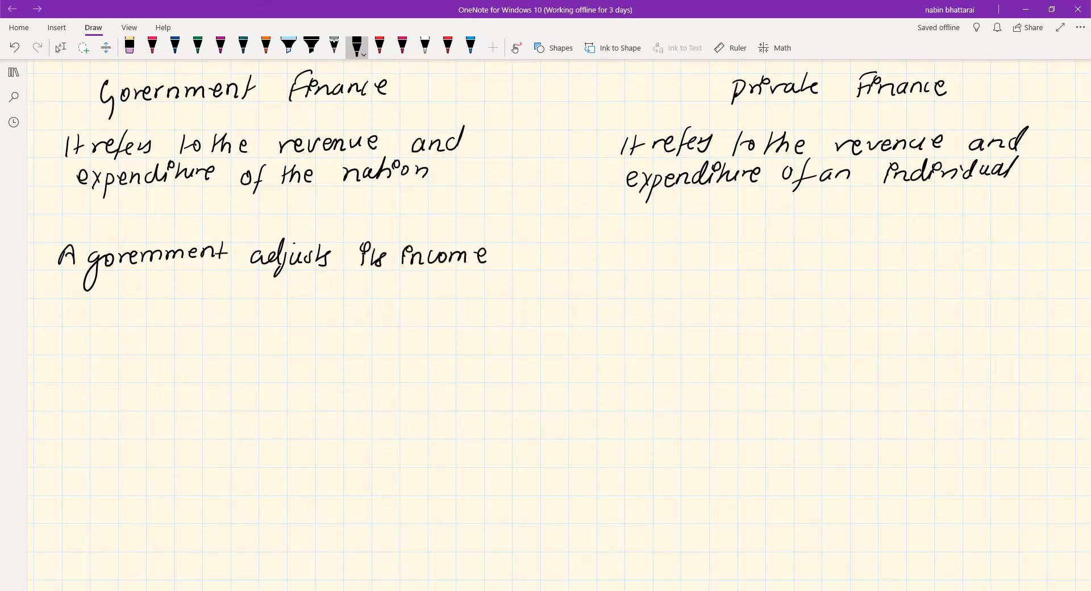
drag(105, 284, 173, 284)
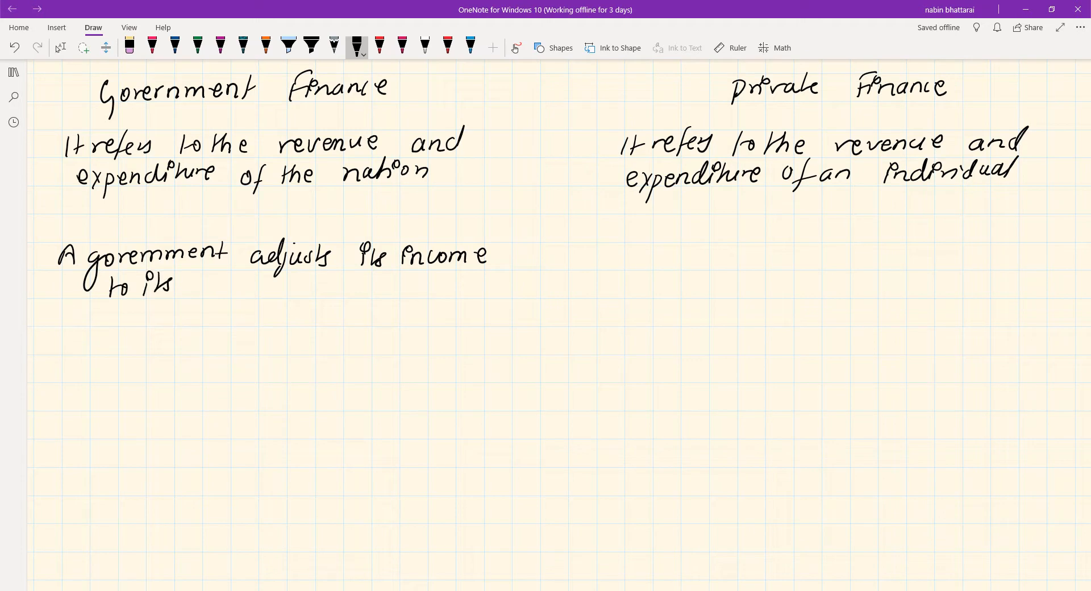
drag(202, 288, 265, 289)
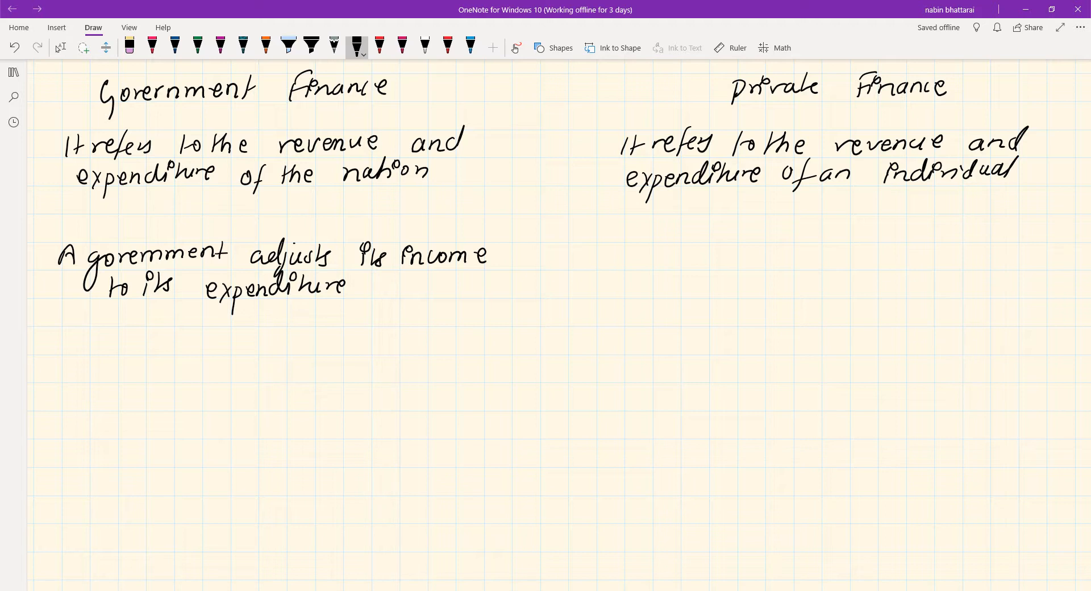
Handwrite 'An individual attempts to adjust his expenditure to his income' in the private column
drag(637, 264, 651, 248)
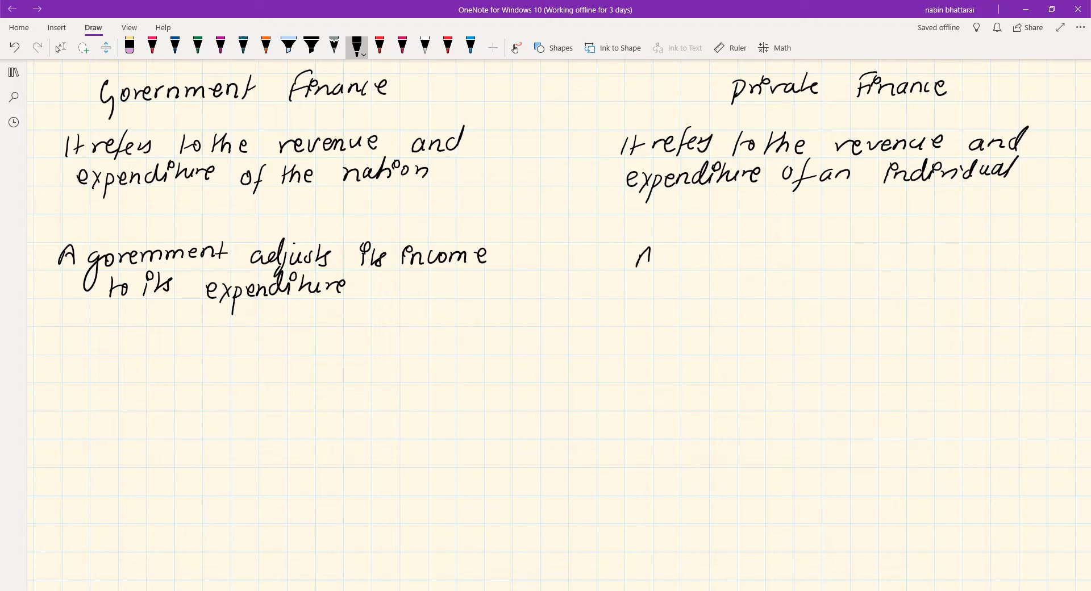
drag(637, 254, 728, 261)
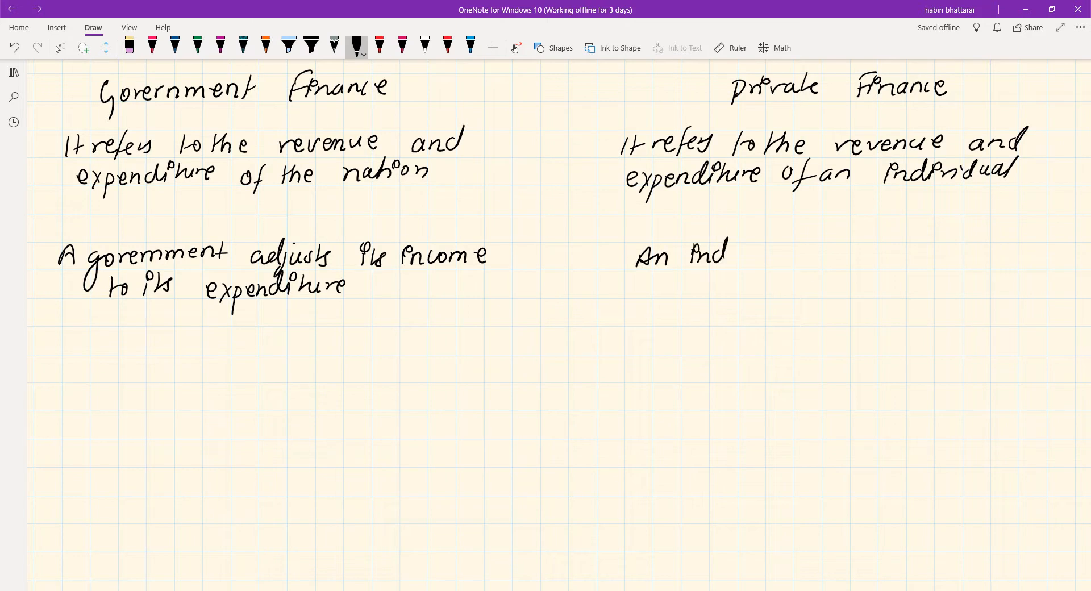
drag(696, 252, 790, 251)
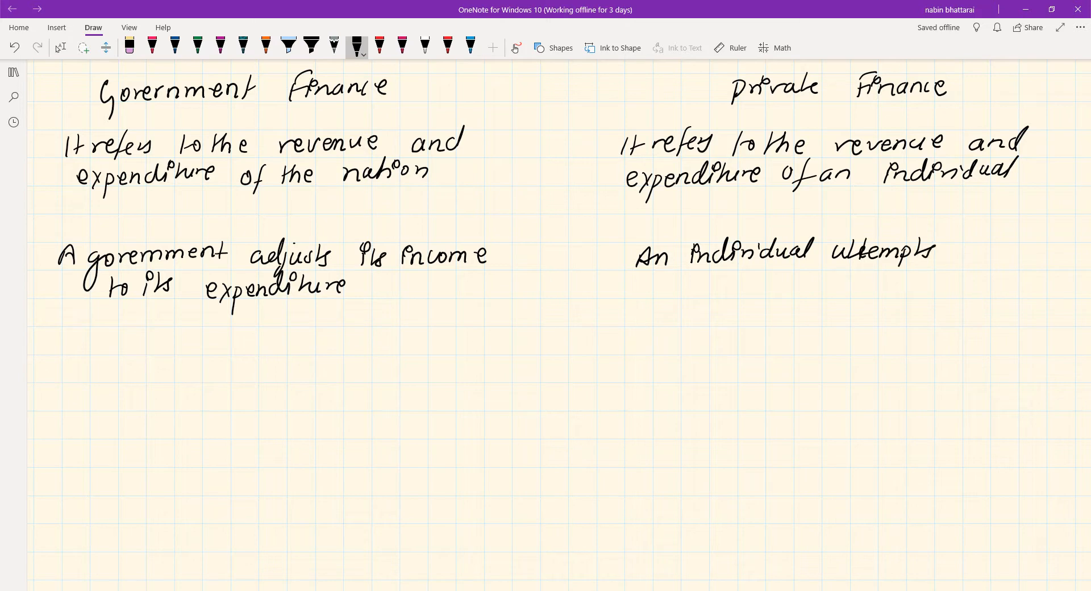
drag(940, 250, 1023, 251)
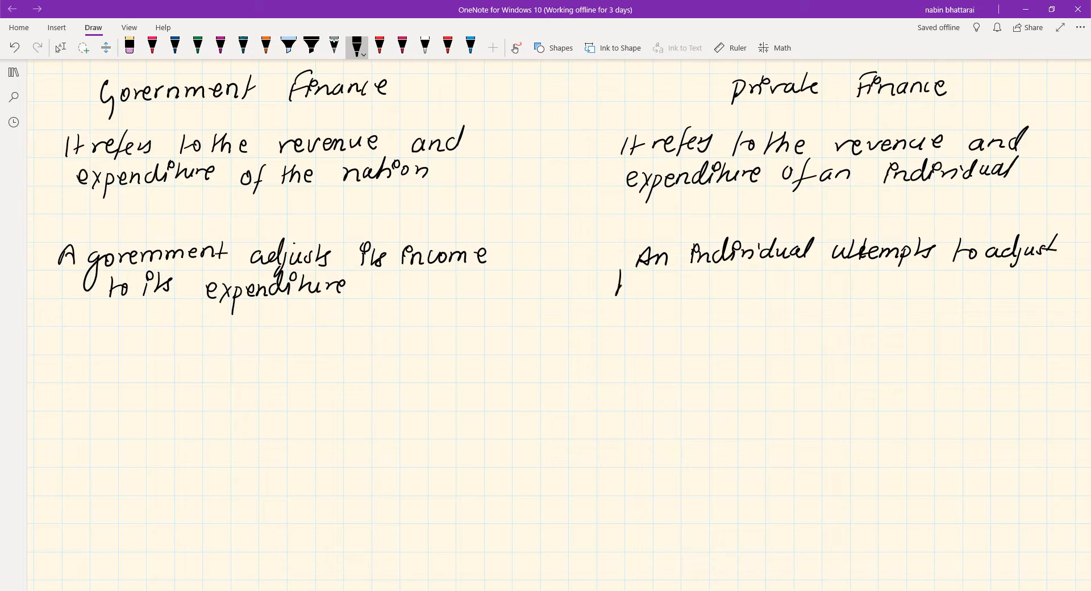
drag(616, 285, 703, 289)
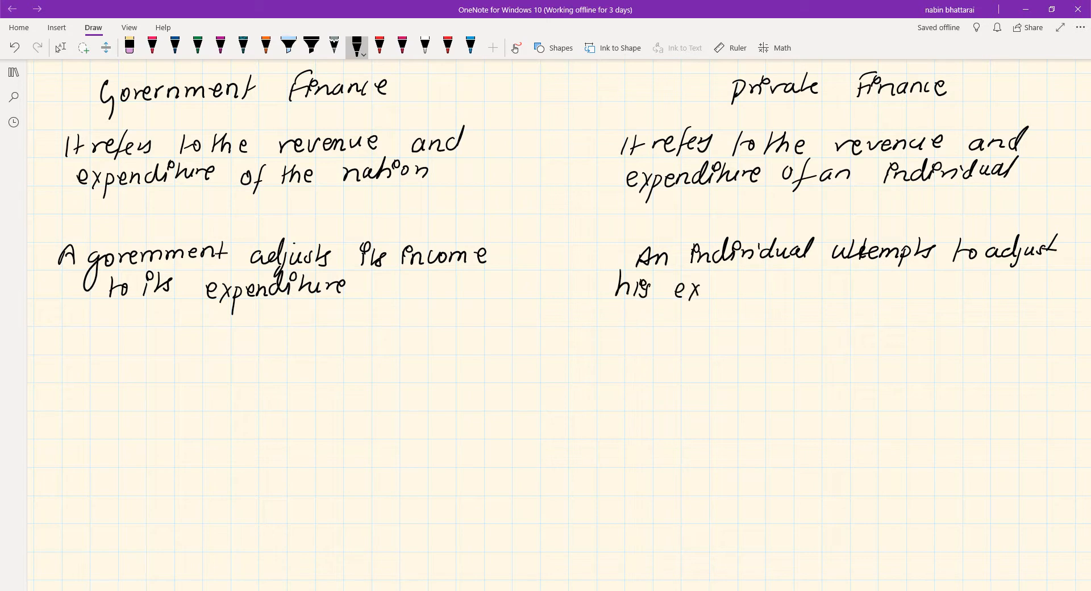
text(expendi)
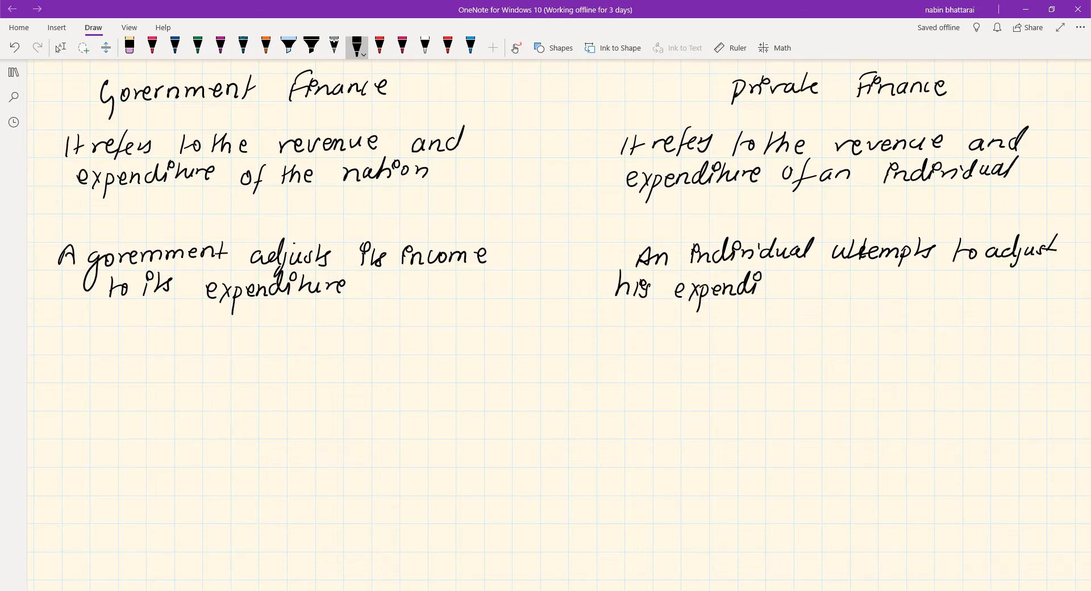
drag(822, 279, 849, 293)
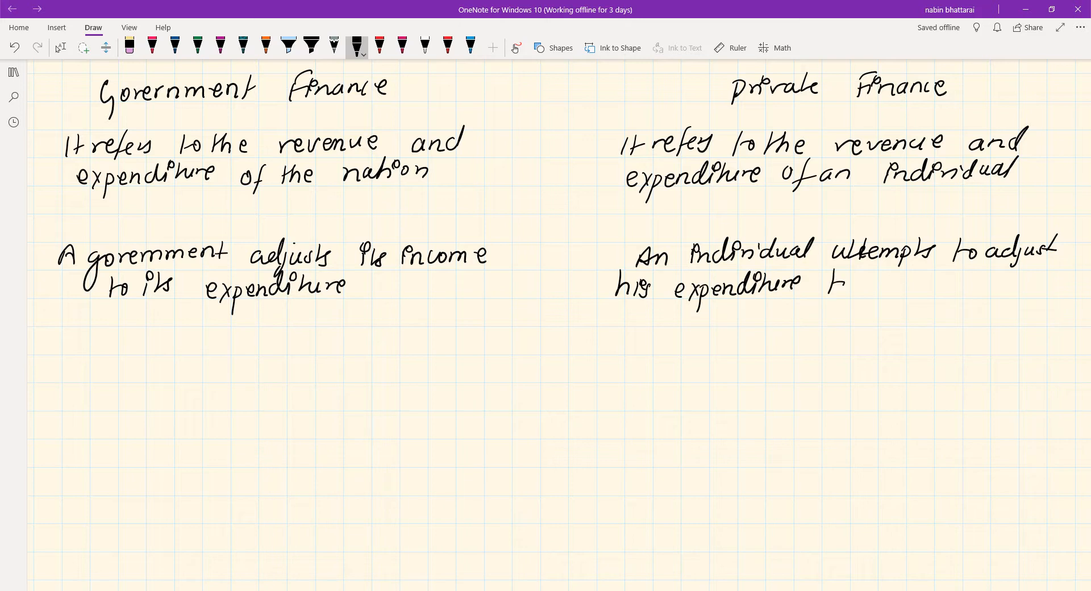
drag(828, 282, 947, 282)
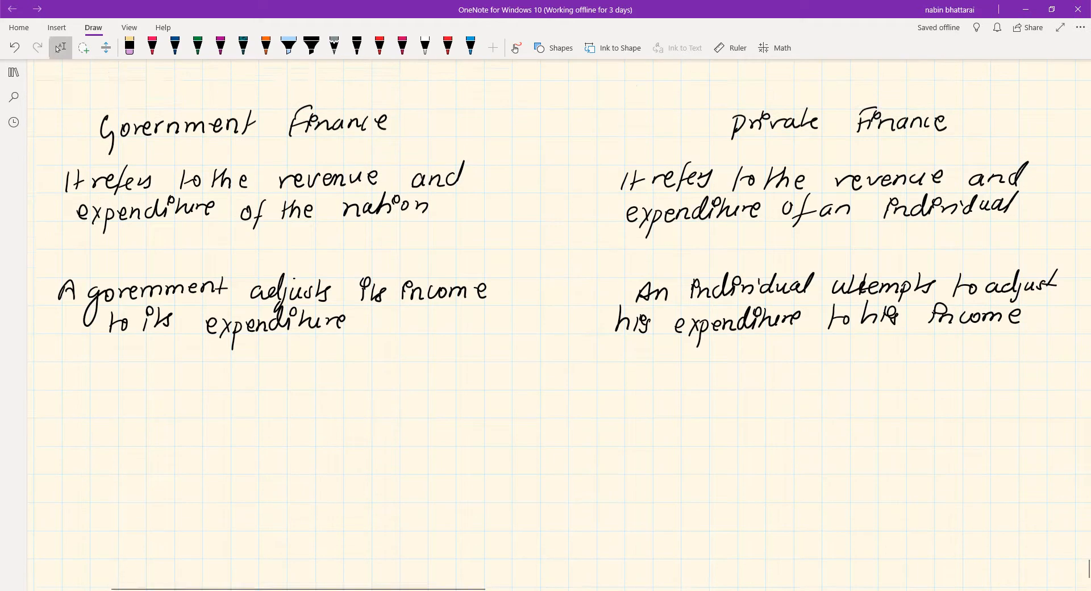
Scroll down and handwrite 'A government spends for welfare of community' in the left column
scroll(down, 3)
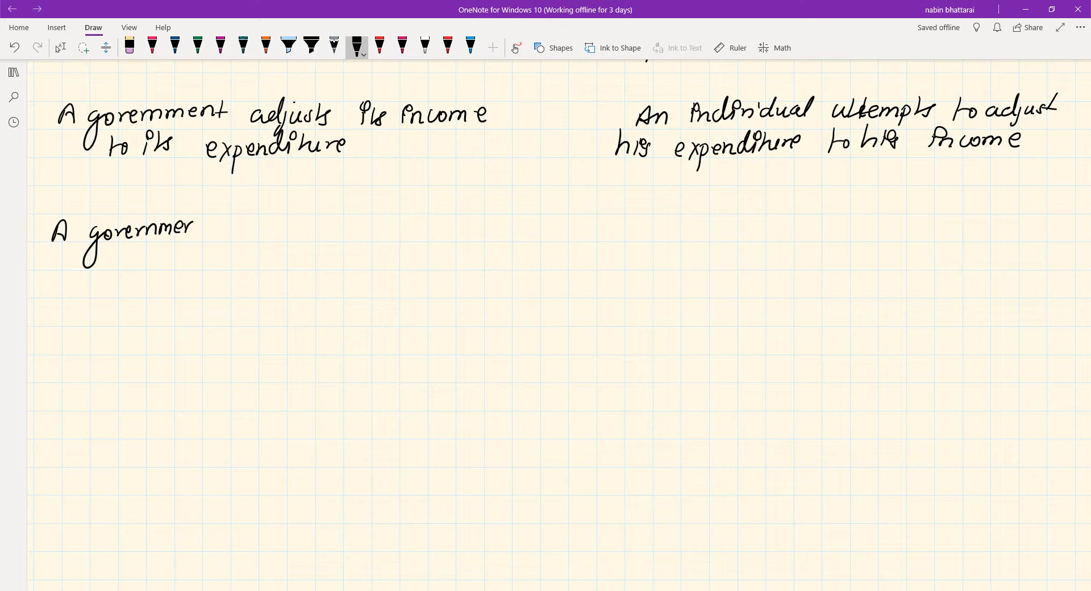
drag(195, 226, 275, 233)
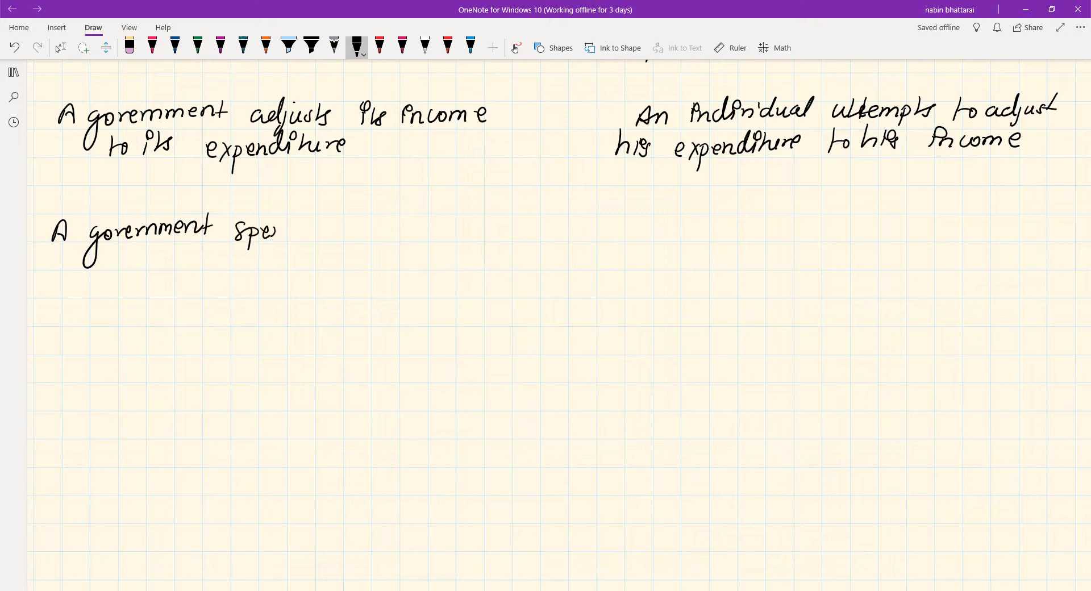
drag(272, 230, 341, 229)
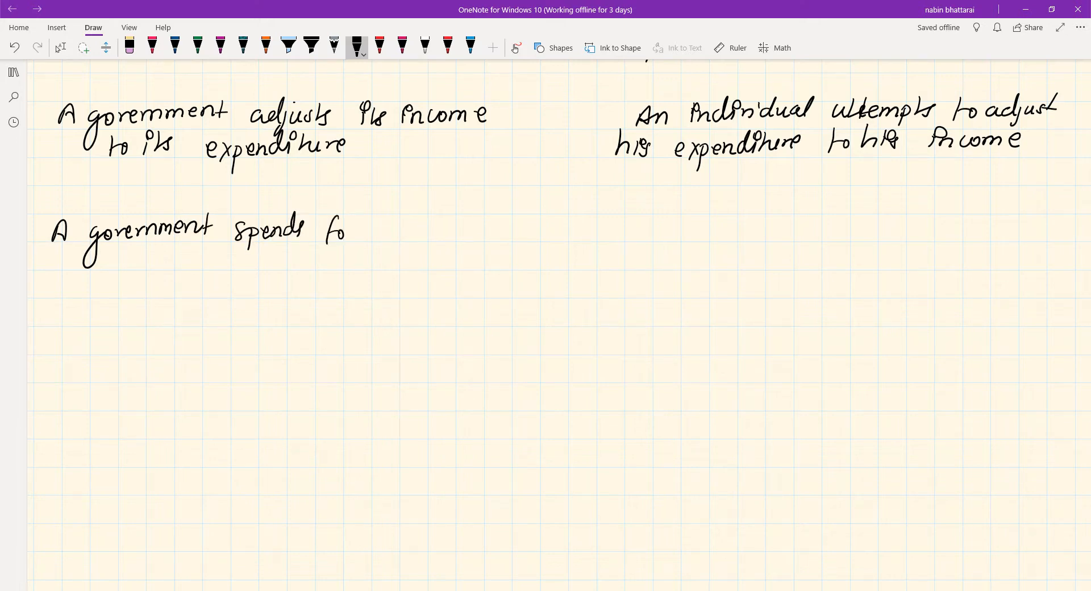
drag(345, 229, 431, 230)
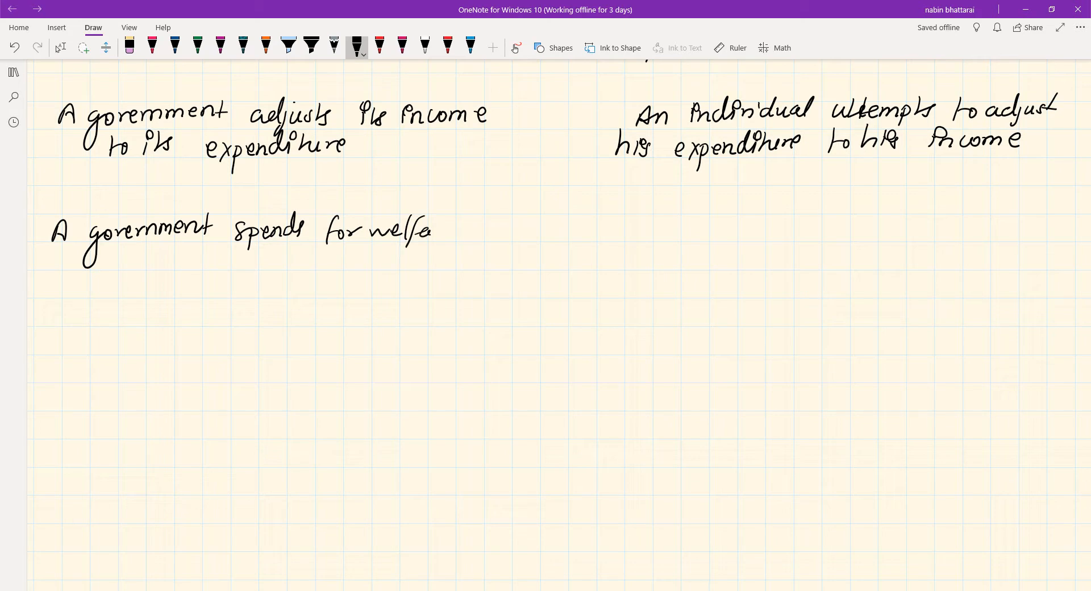
drag(431, 230, 83, 285)
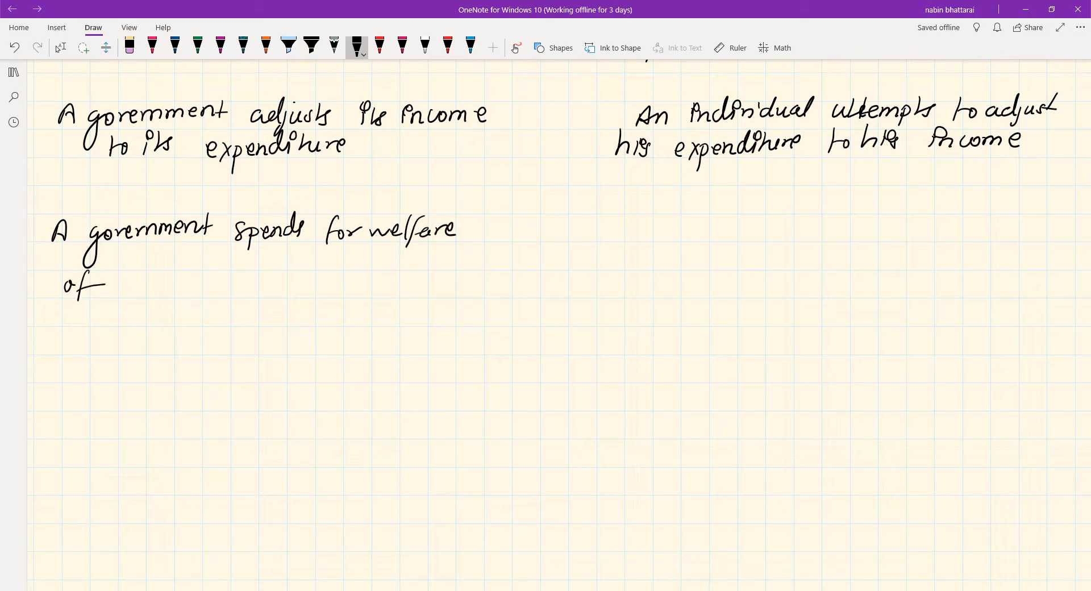
drag(122, 282, 198, 281)
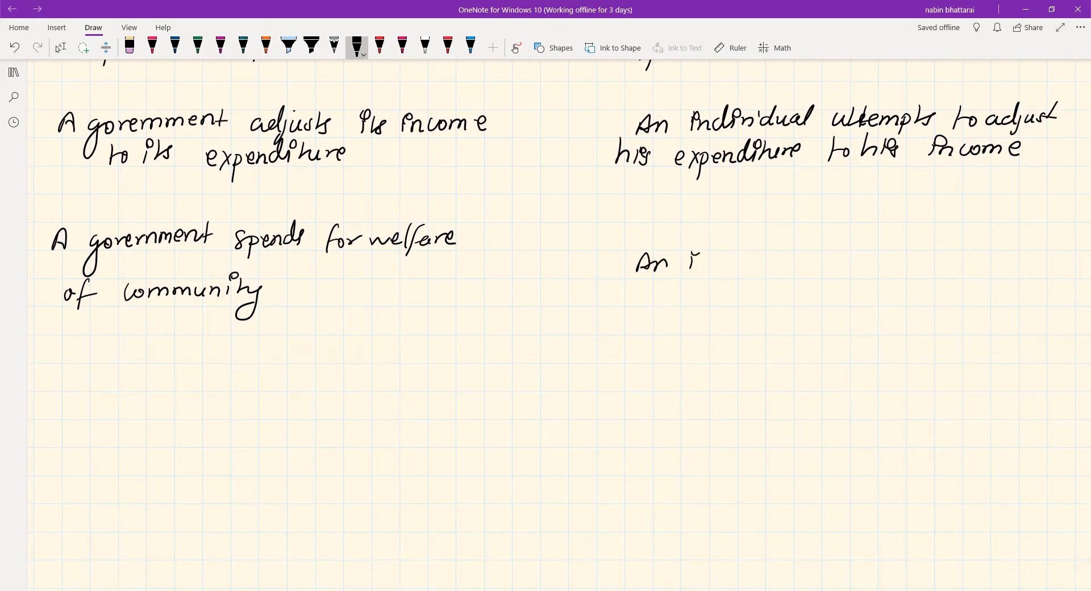
Handwrite 'An individual spends for profit' in the right column
drag(696, 261, 762, 258)
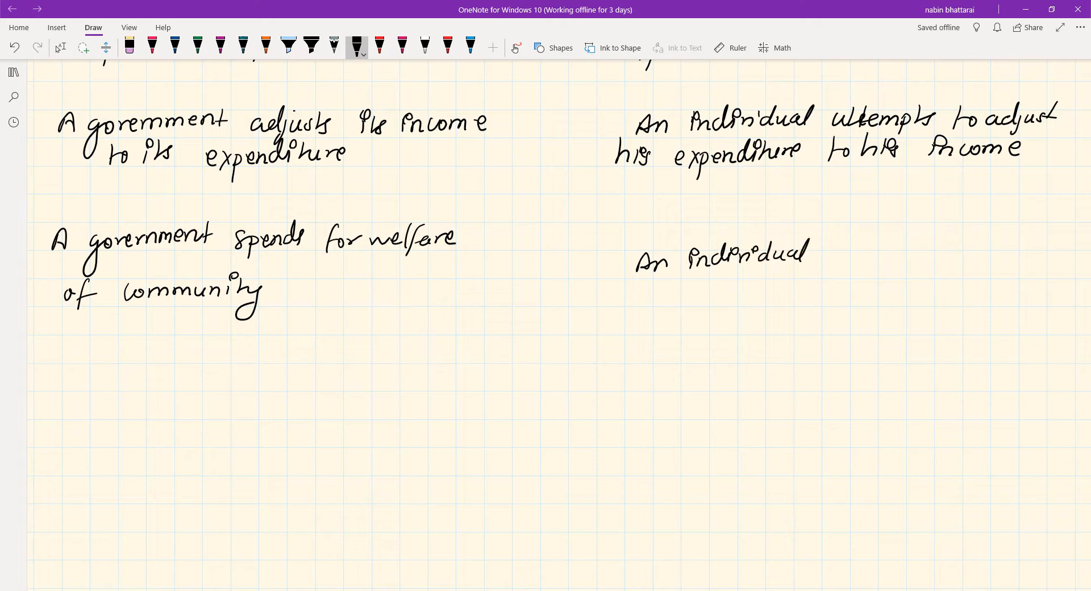
drag(821, 254, 870, 258)
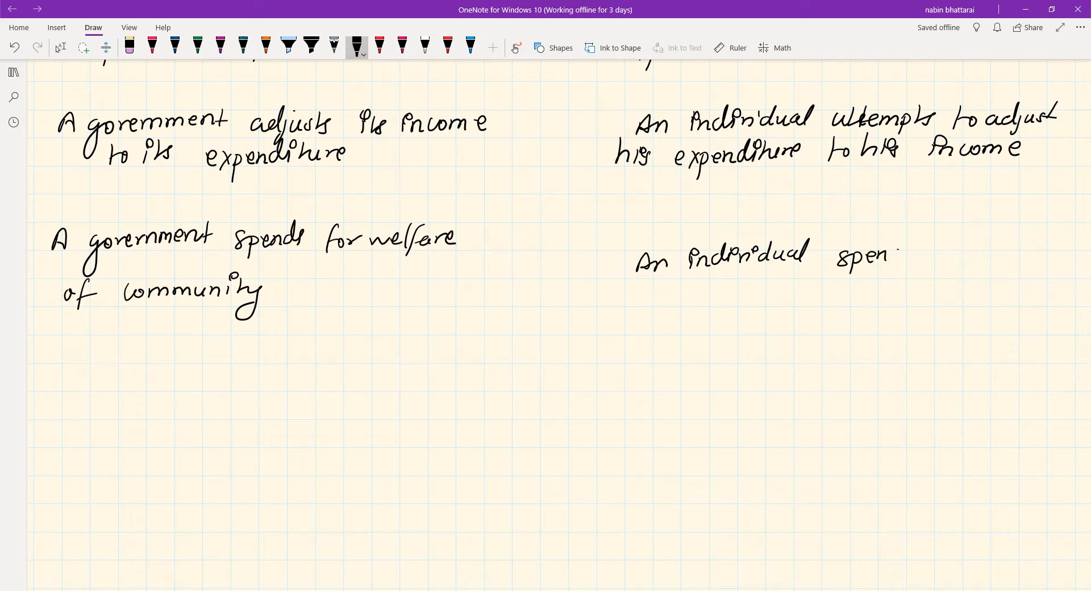
drag(898, 254, 982, 254)
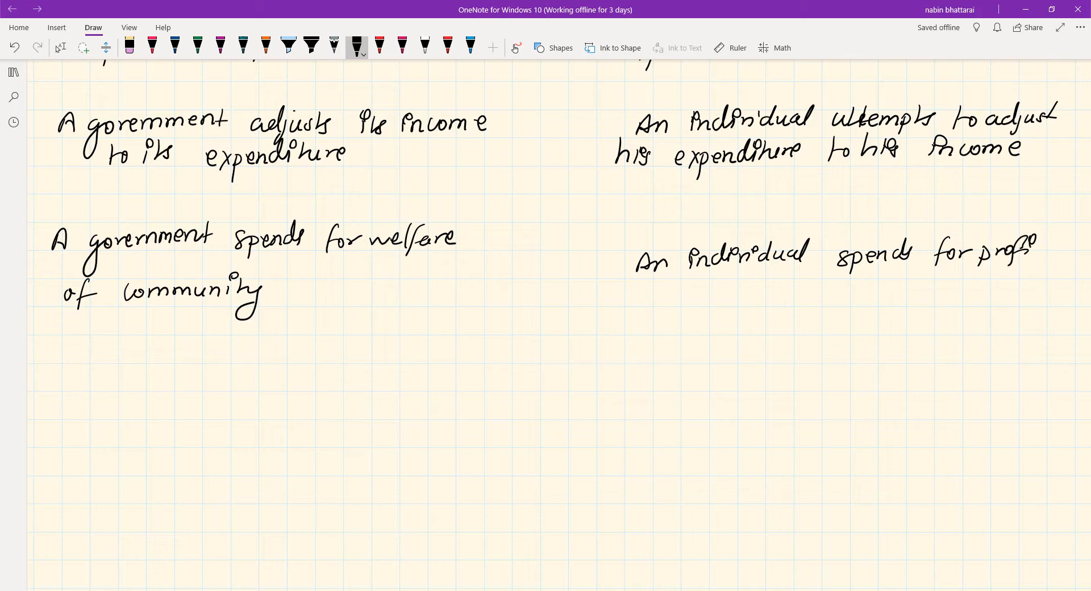
Handwrite 'A government has unlimited source of income' in the left column
drag(1037, 251, 1051, 251)
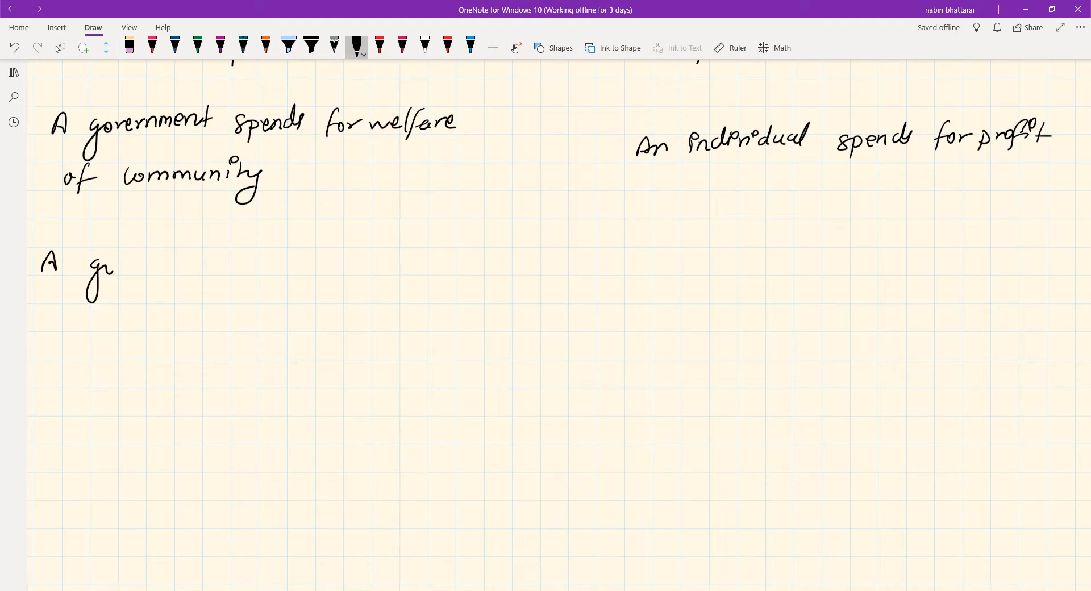
drag(105, 269, 188, 261)
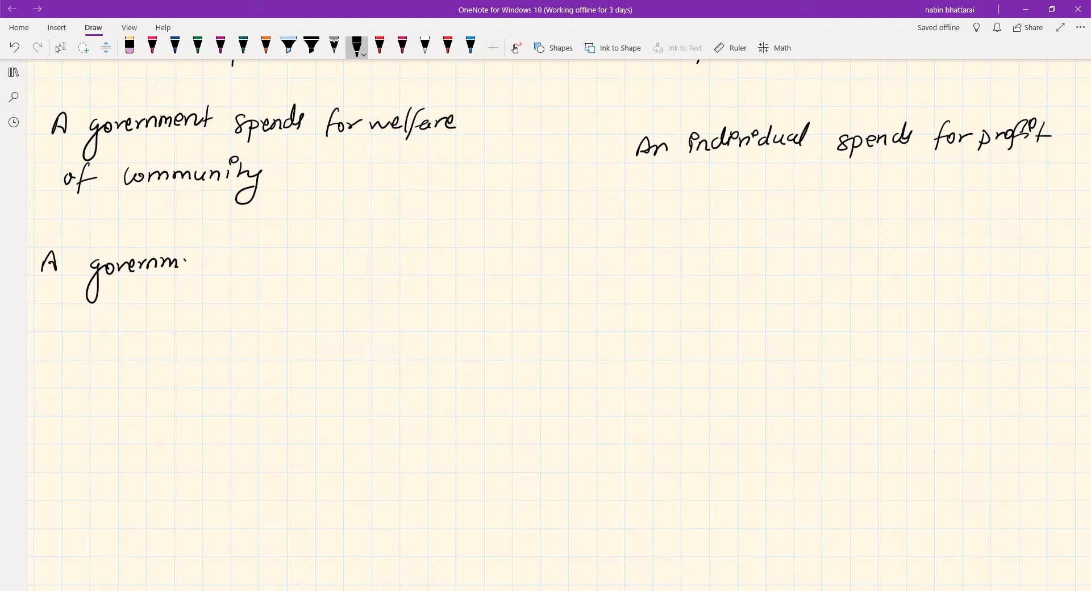
drag(184, 261, 238, 261)
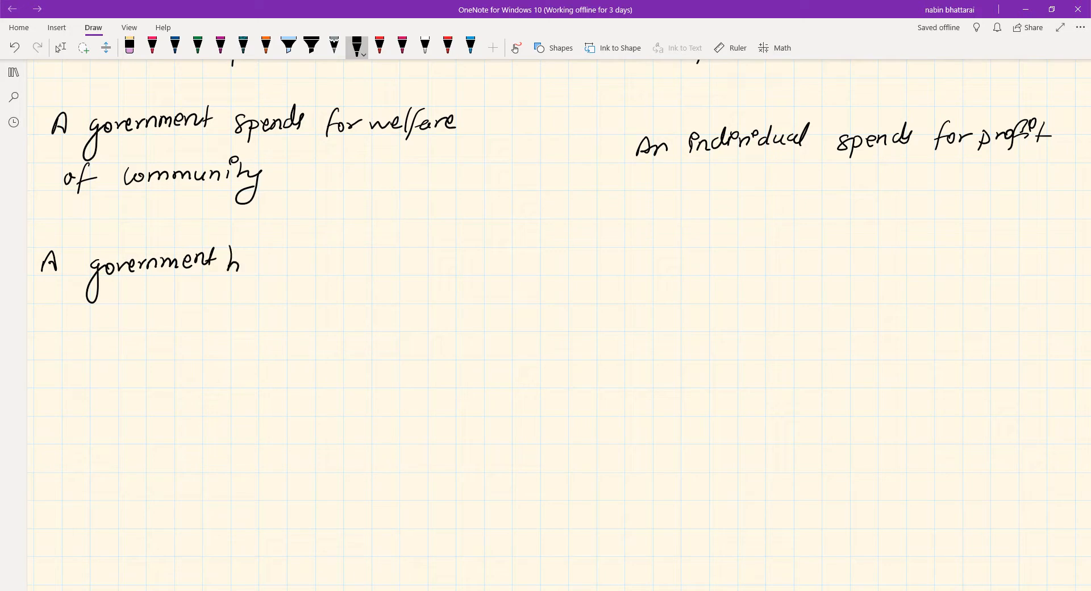
drag(229, 261, 341, 264)
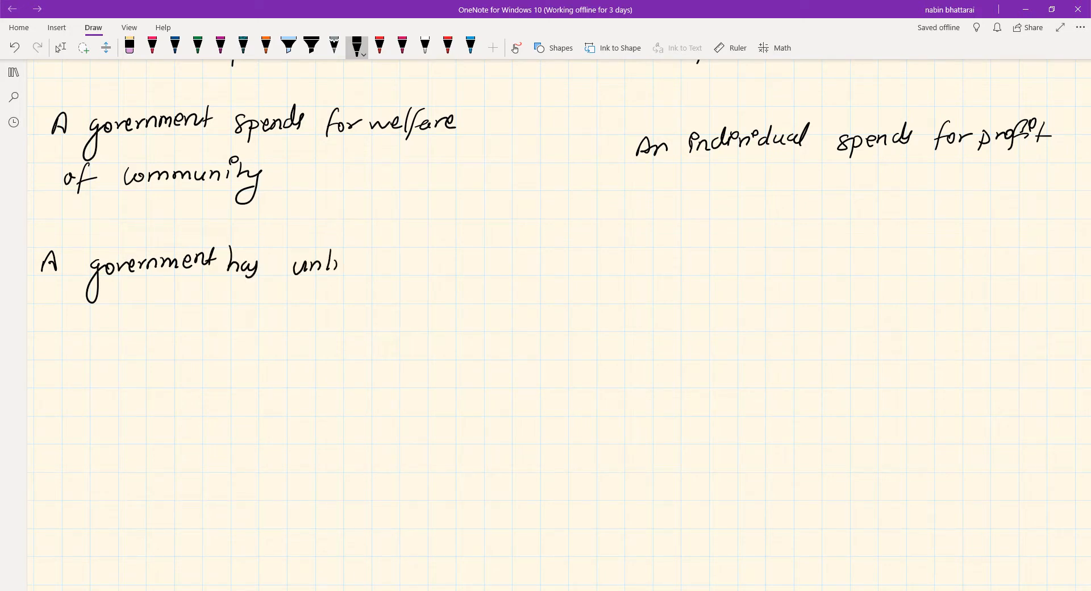
drag(338, 262, 407, 263)
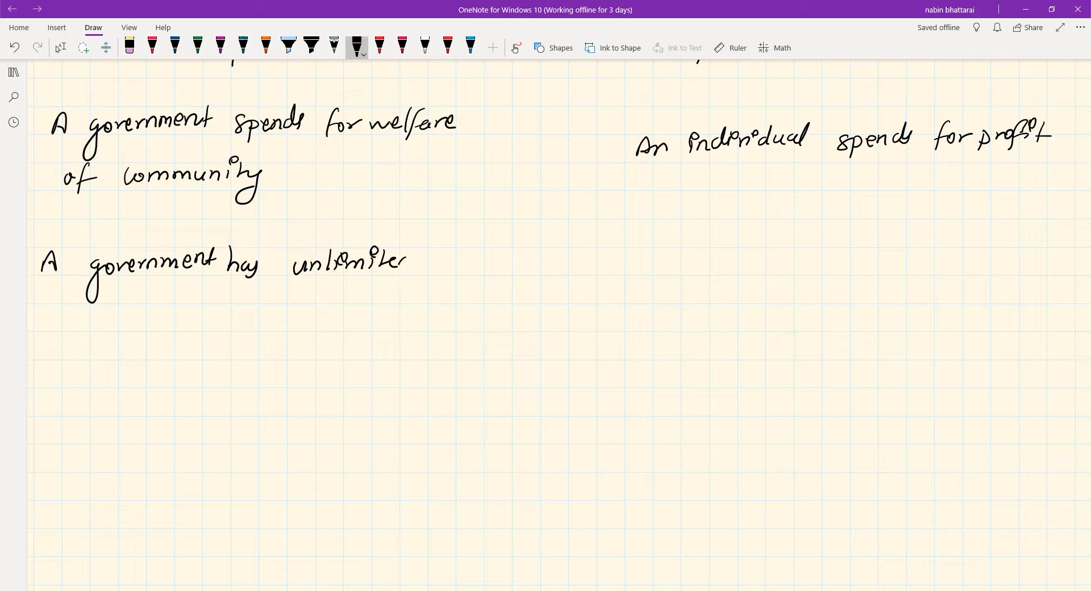
drag(438, 263, 493, 263)
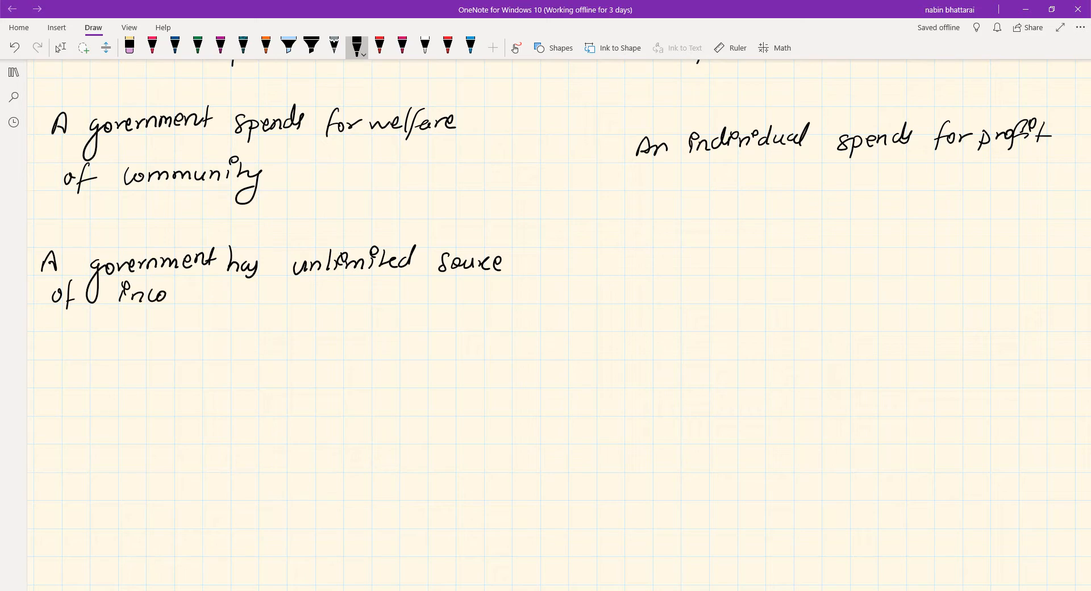
drag(170, 288, 208, 292)
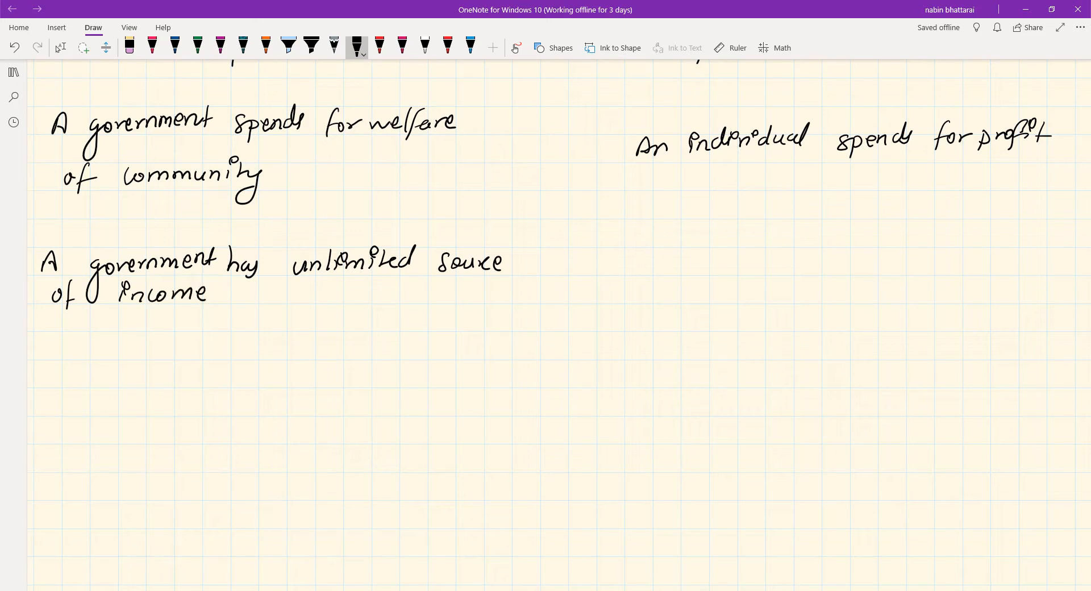
Handwrite 'An individual has limited source of income' in the right column
drag(648, 251, 671, 272)
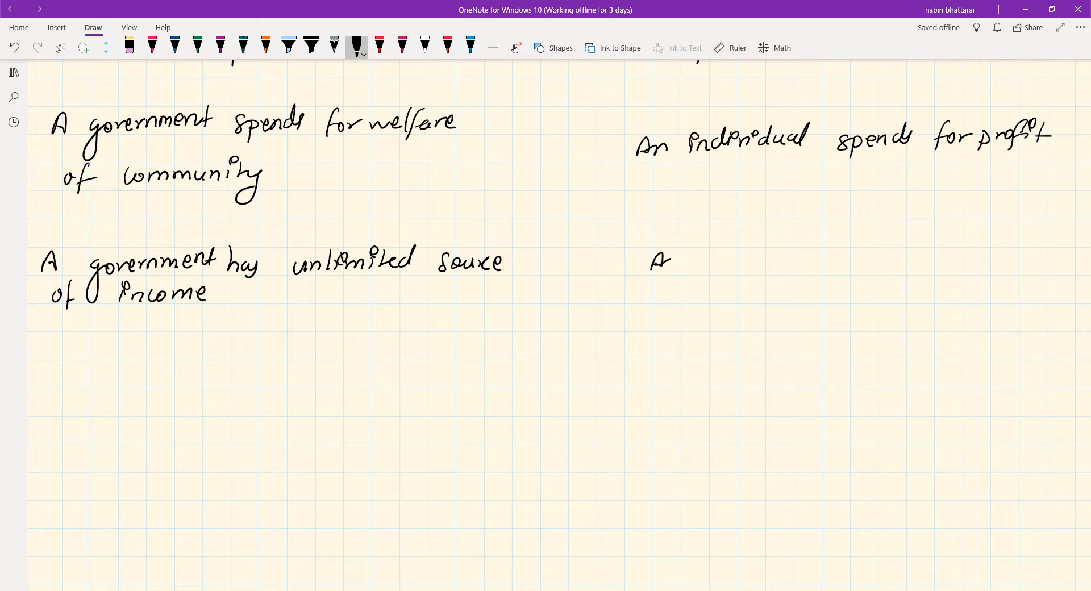
drag(654, 261, 748, 254)
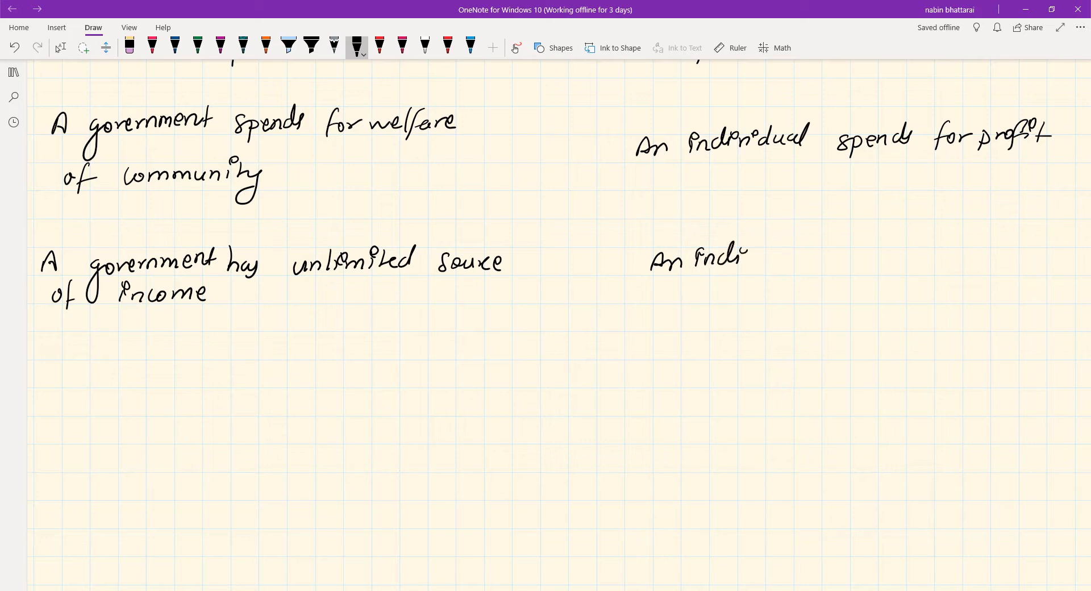
drag(748, 258, 811, 257)
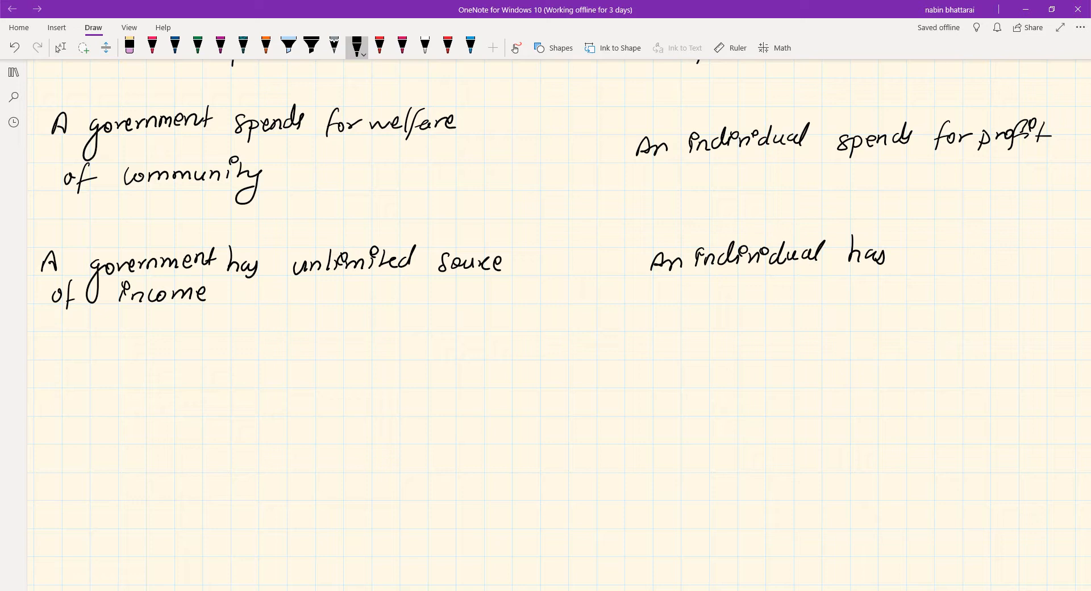
drag(905, 247, 957, 261)
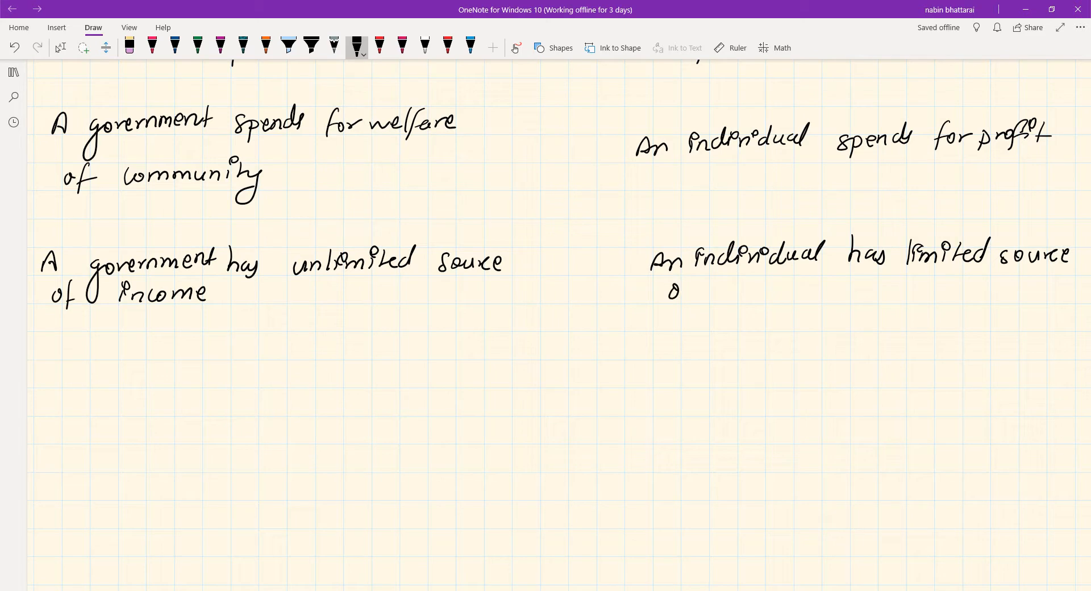
drag(668, 288, 772, 292)
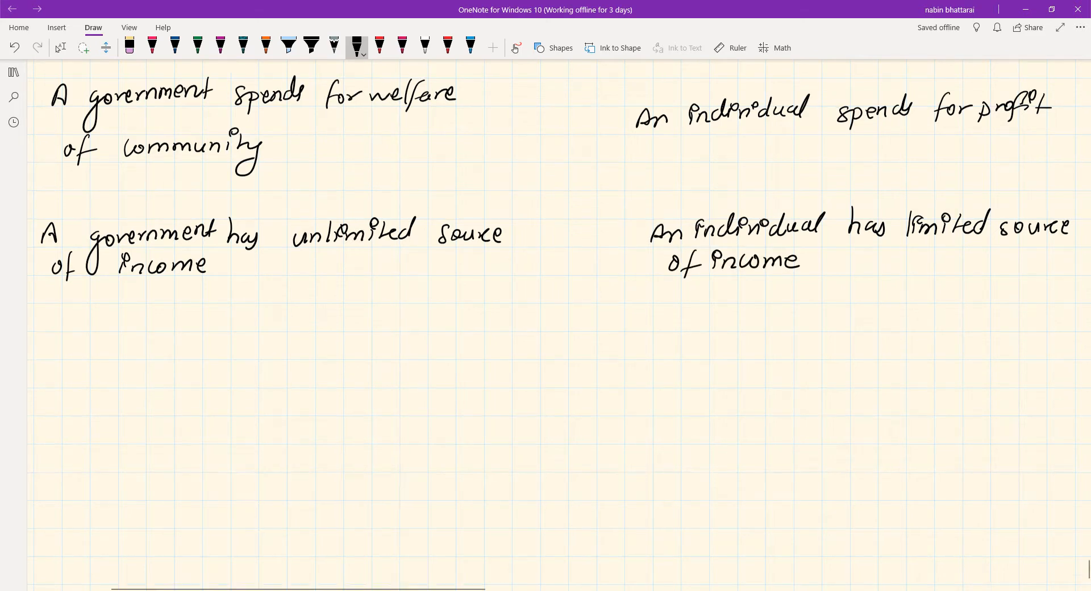
Scroll down and handwrite 'Government gives the greatest publicity to its budget proposal' on the left
scroll(down, 3)
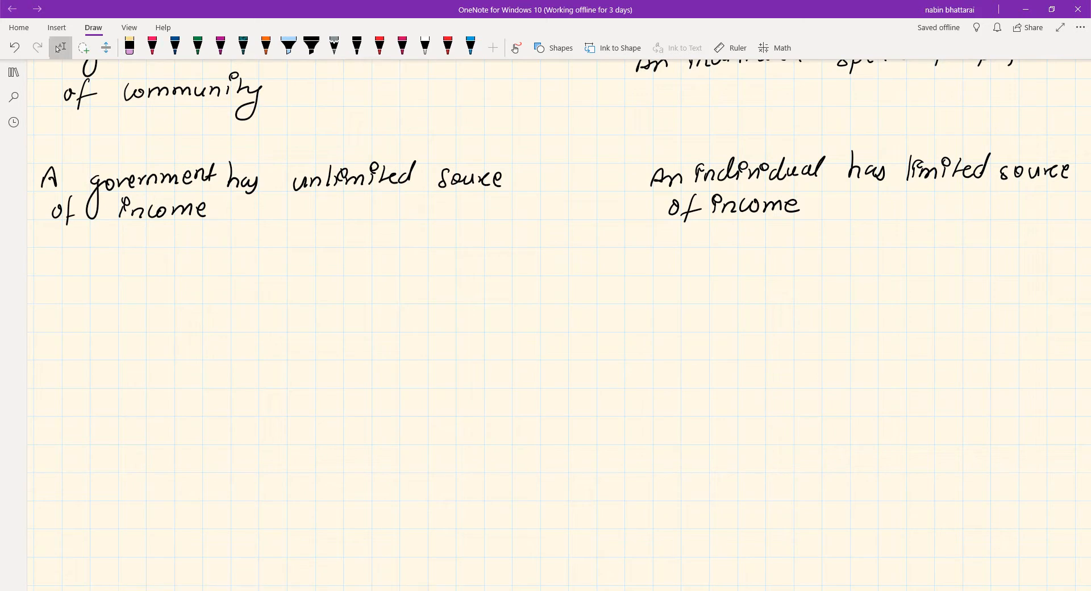
drag(49, 292, 94, 296)
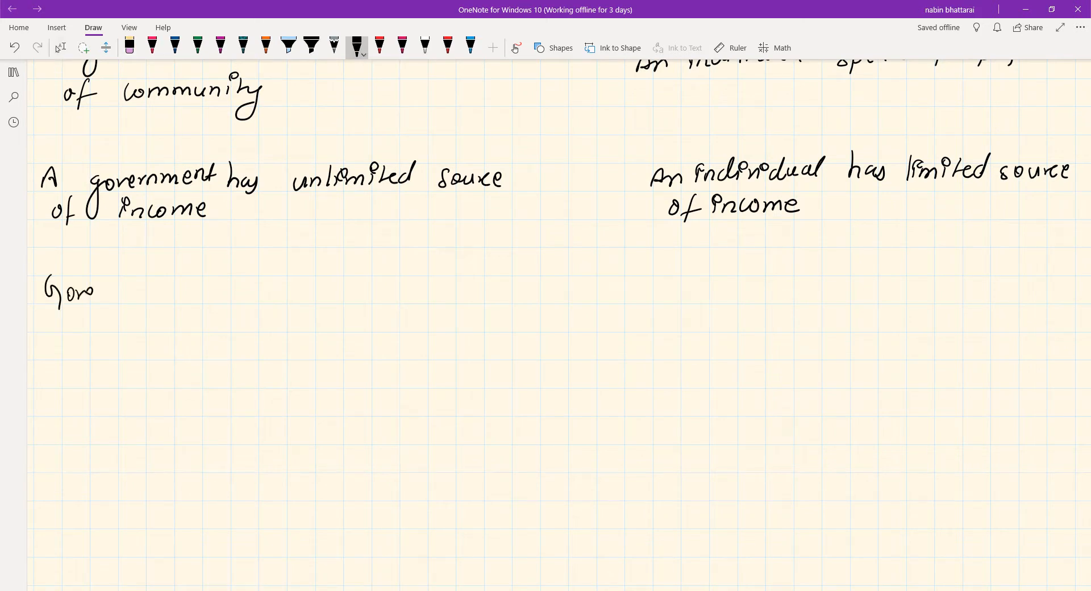
drag(90, 291, 170, 291)
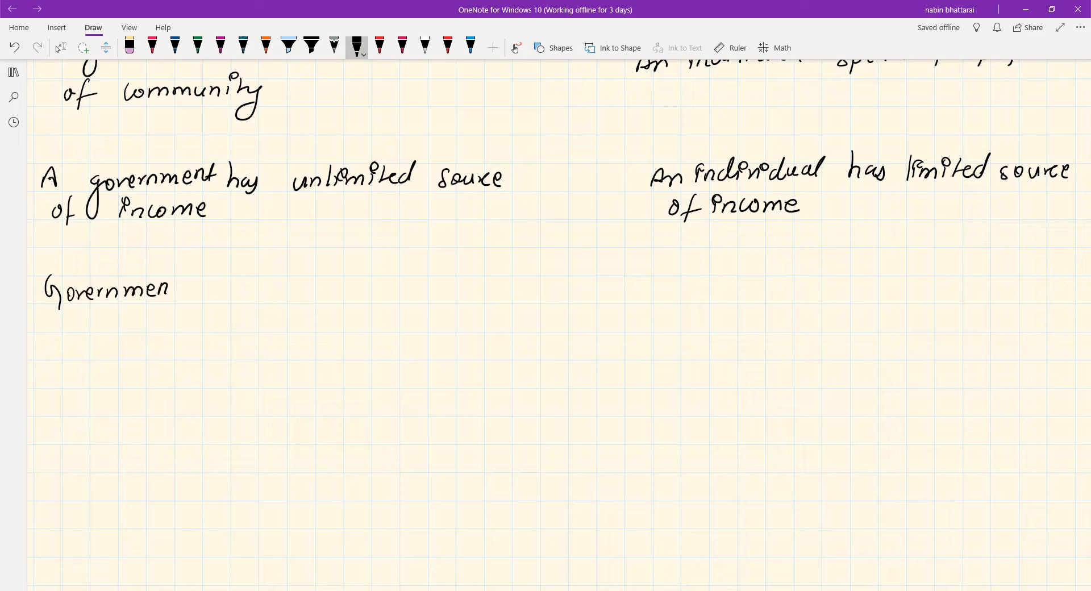
drag(167, 289, 251, 320)
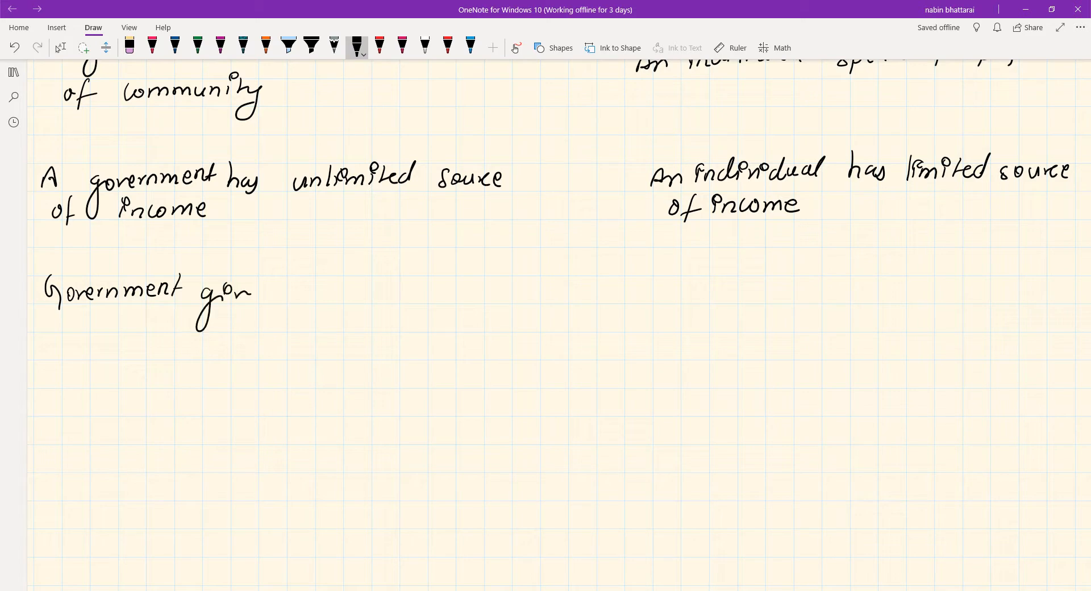
drag(201, 292, 354, 292)
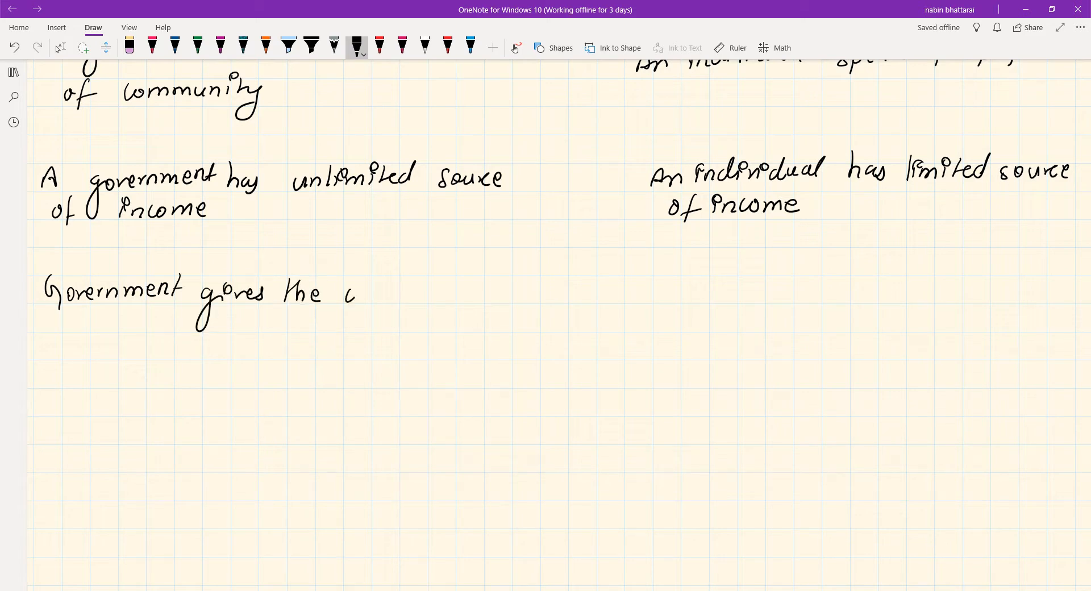
drag(341, 293, 431, 292)
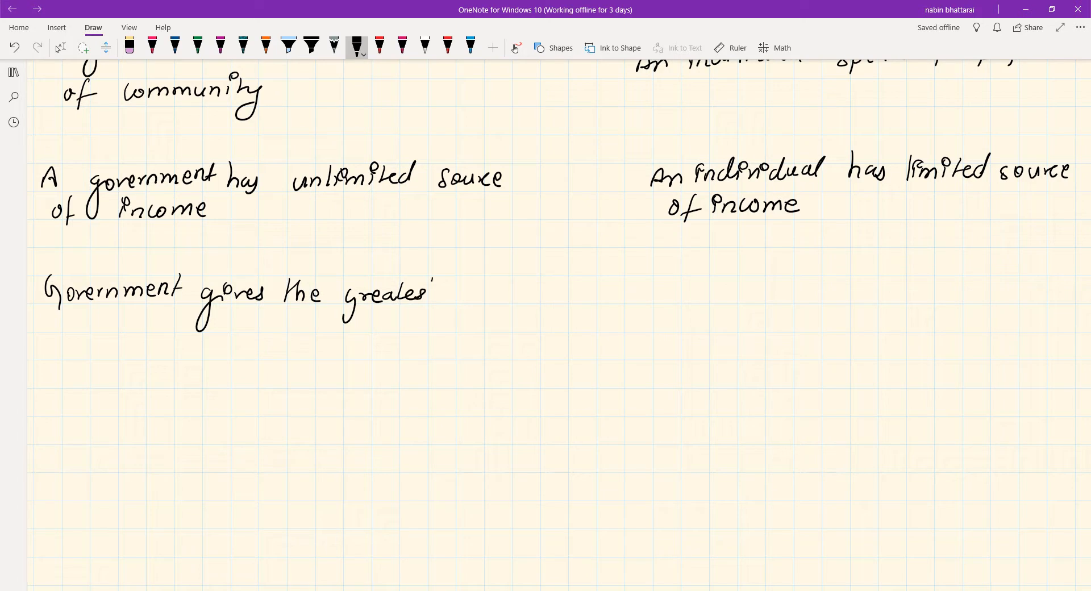
drag(435, 292, 491, 297)
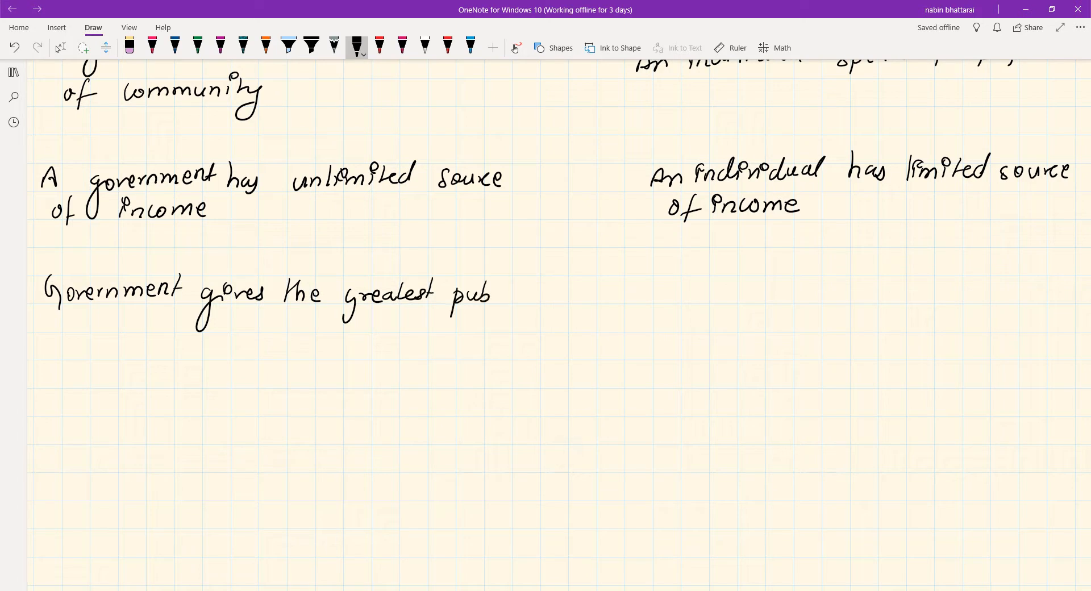
drag(491, 292, 543, 296)
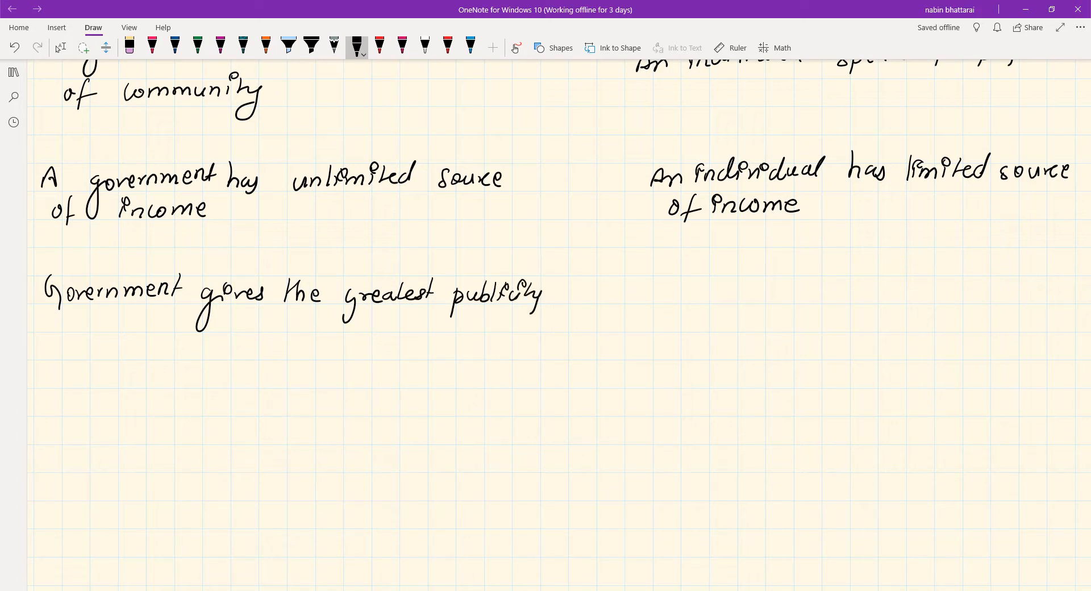
drag(59, 352, 108, 348)
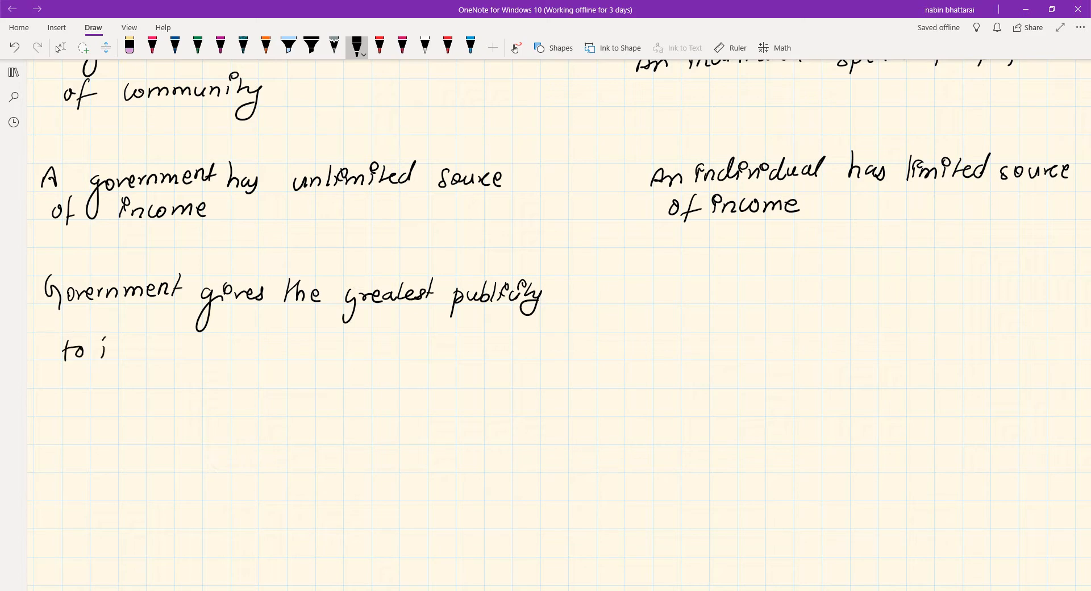
drag(112, 348, 195, 347)
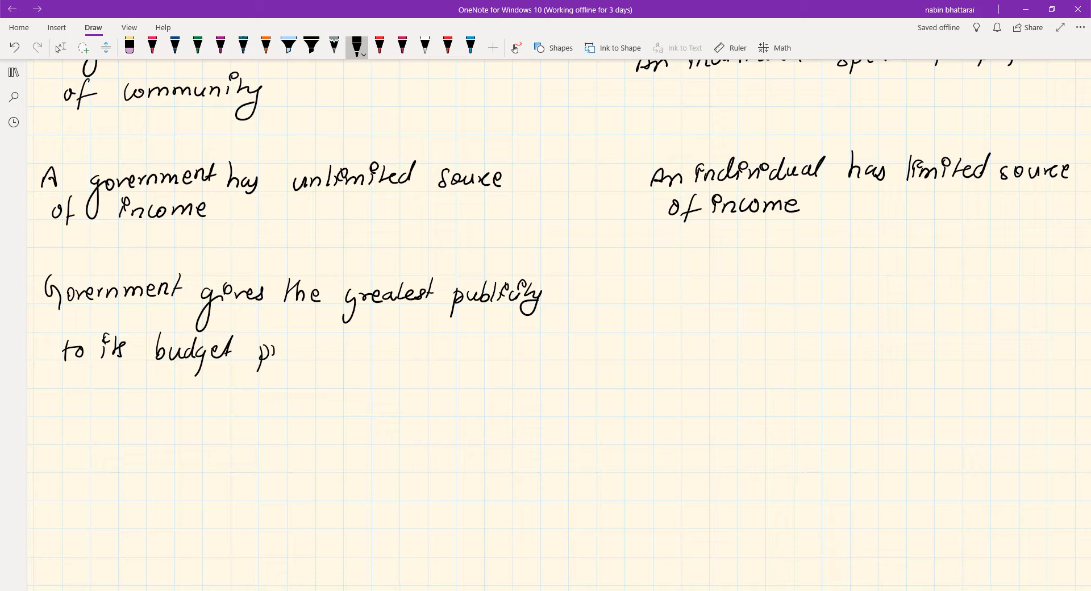
drag(275, 348, 341, 348)
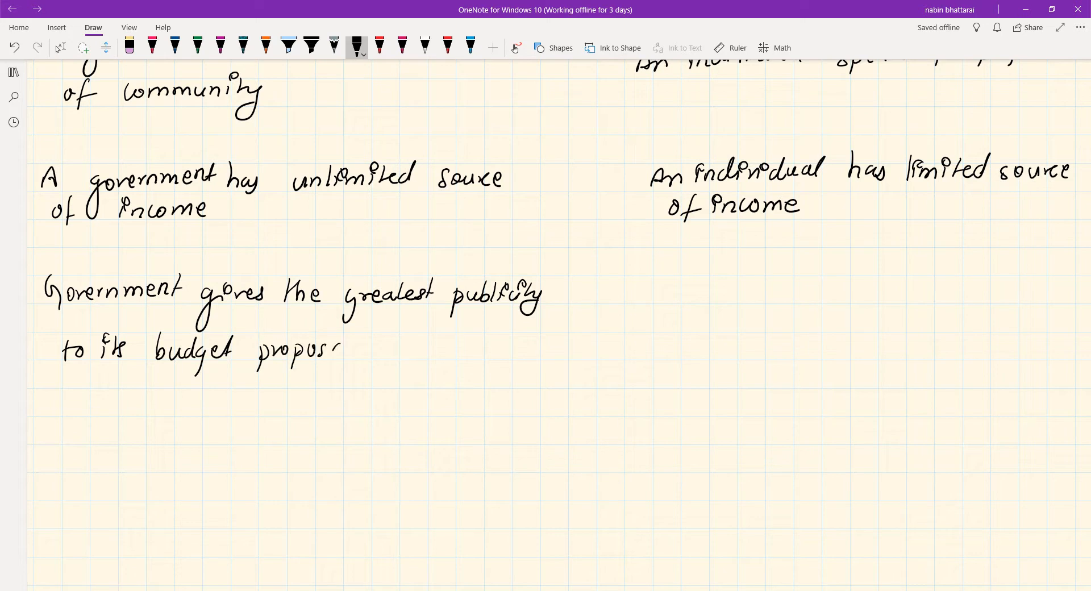
drag(334, 352, 359, 352)
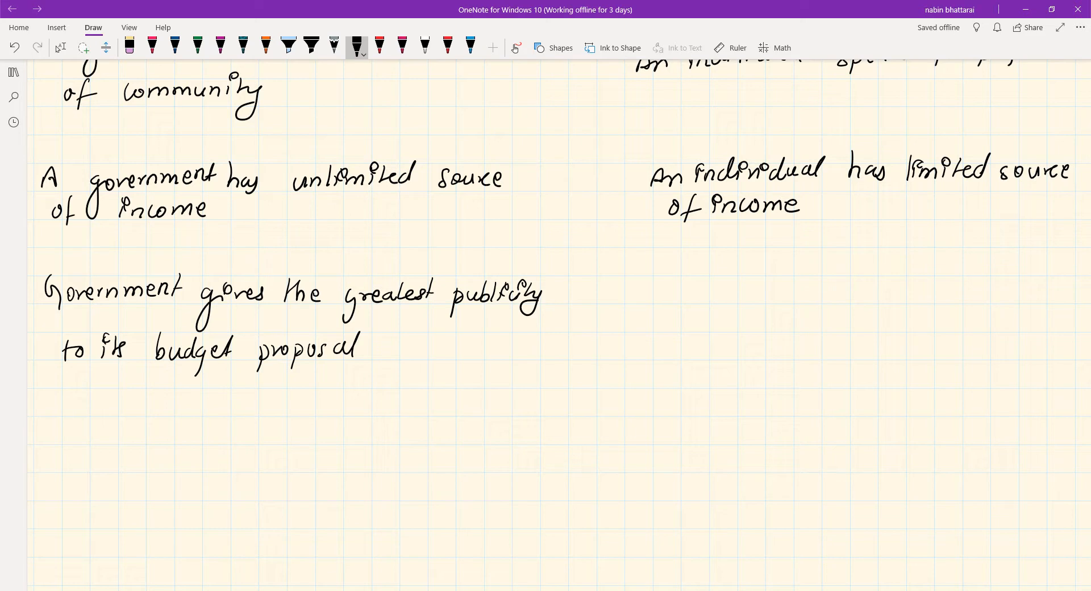
Handwrite 'private sector does not like to show his financial affairs' on the right
drag(671, 285, 720, 300)
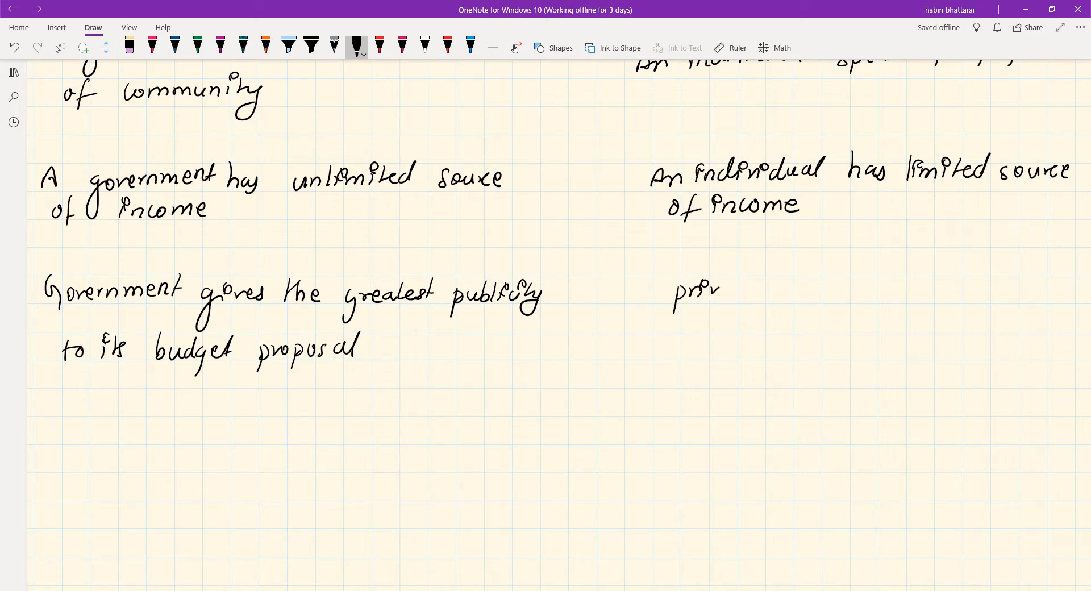
drag(717, 289, 807, 289)
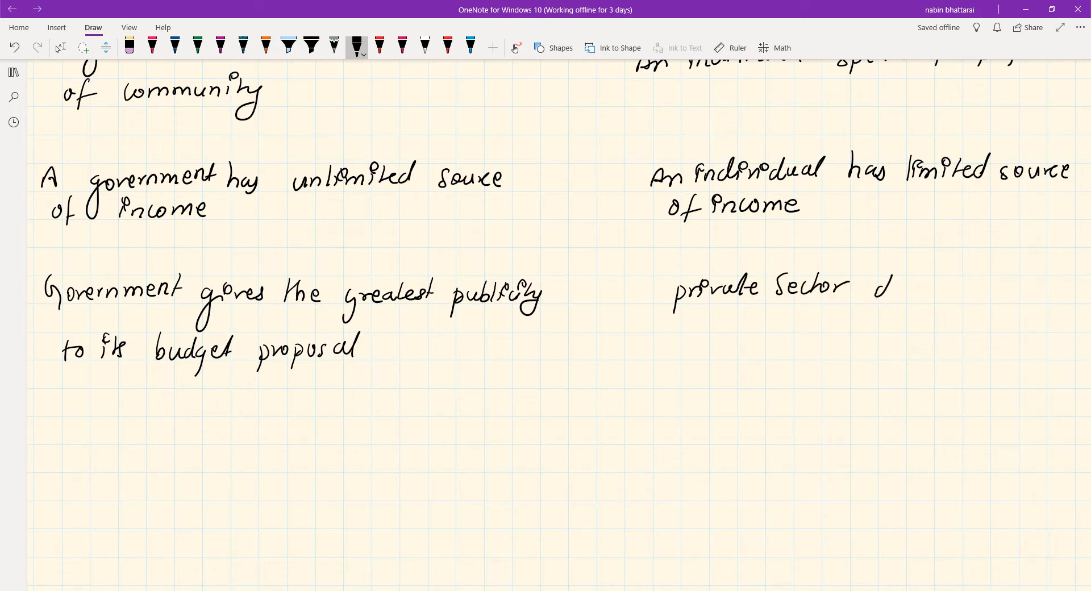
drag(873, 285, 968, 288)
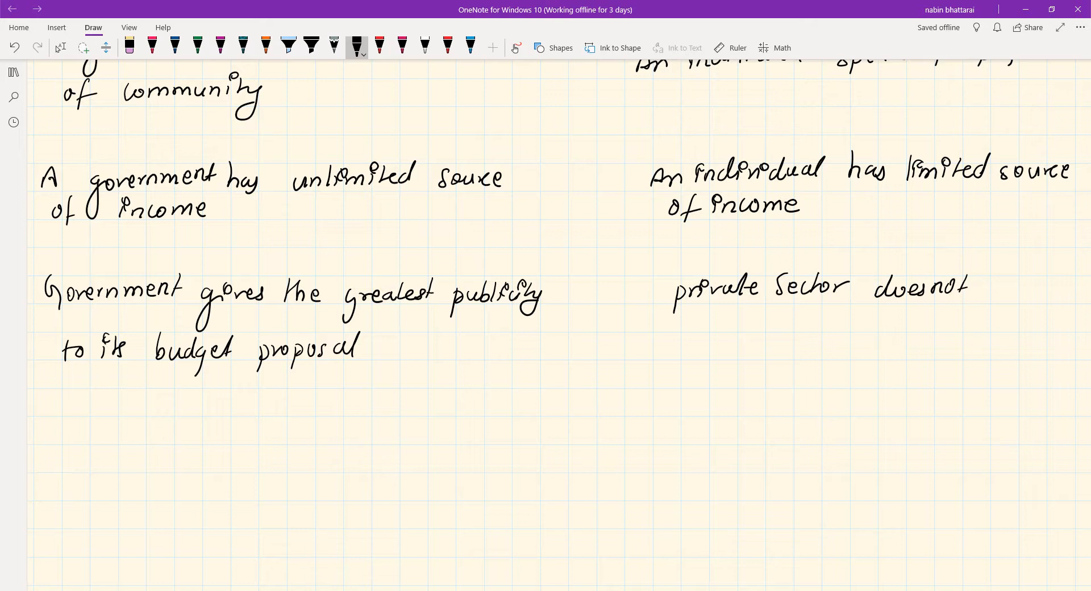
drag(981, 289, 1030, 289)
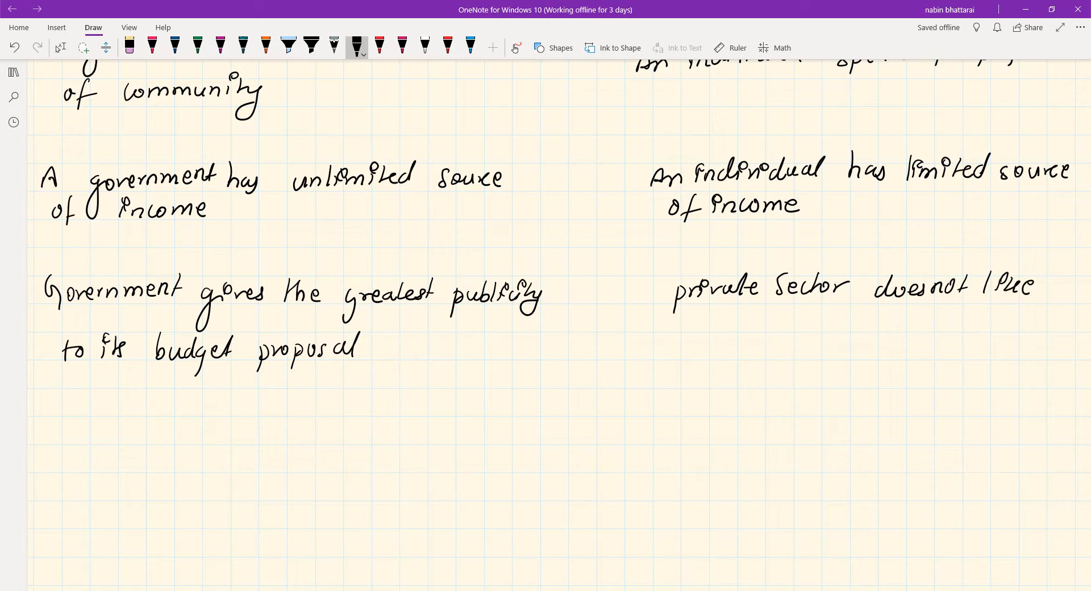
drag(703, 316, 787, 324)
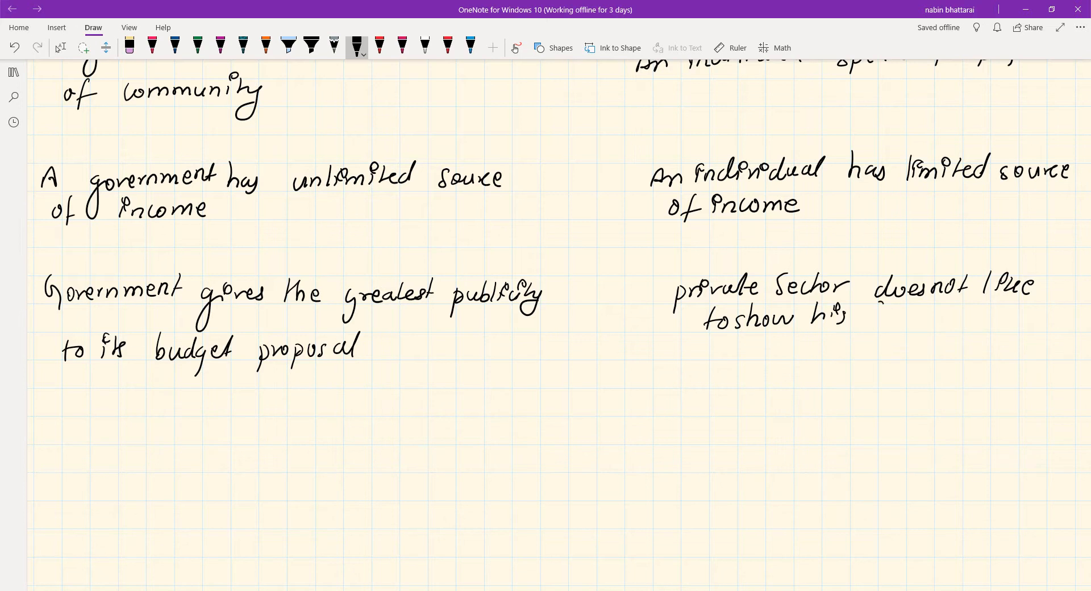
drag(863, 320, 926, 320)
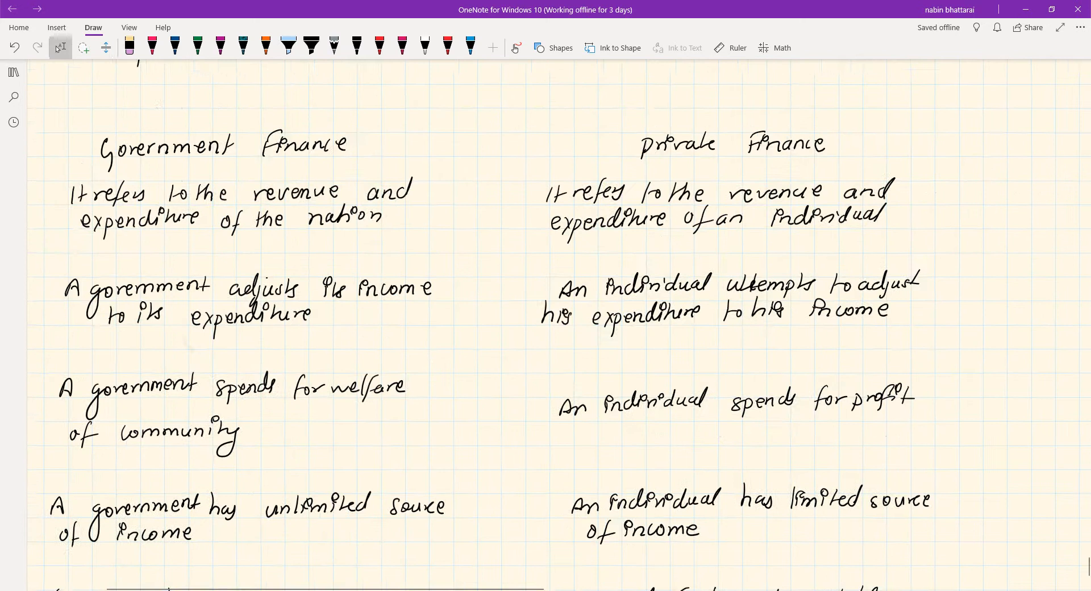
Bring the full government vs private finance comparison into view and enable Ink to Shape
scroll(down, 3)
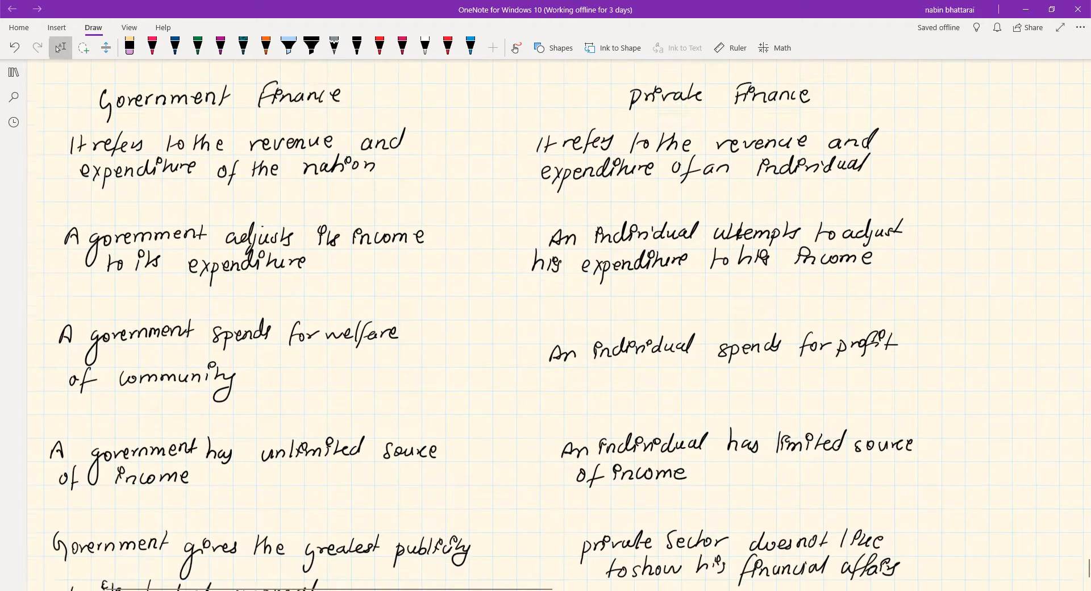
scroll(down, 3)
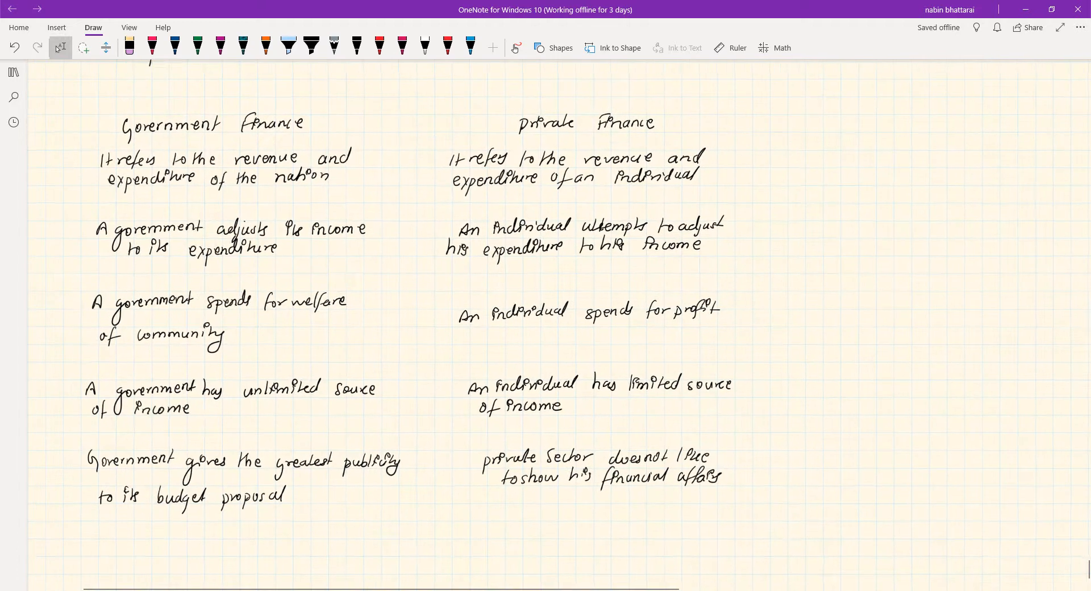
click(553, 47)
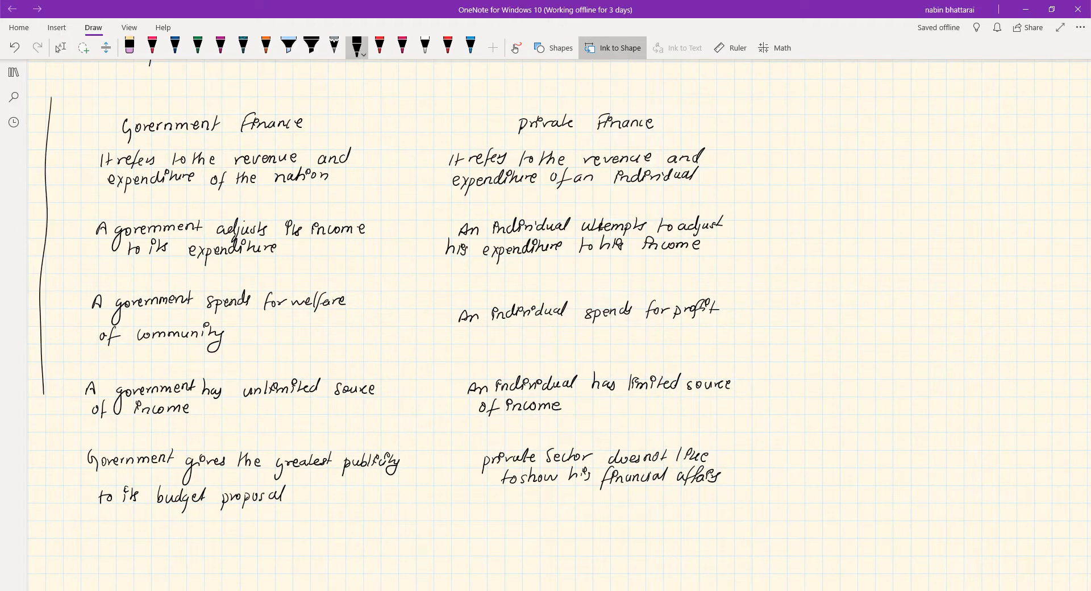
Box the finance comparison, adding a rule under the headings and a column divider
drag(66, 91, 762, 550)
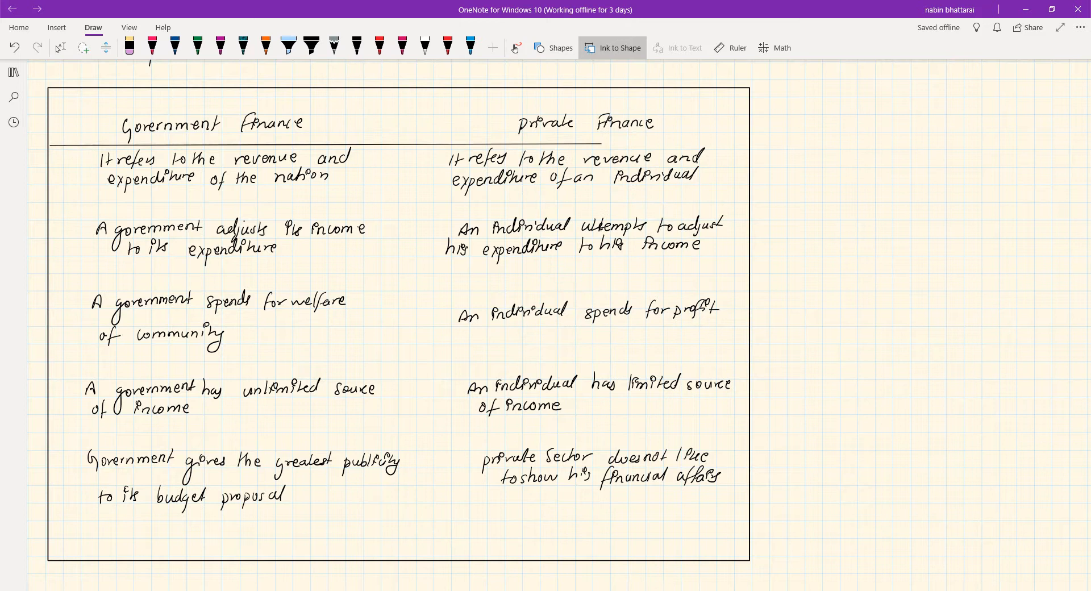
click(561, 48)
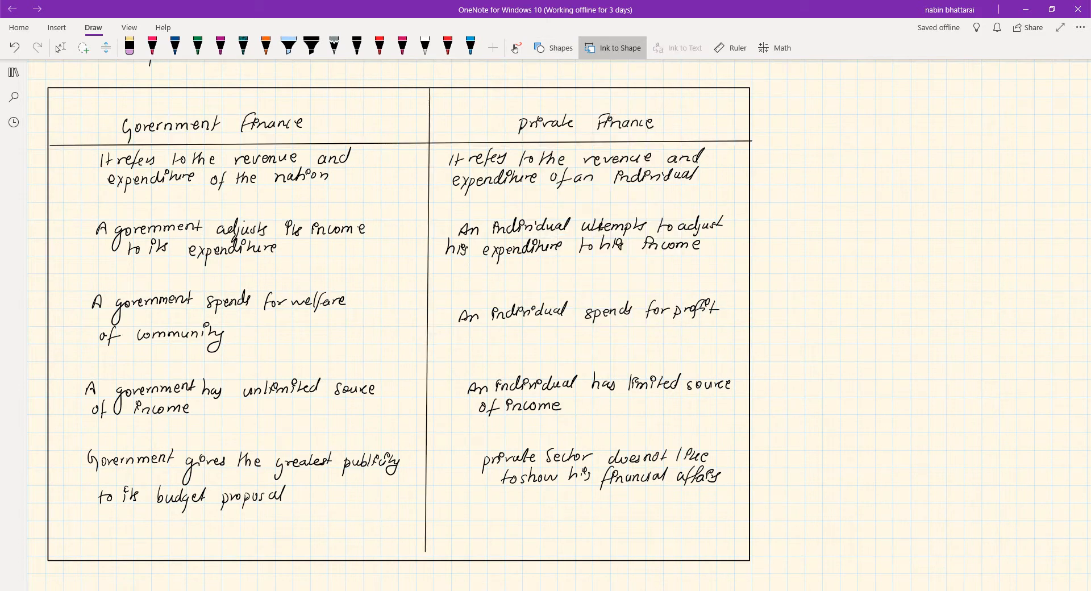
click(356, 46)
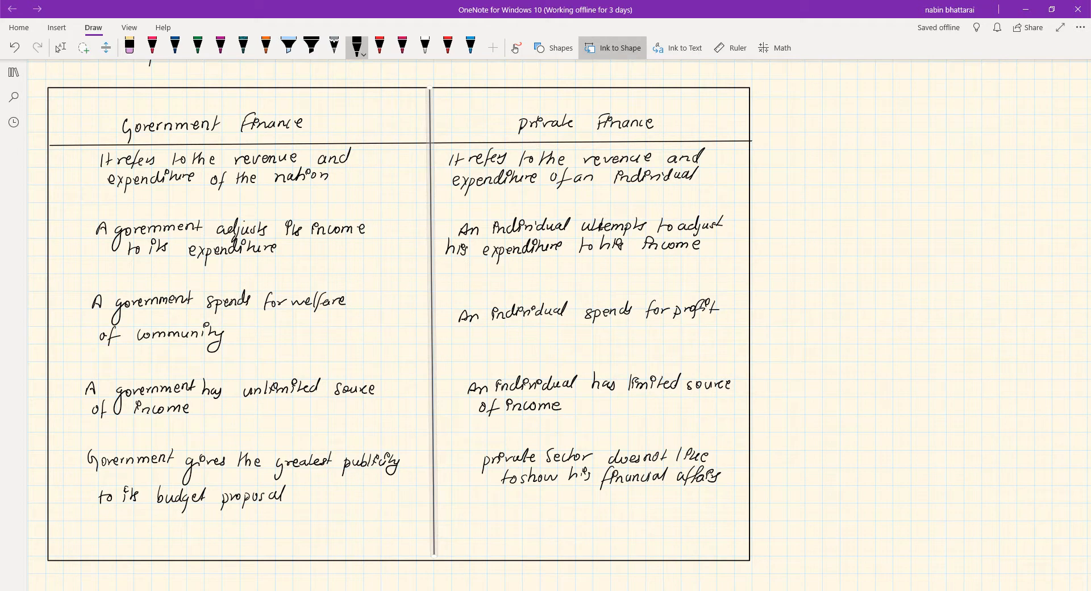
scroll(down, 3)
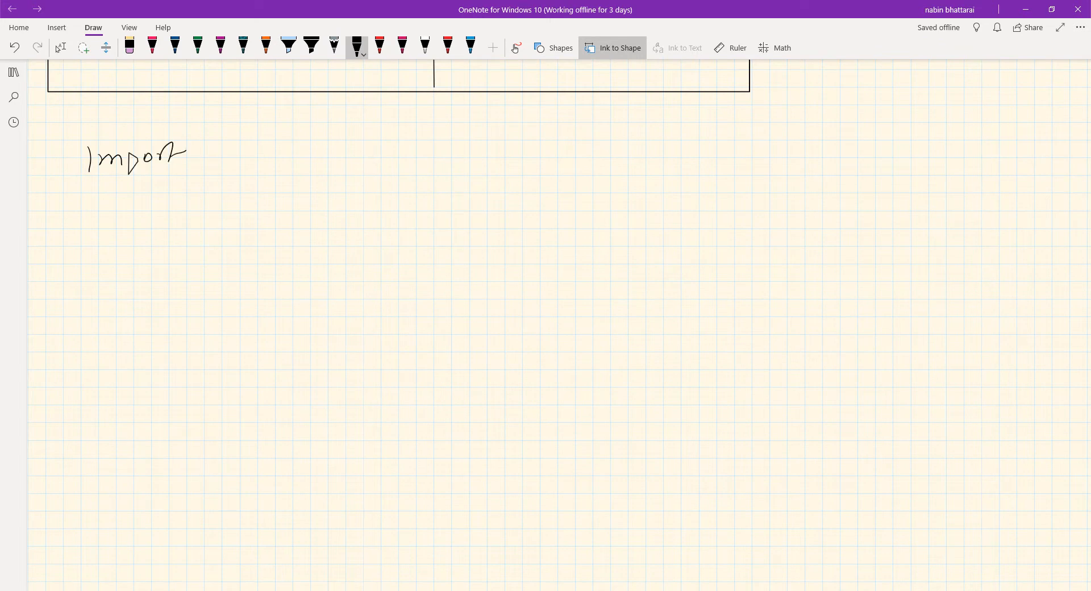
Handwrite the heading 'Importance of Government Finance' below the boxed table
drag(184, 149, 233, 157)
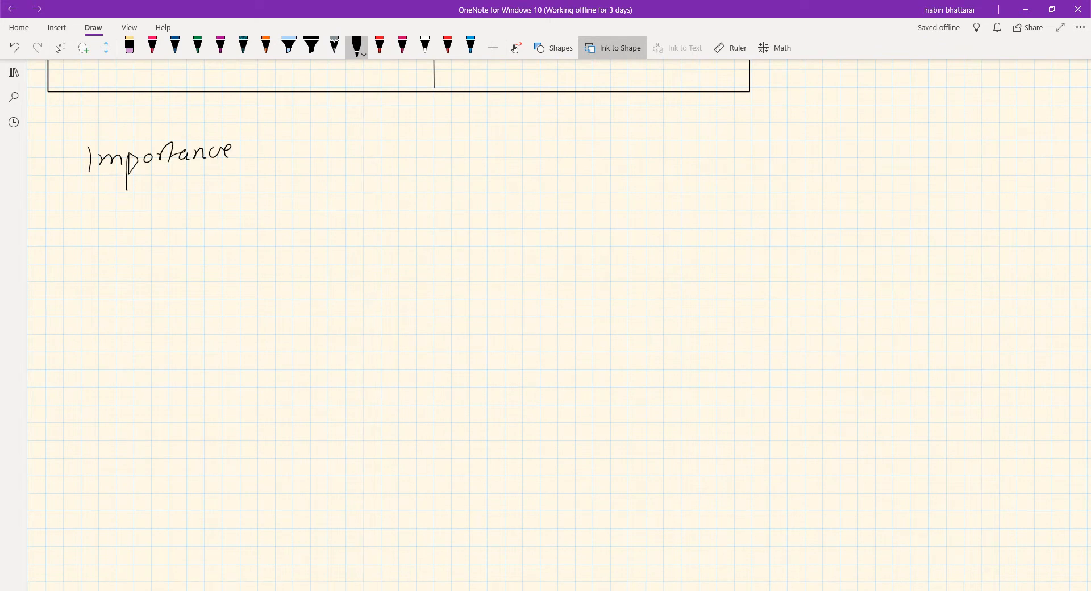
drag(261, 149, 292, 167)
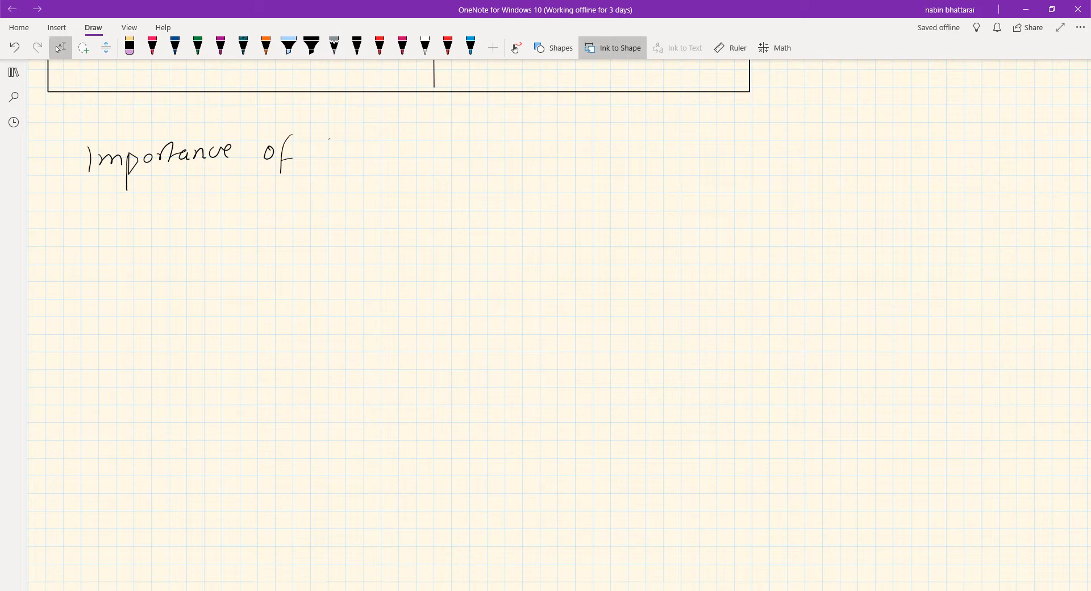
drag(323, 153, 415, 153)
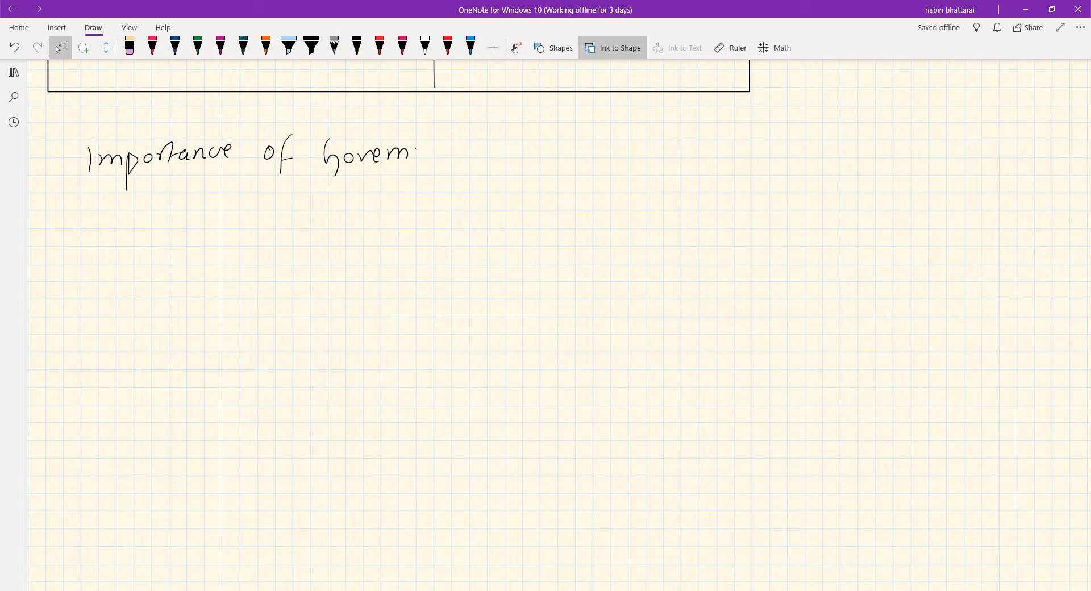
drag(414, 150, 478, 149)
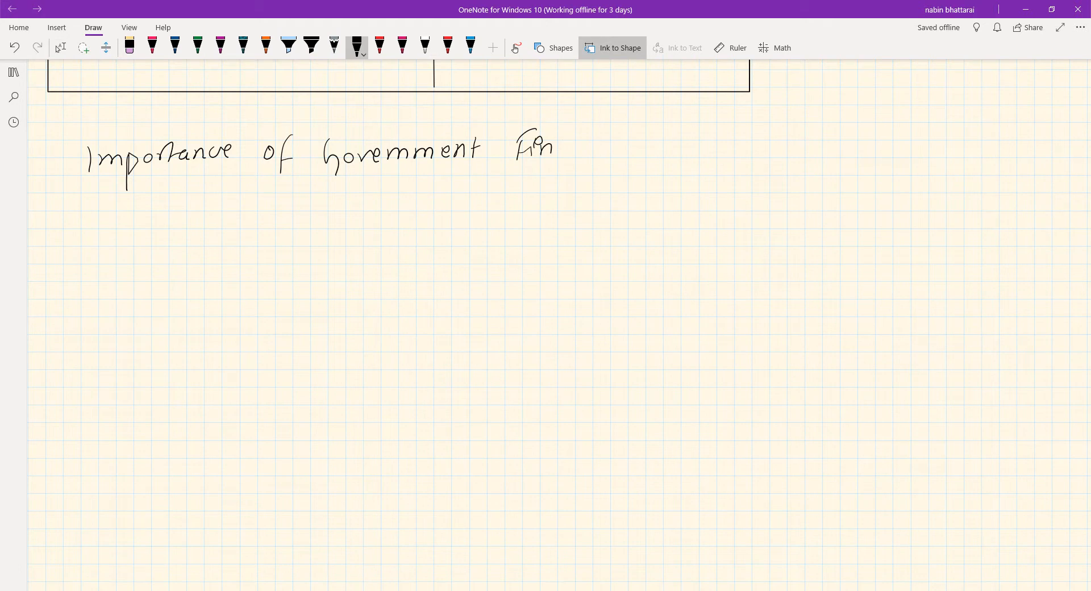
drag(519, 146, 616, 150)
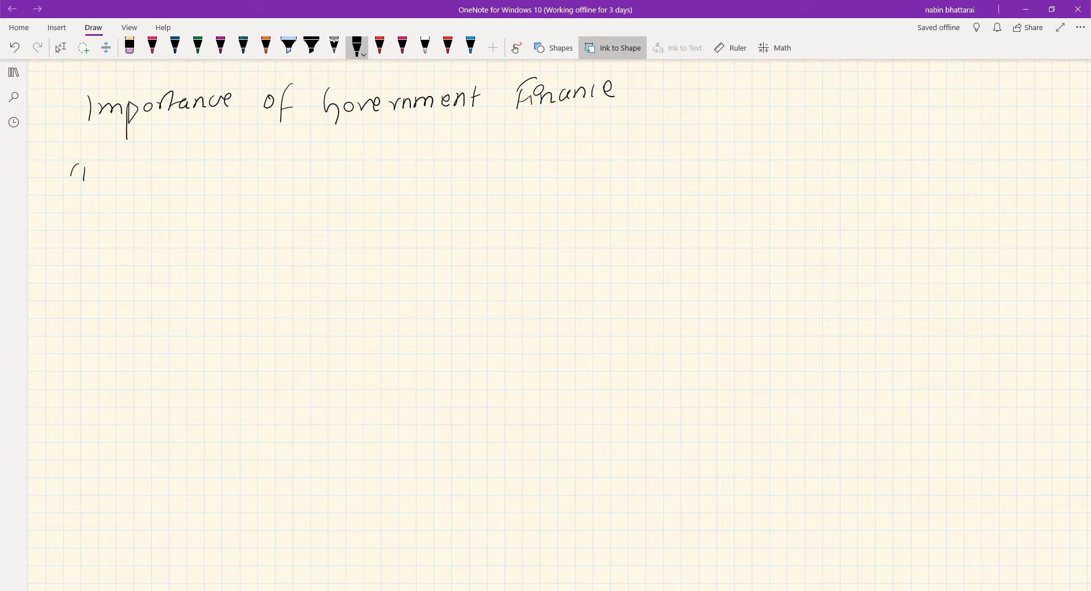
Write circled 1 'Reduction in Economic Inequalities' and draw a circled 2 below
drag(74, 160, 164, 178)
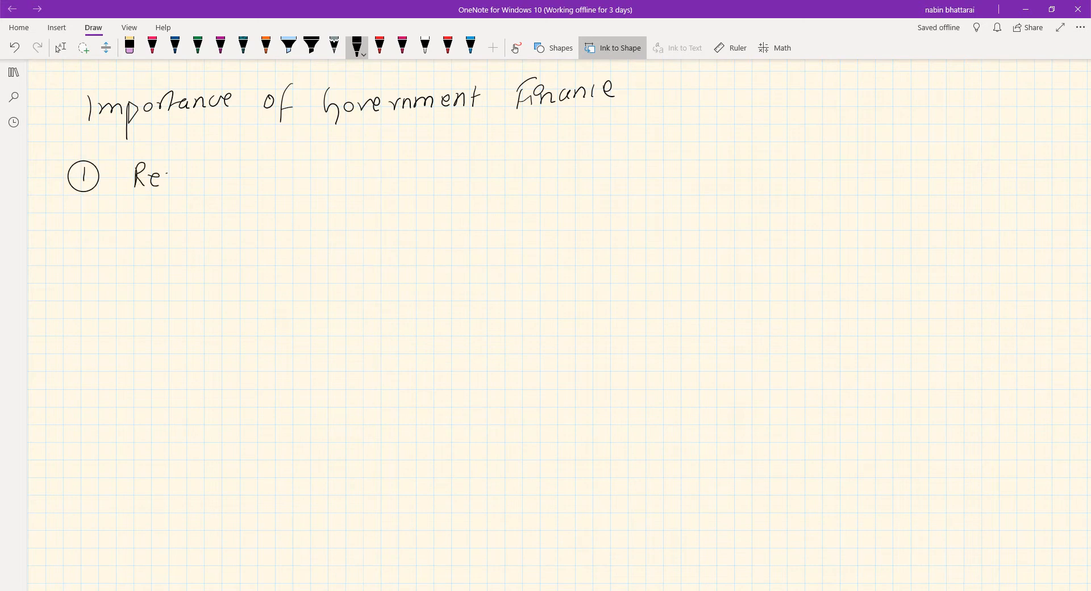
drag(160, 174, 230, 174)
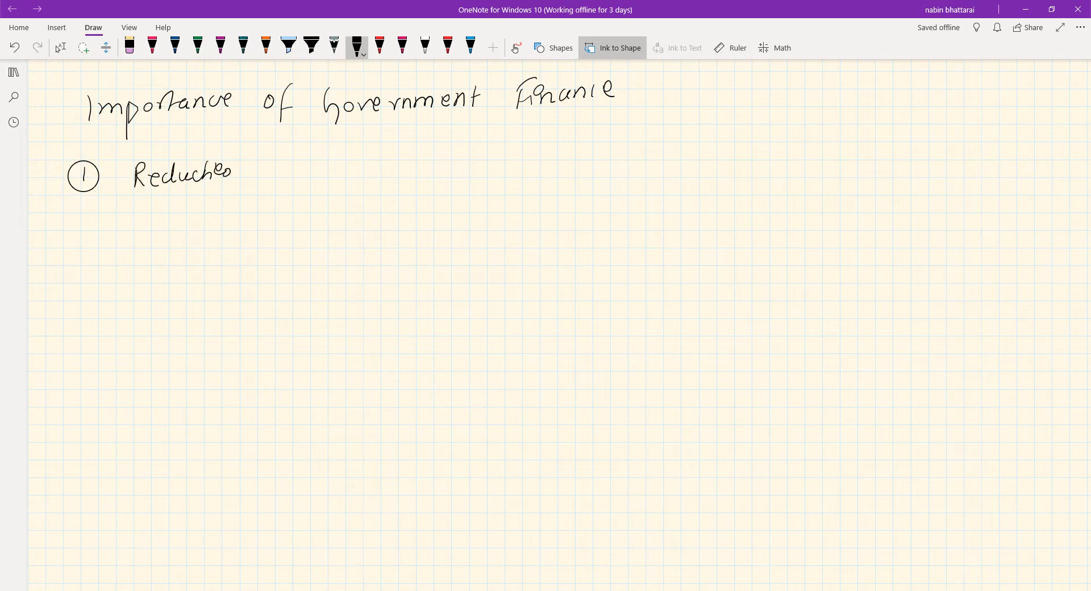
drag(264, 174, 337, 174)
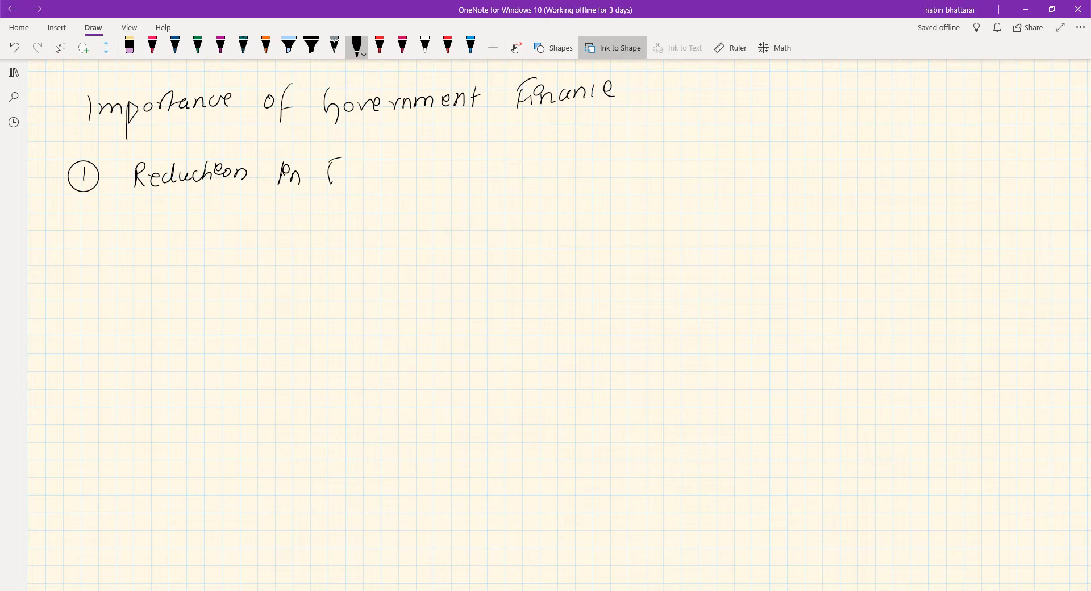
drag(327, 171, 414, 170)
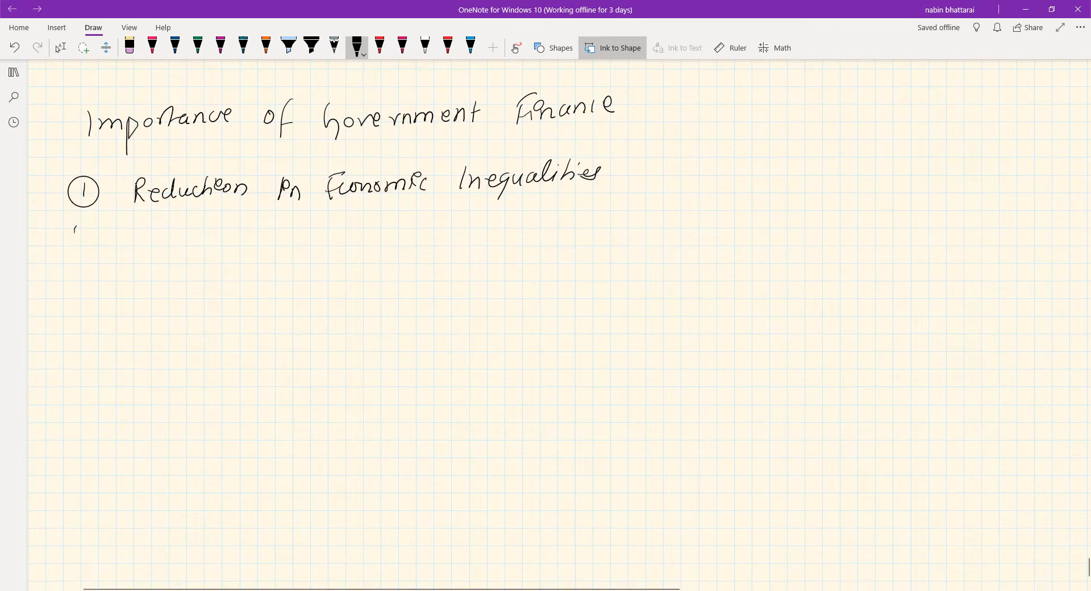
drag(70, 223, 83, 240)
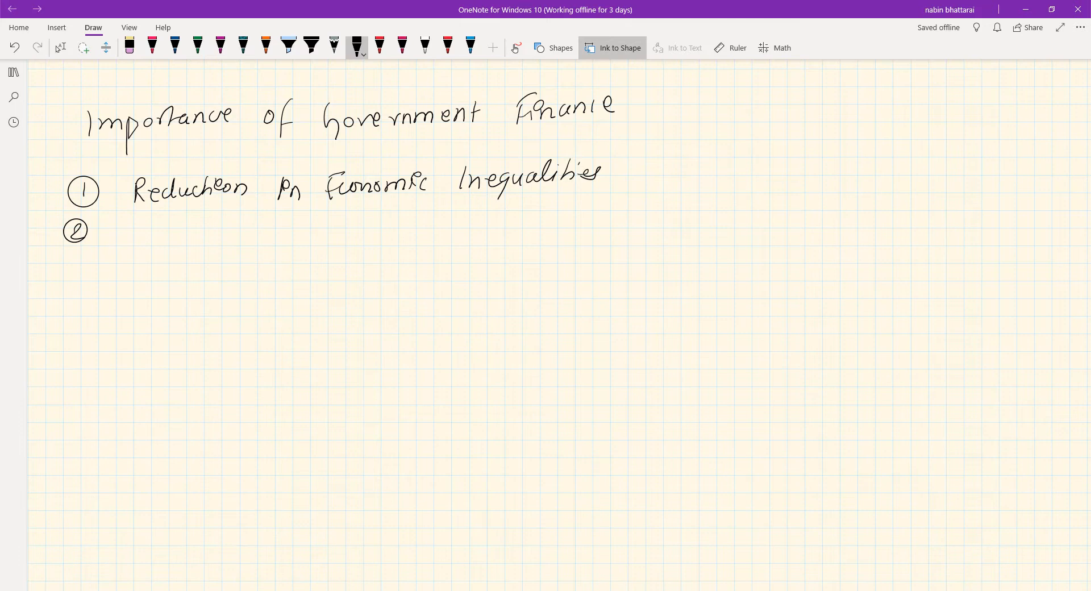
Handwrite 'To Maintain Economic stability' beside 2, then draw a circled 3
drag(129, 233, 198, 233)
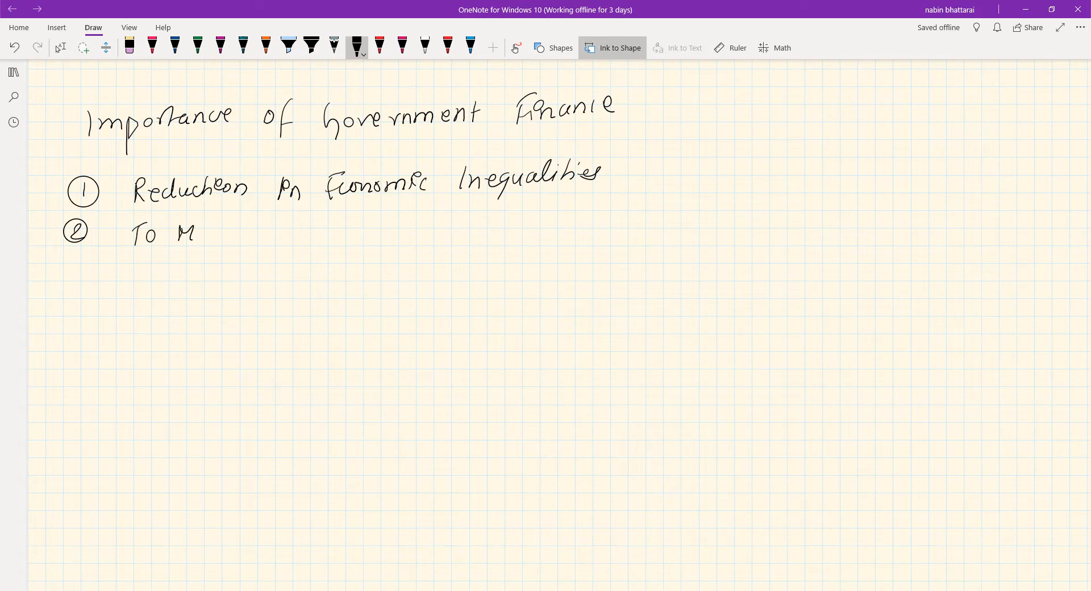
drag(202, 229, 272, 233)
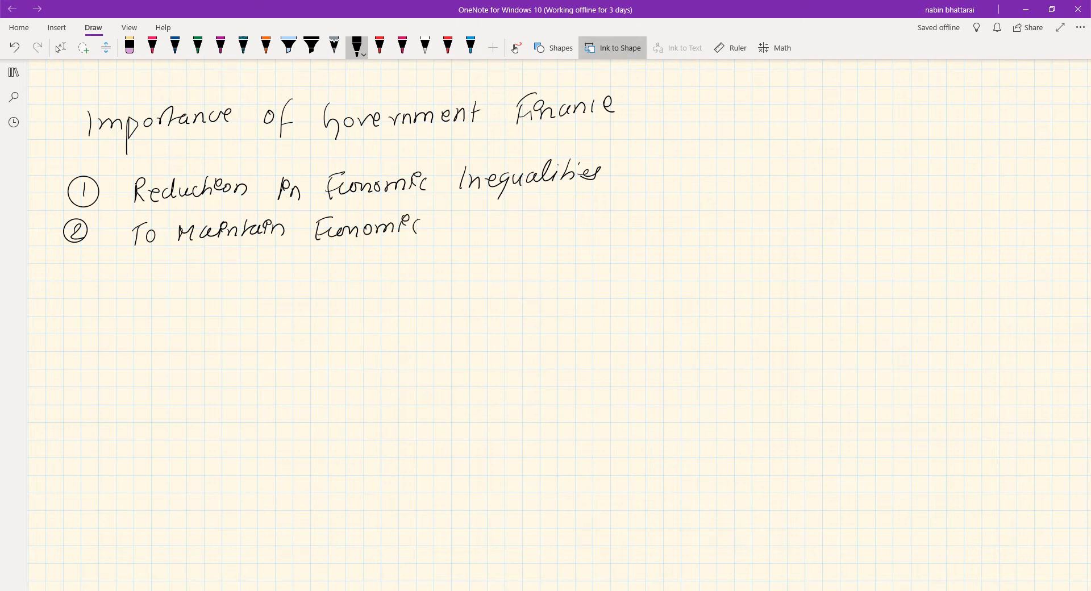
drag(446, 223, 508, 226)
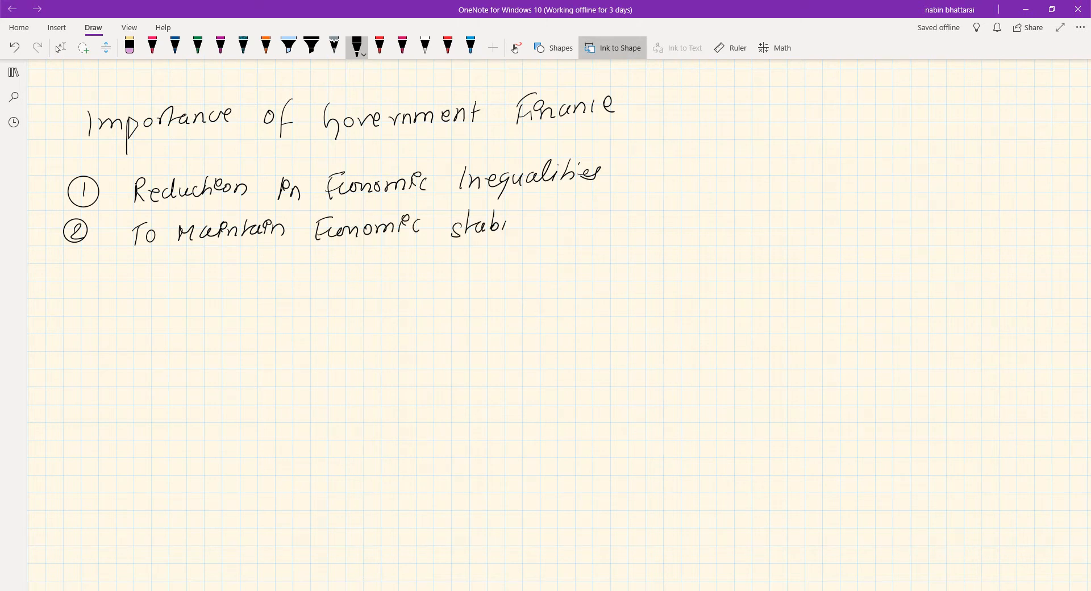
drag(508, 223, 557, 230)
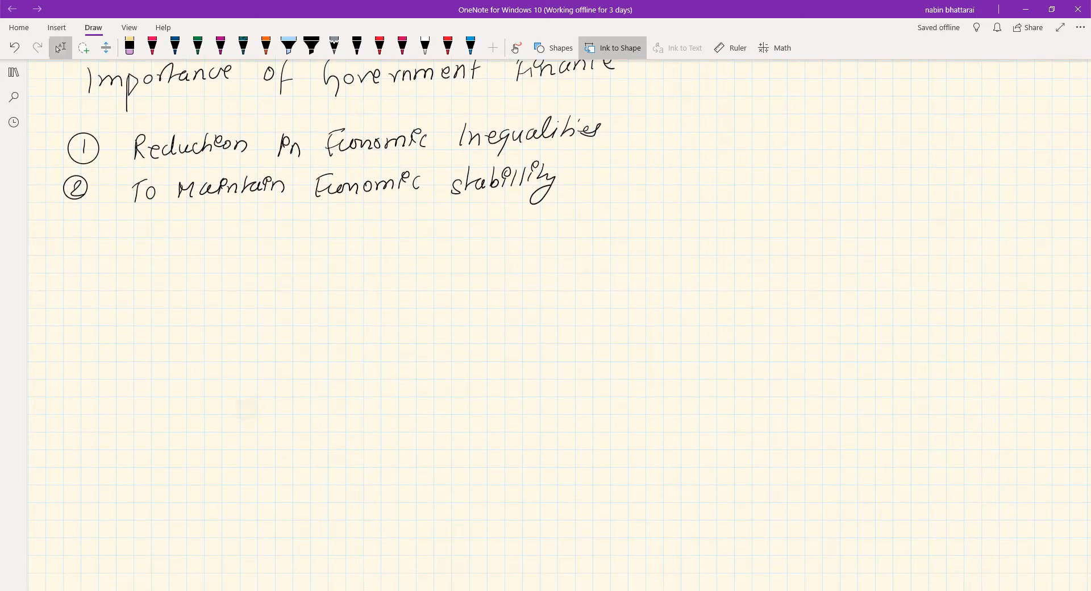
drag(62, 216, 89, 240)
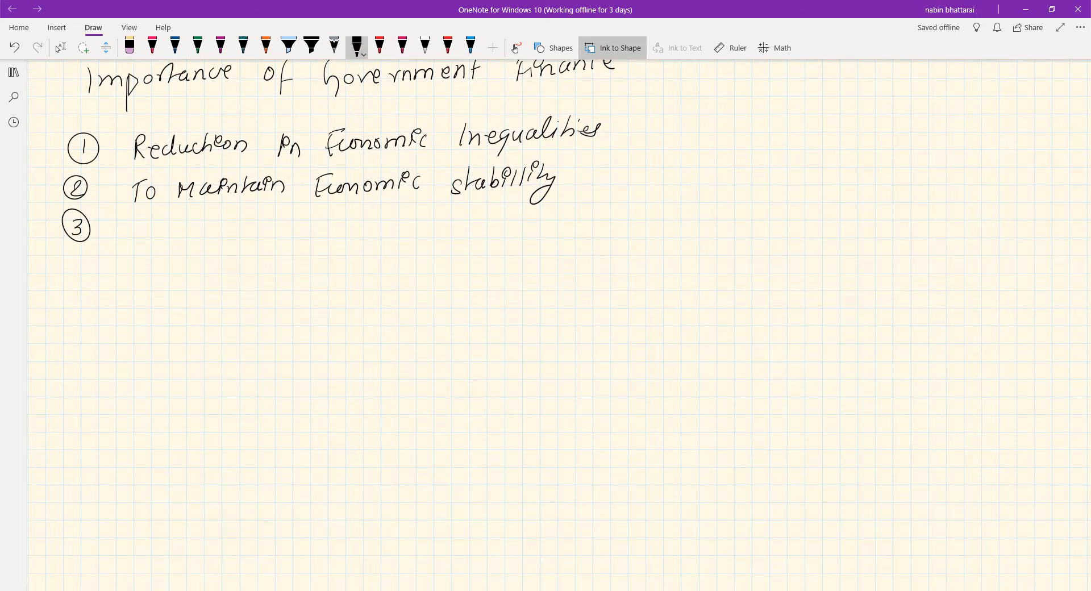
Handwrite 'optimum utilization of Resource' beside 3, then draw a circled 4
drag(121, 229, 136, 251)
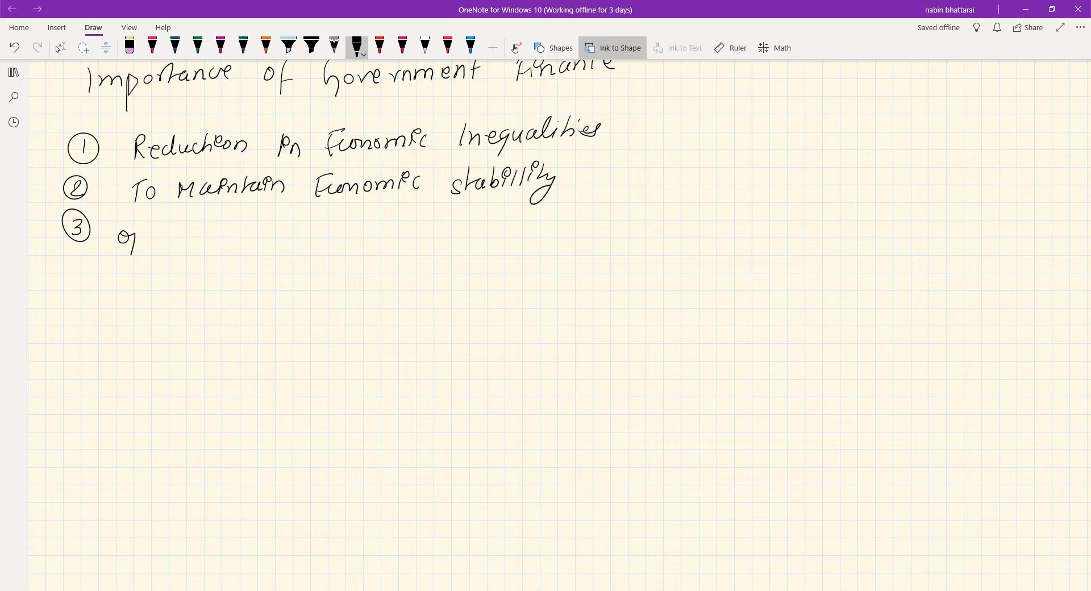
drag(119, 230, 205, 229)
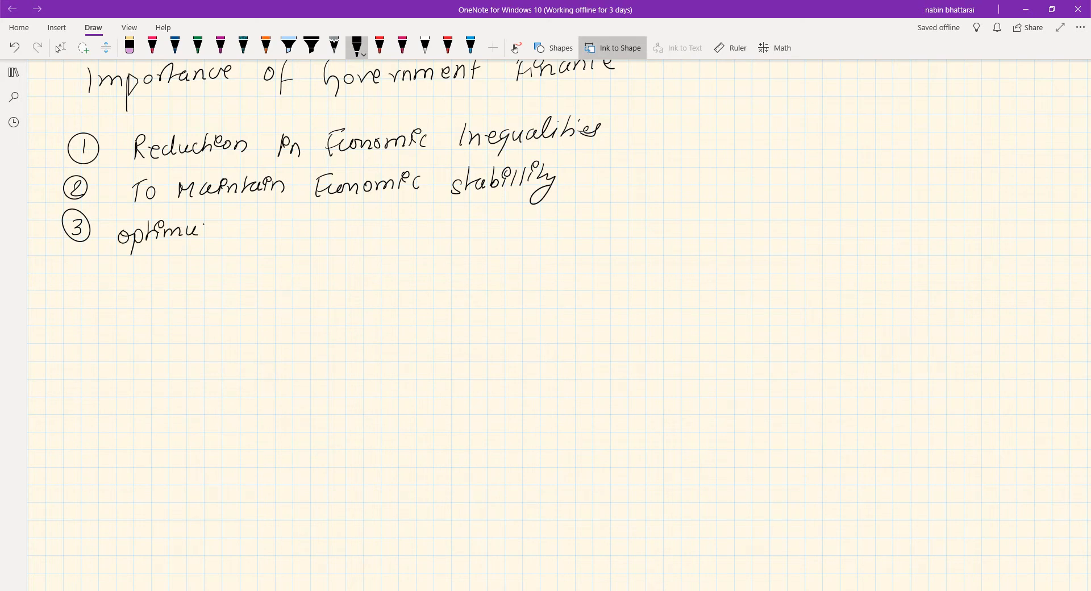
drag(202, 230, 300, 226)
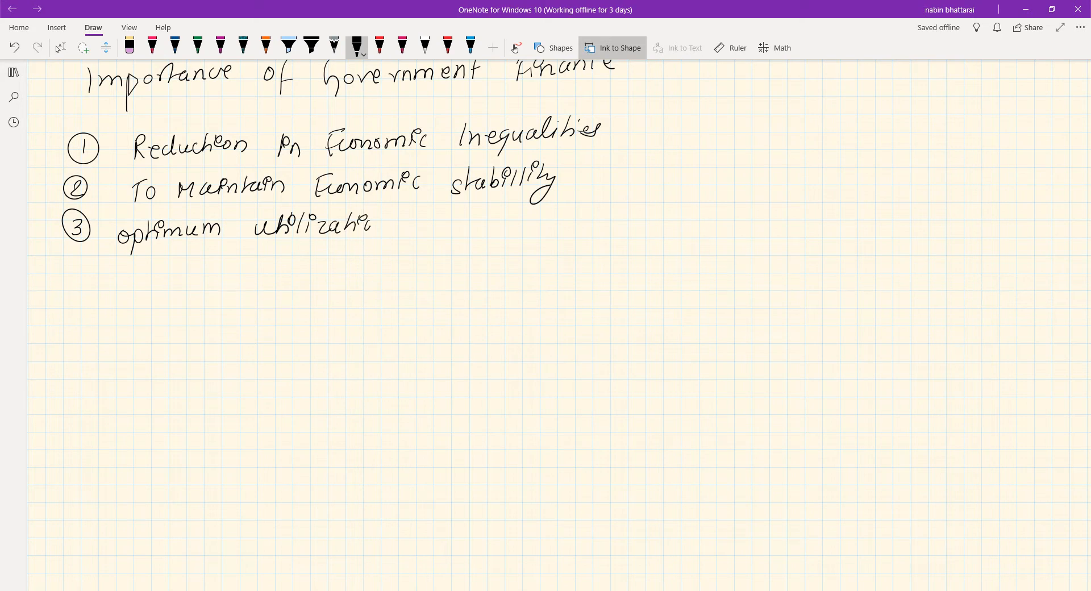
drag(407, 223, 466, 223)
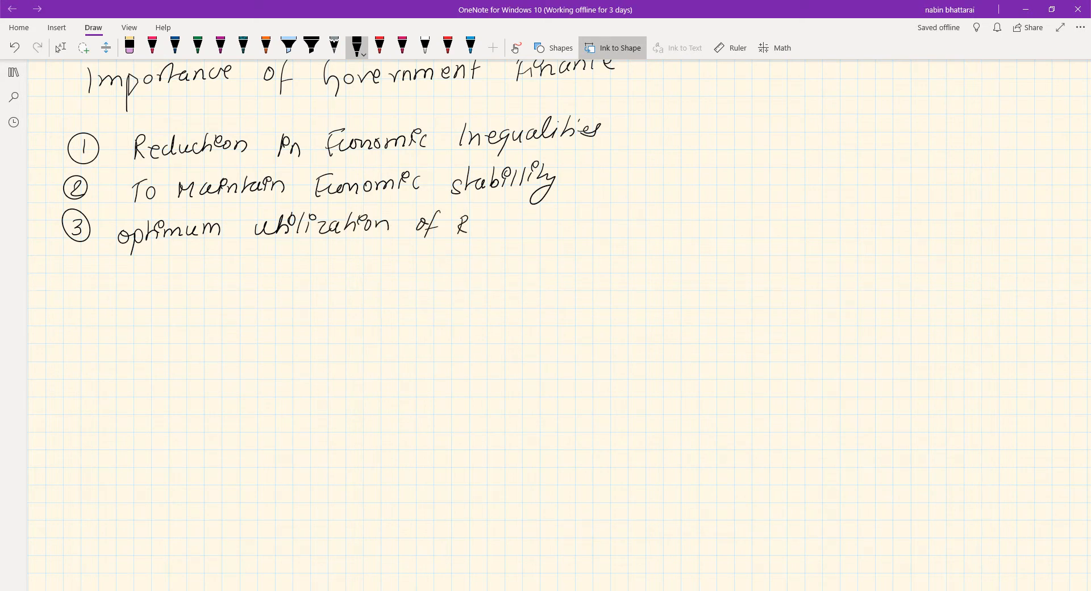
drag(470, 223, 542, 222)
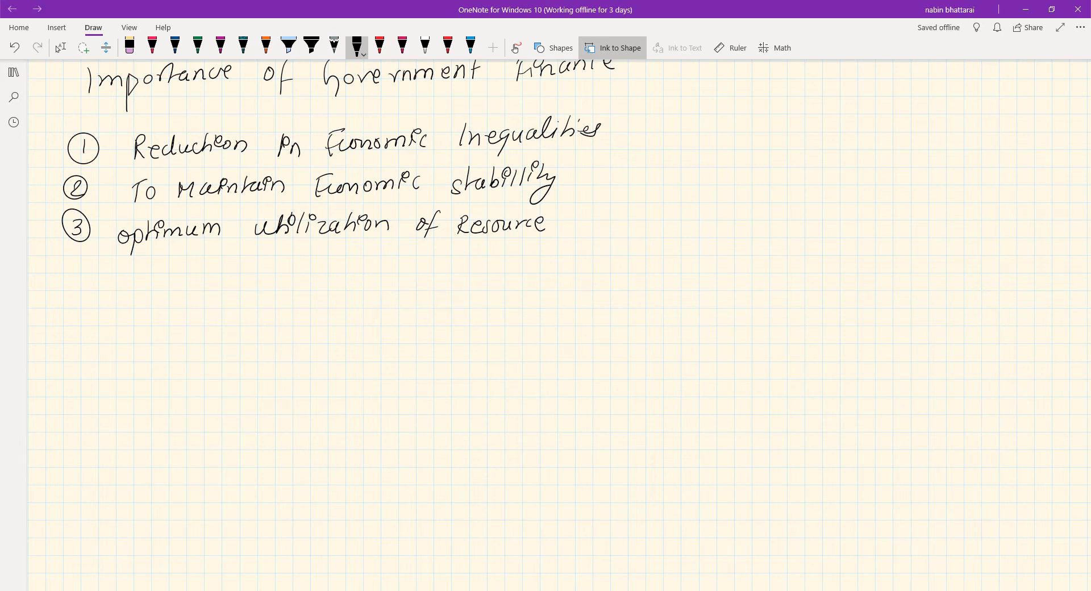
drag(73, 272, 87, 289)
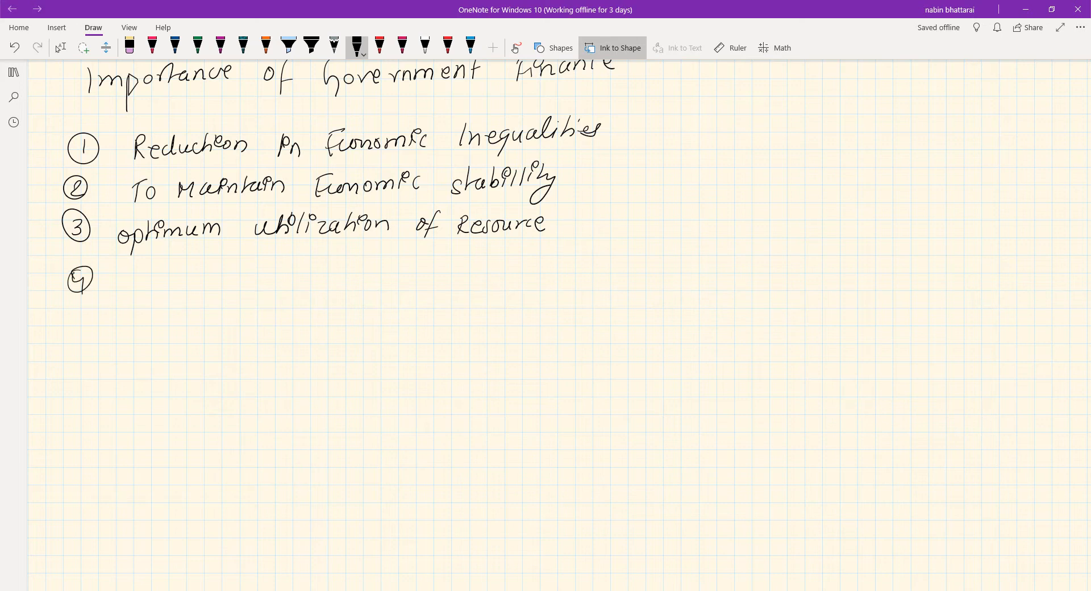
Handwrite 'promotion of Economic Development' beside the circled 4
drag(122, 275, 160, 286)
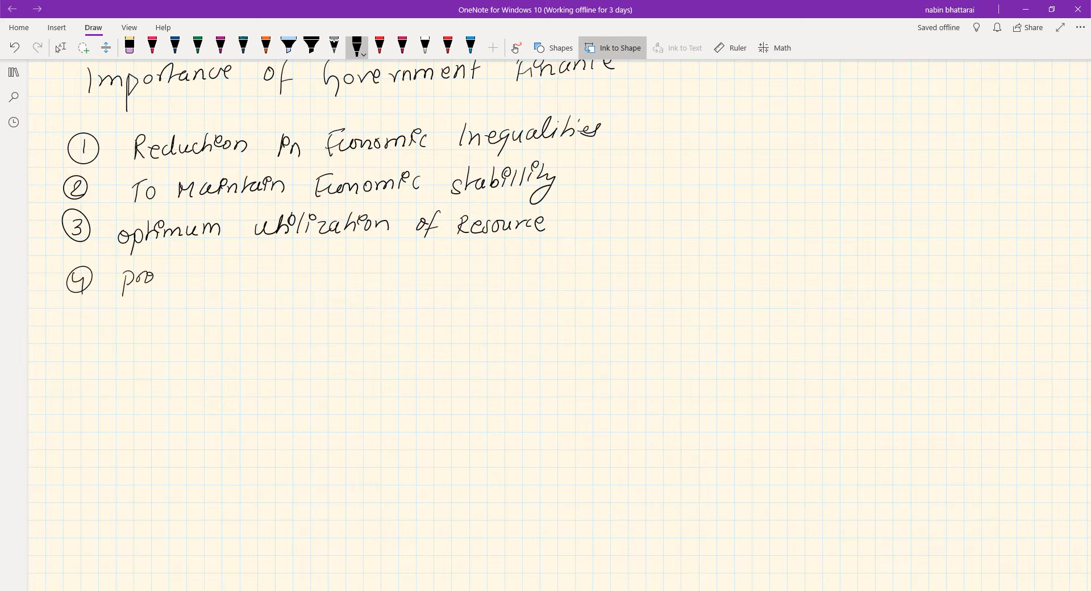
drag(152, 276, 216, 272)
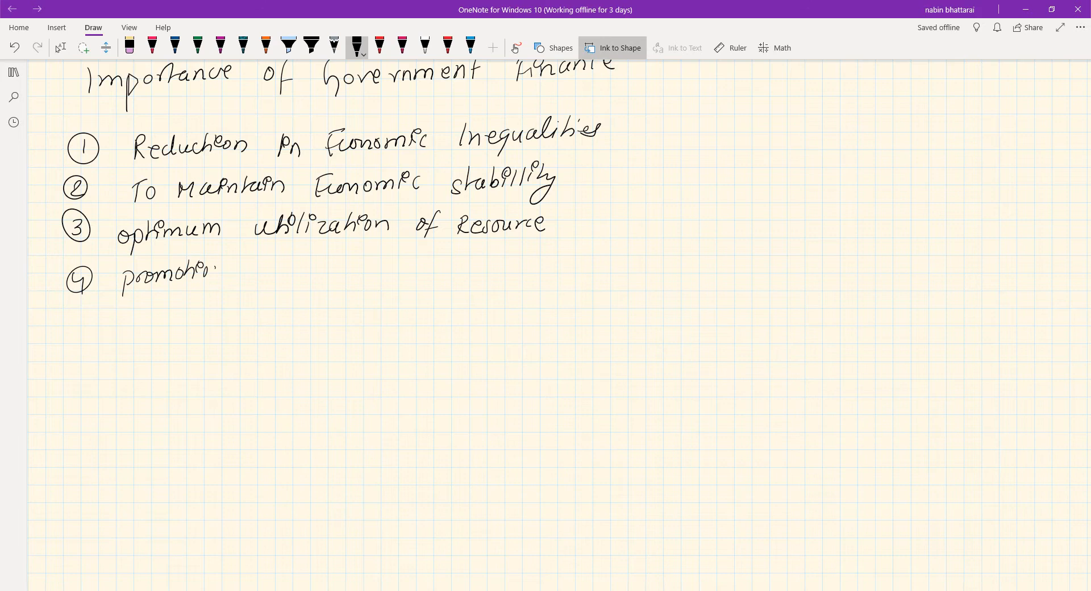
drag(229, 272, 314, 272)
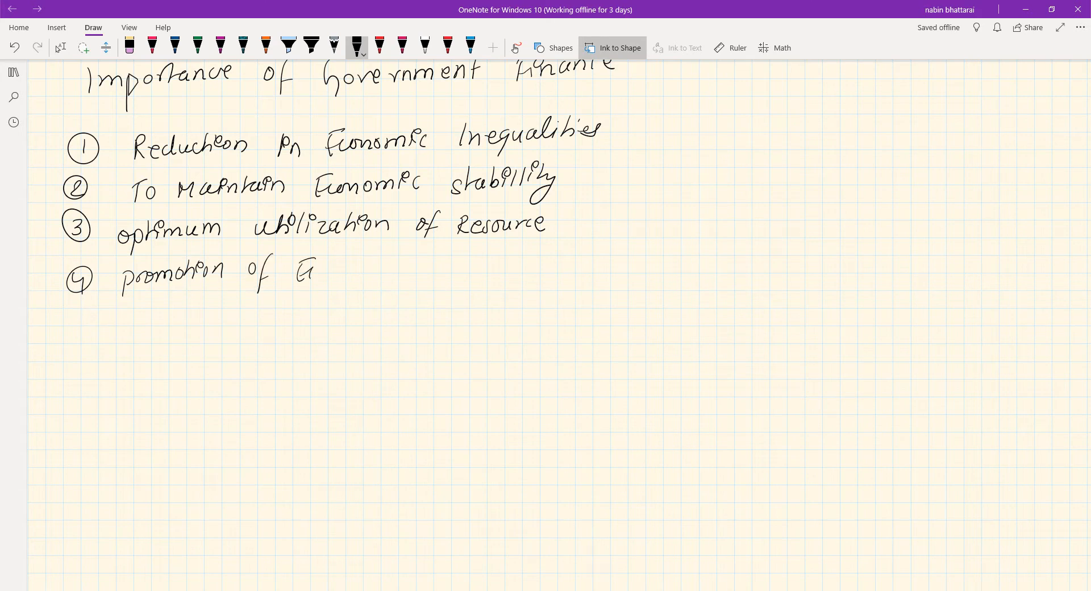
drag(313, 272, 379, 268)
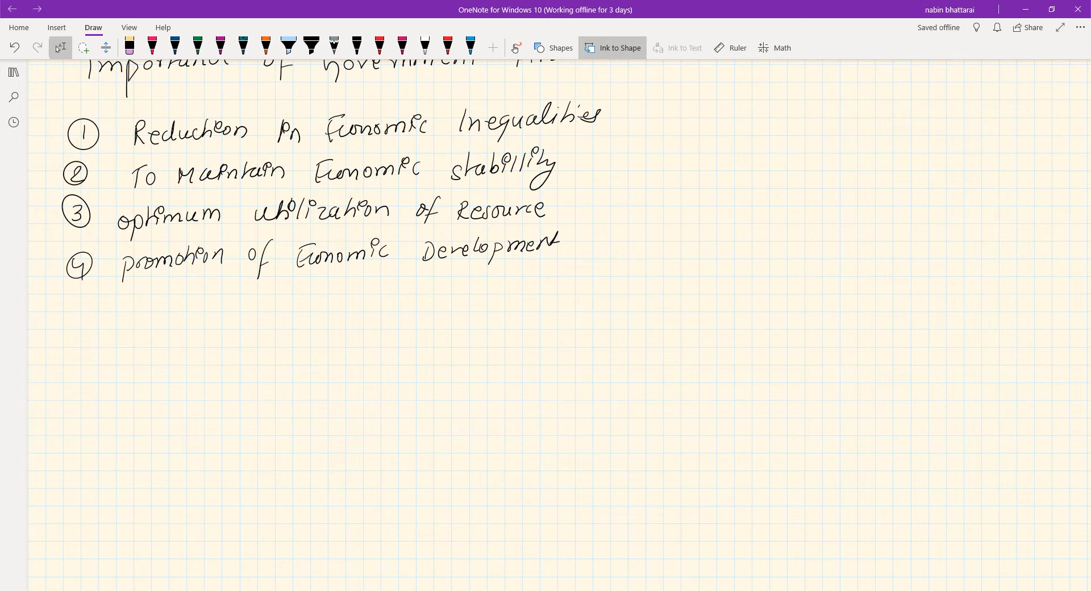
Handwrite point 5 'Correct Balance of payment', then draw a circled 6
scroll(down, 3)
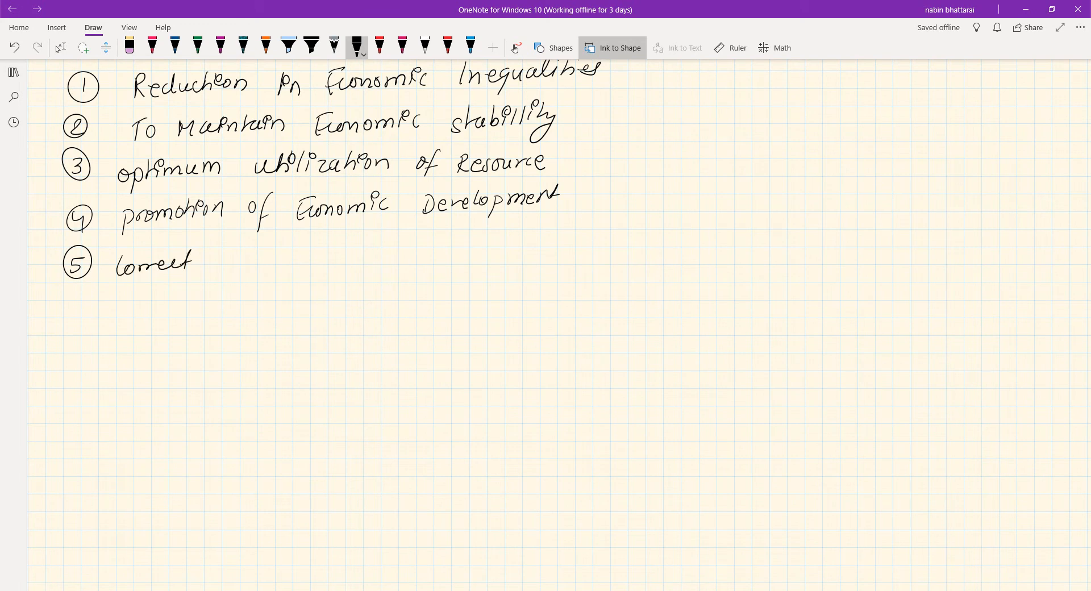
drag(216, 261, 285, 261)
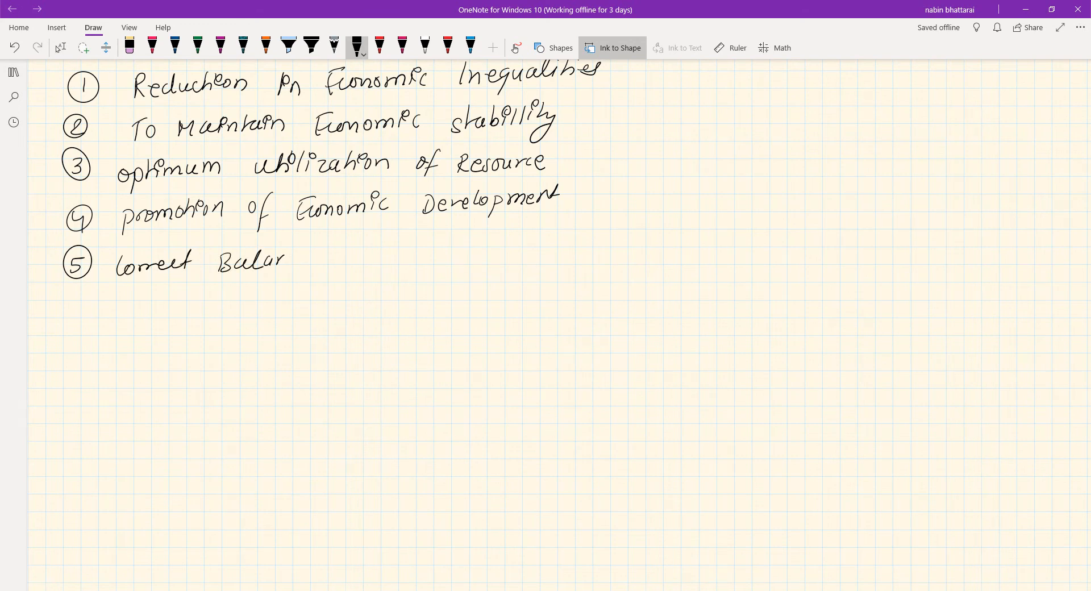
drag(285, 257, 379, 261)
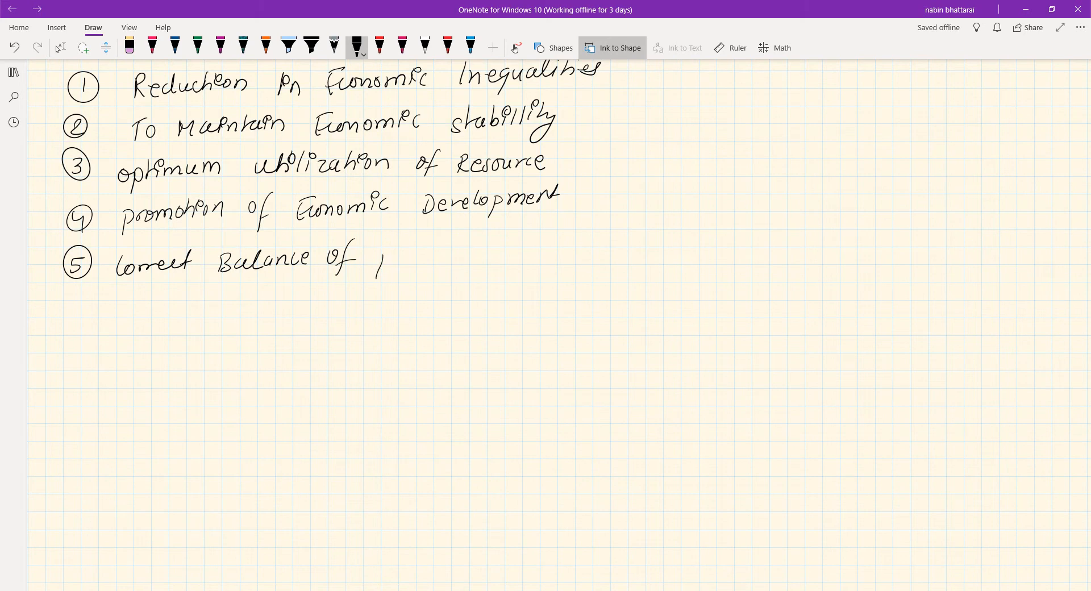
drag(376, 261, 462, 260)
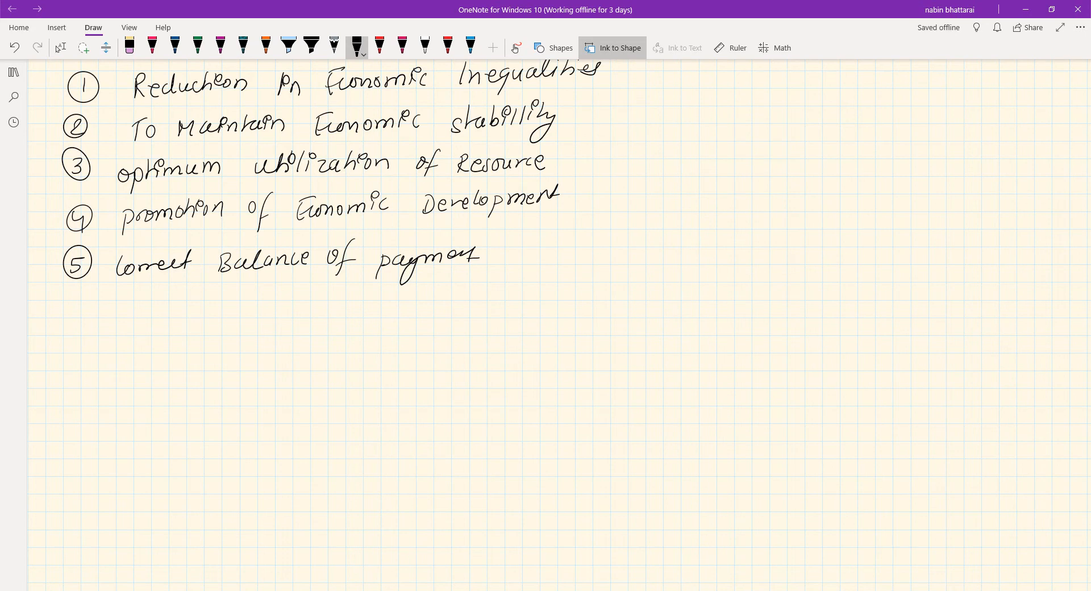
drag(63, 299, 90, 324)
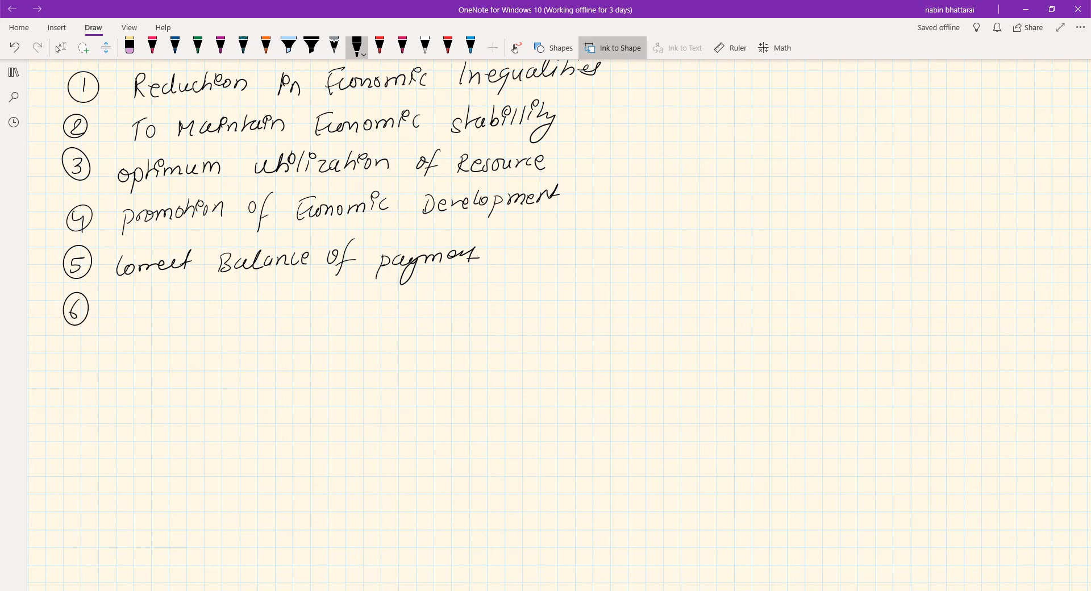
Handwrite 'Capital Formation' beside the circled 6
drag(122, 310, 188, 307)
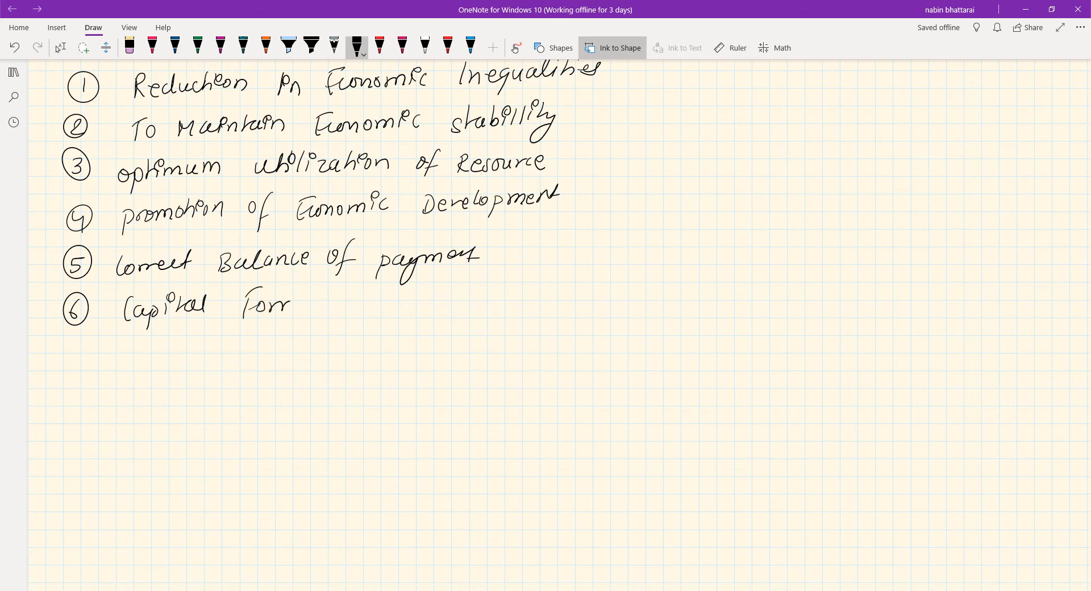
drag(292, 303, 369, 303)
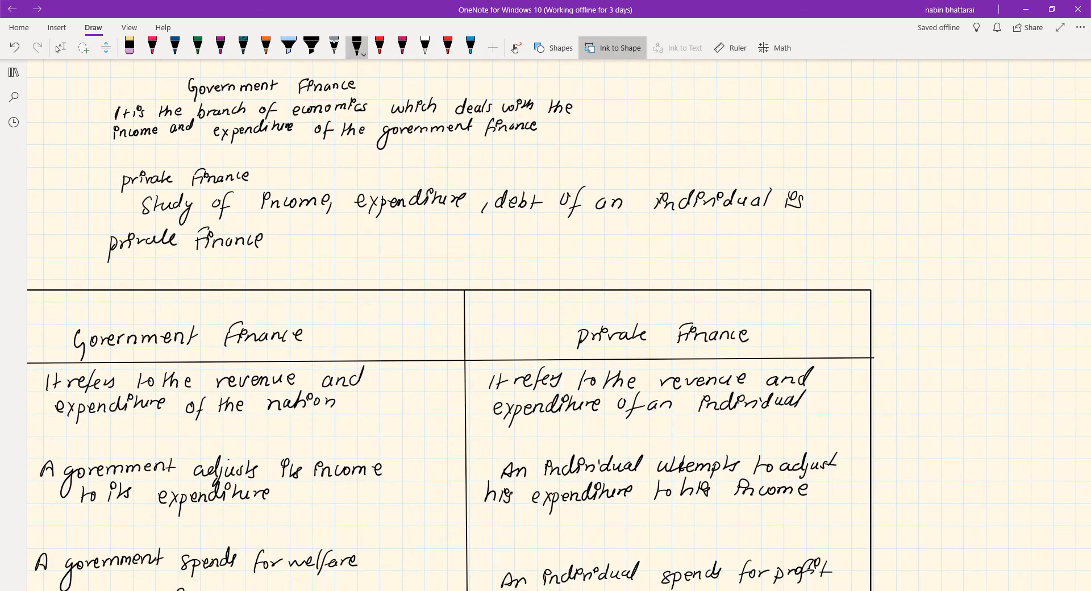
Tick the rows of the Government Finance column in the table
scroll(down, 3)
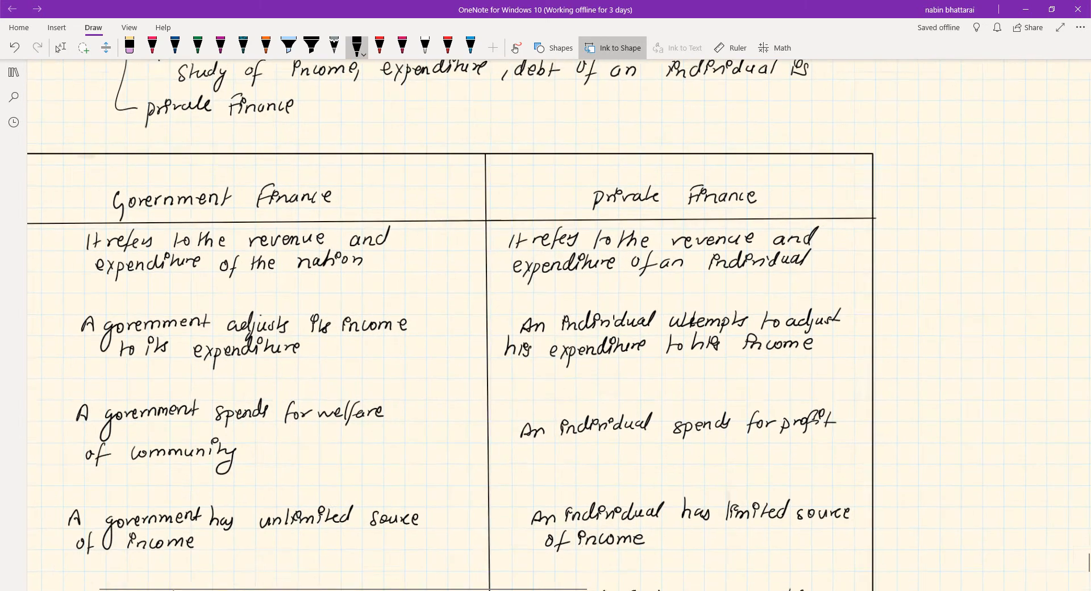
scroll(down, 3)
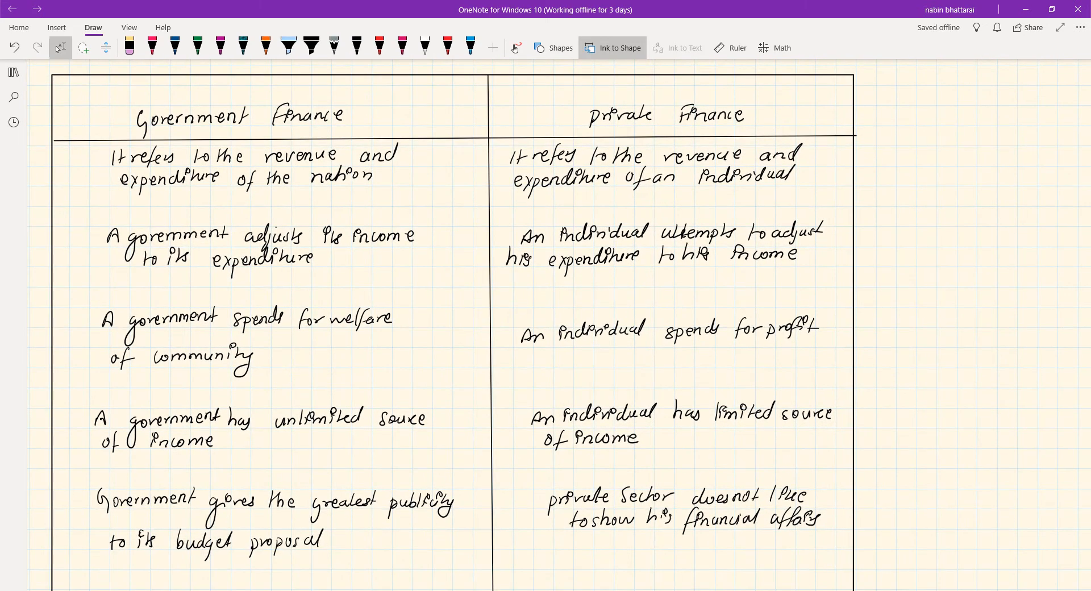
scroll(down, 3)
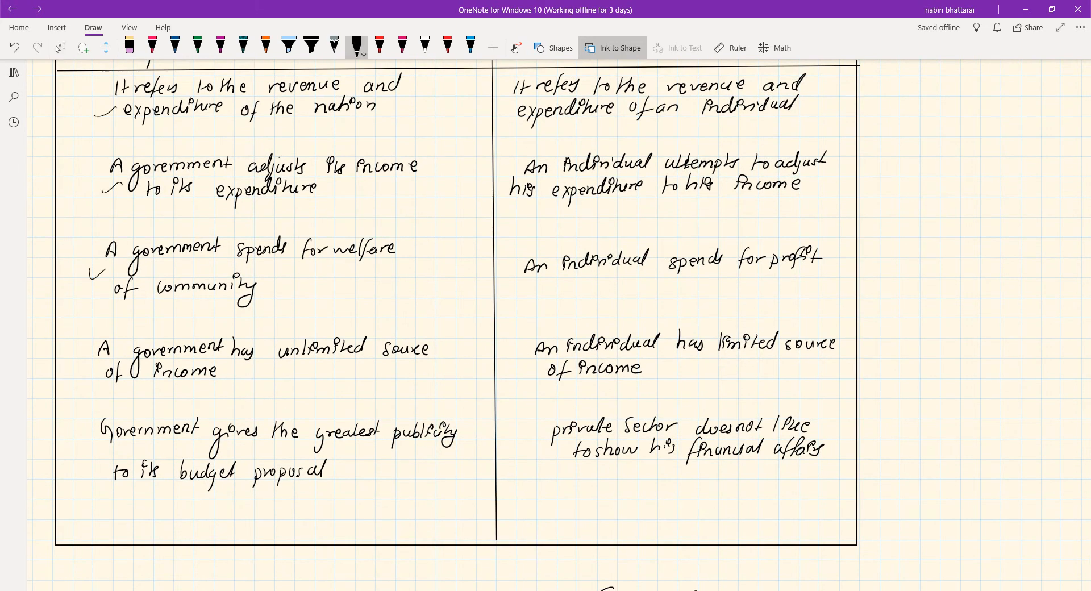
drag(82, 376, 97, 362)
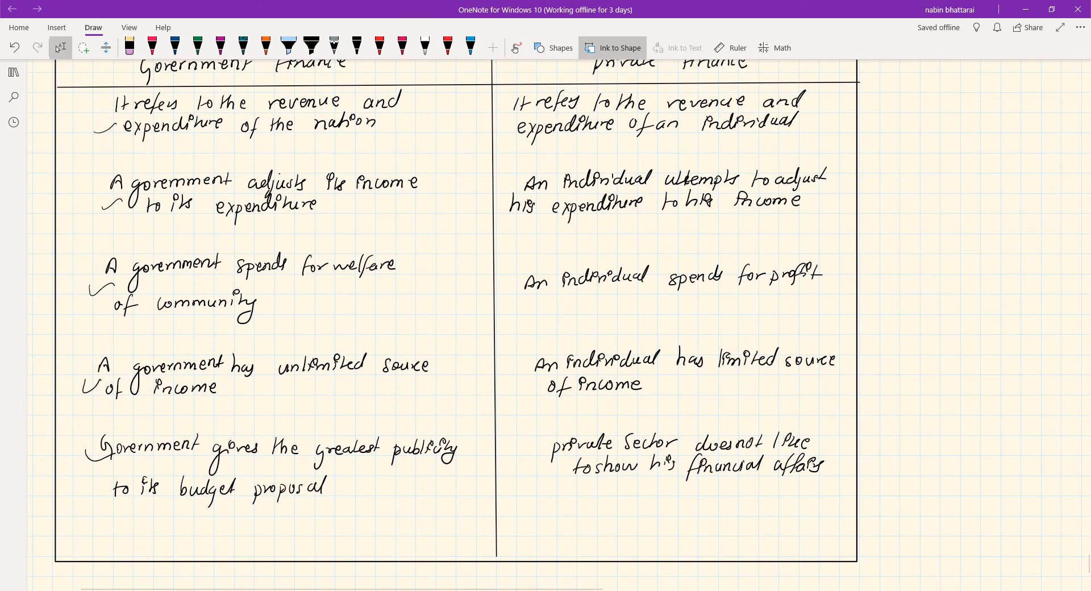
Draw a tall bracket alongside all six numbered importance points
scroll(down, 3)
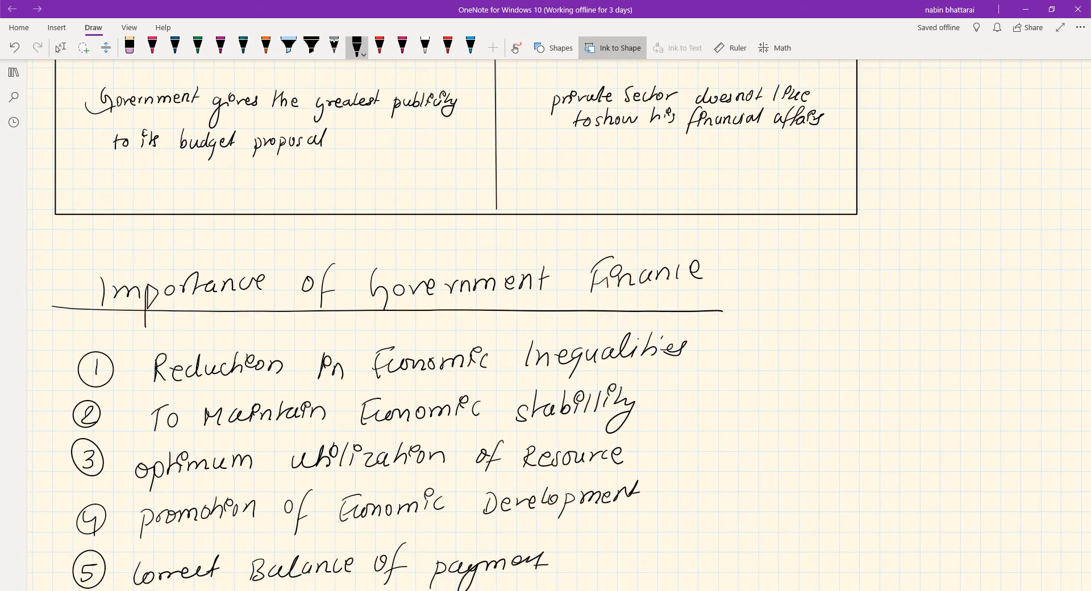
scroll(down, 3)
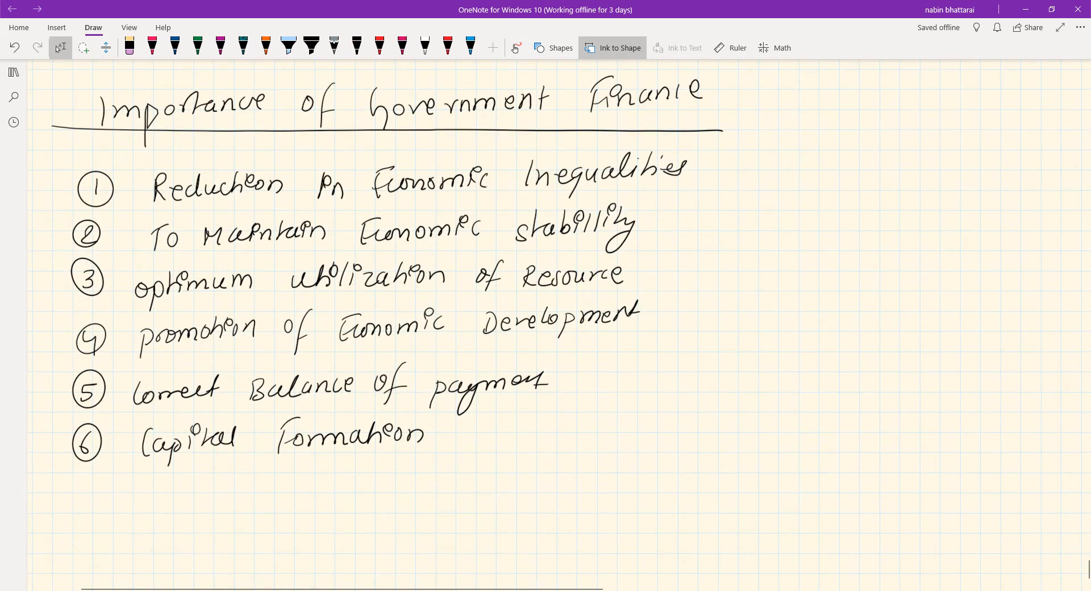
drag(52, 160, 69, 501)
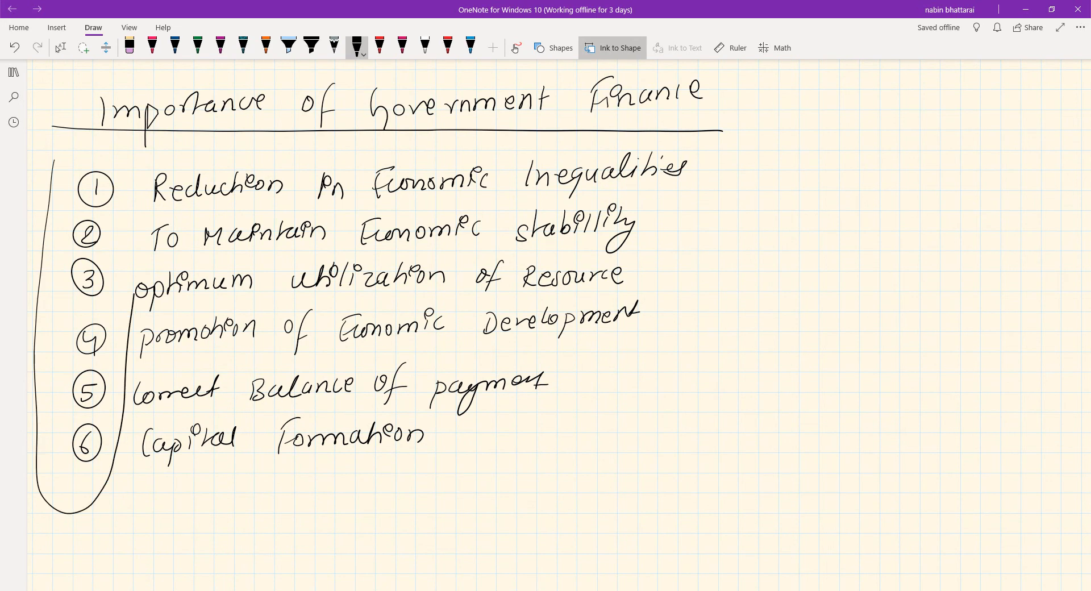